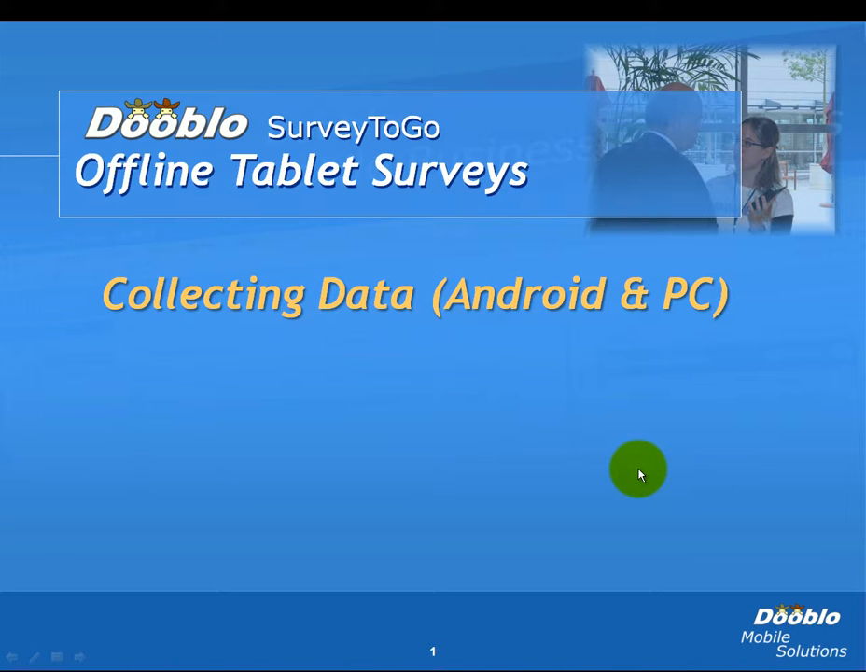
mouse_move(672, 463)
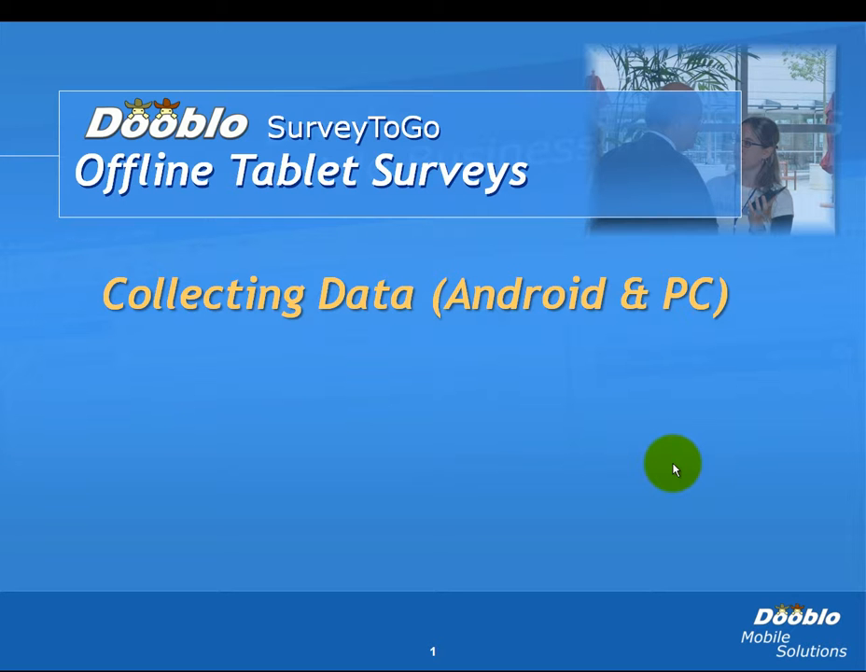
Open the Smokers Survey in the Studio designer and expand its Survey Tree question list.
left_click(672, 463)
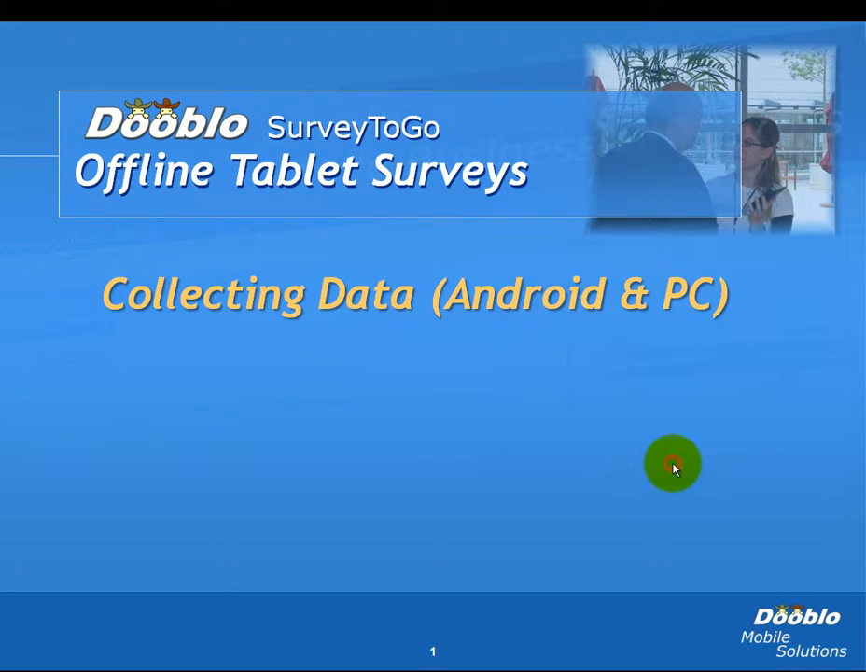
left_click(674, 463)
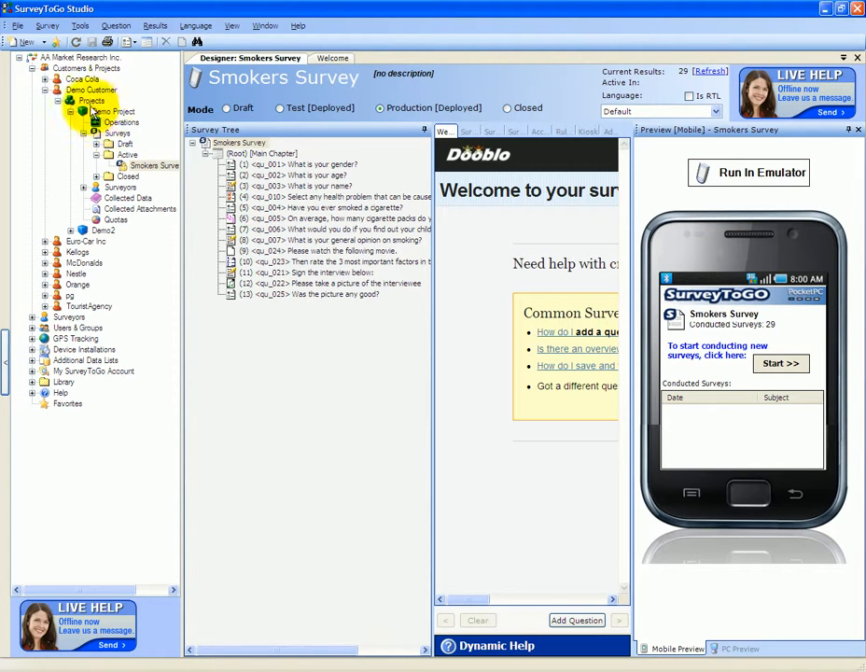
left_click(115, 112)
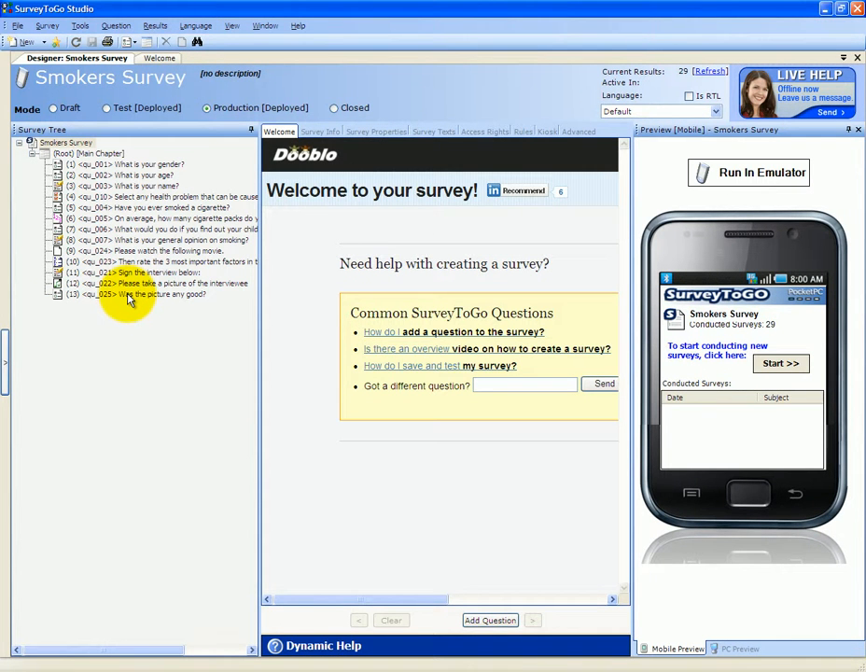
mouse_move(214, 168)
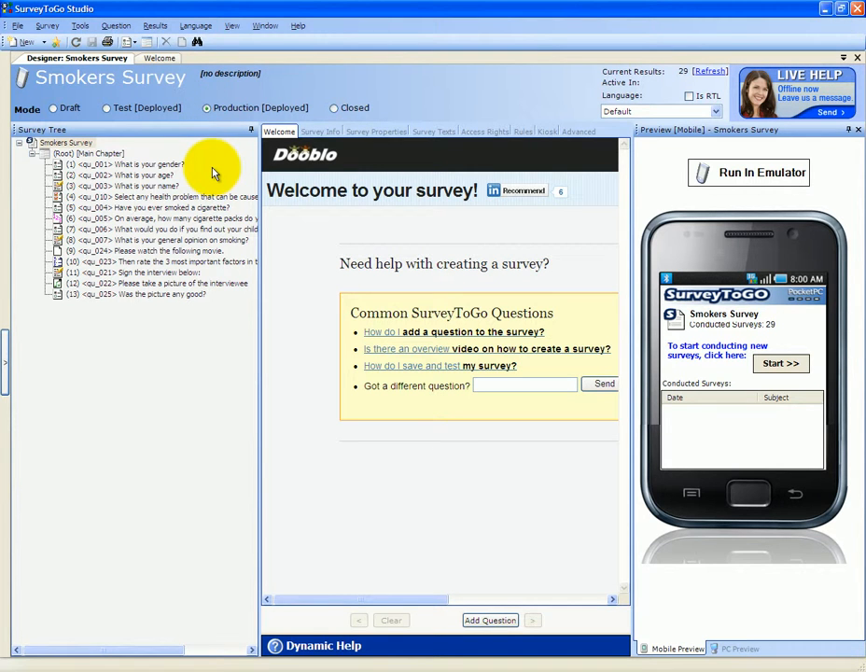
mouse_move(237, 207)
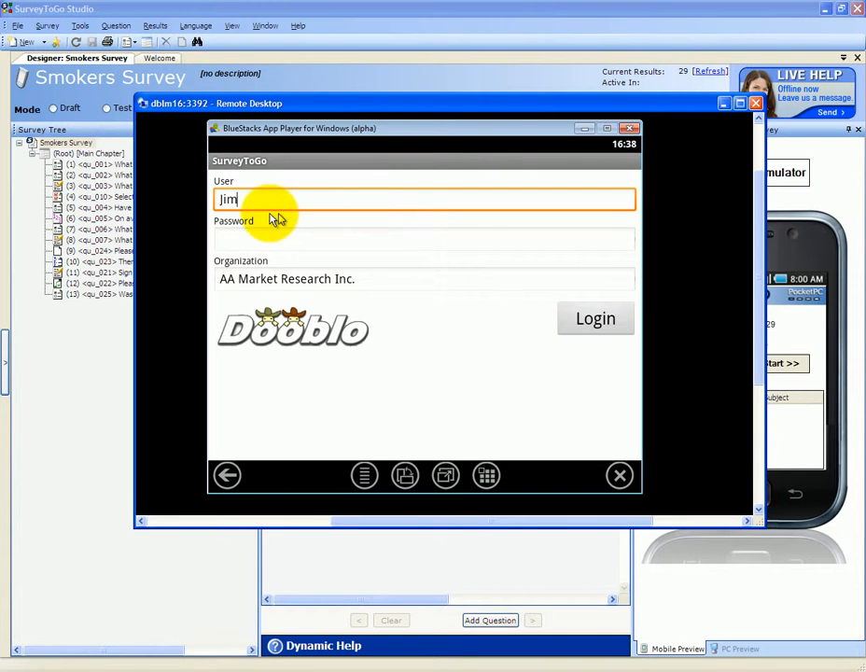
mouse_move(532, 289)
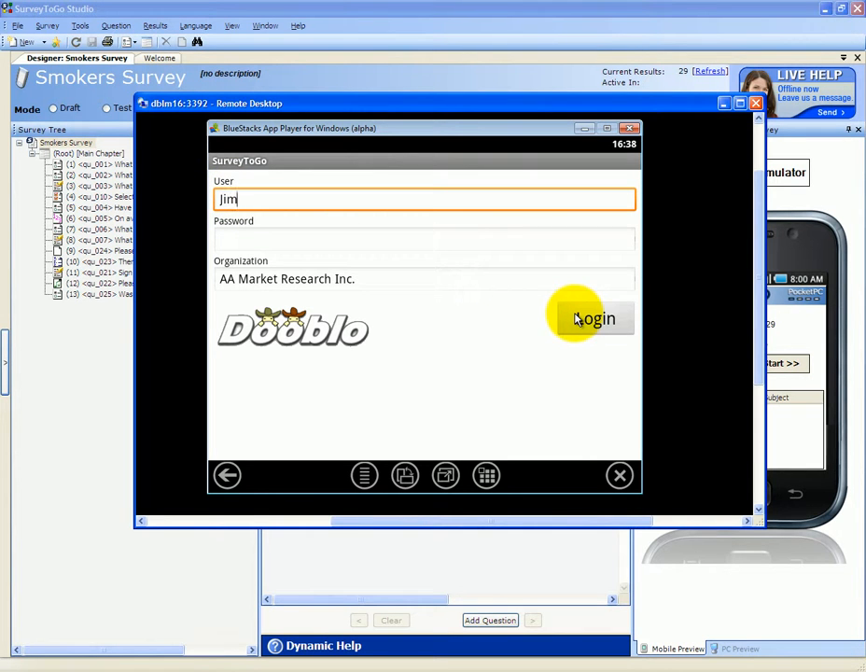
Log in as Jim to reach the Welcome Back list with Blue Color Test and Smokers Survey.
left_click(595, 318)
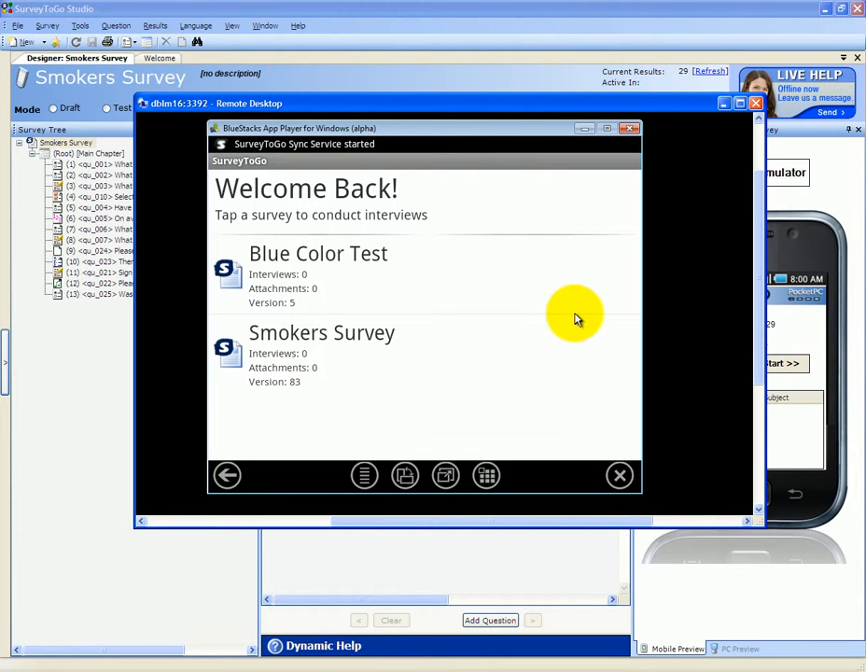
mouse_move(448, 351)
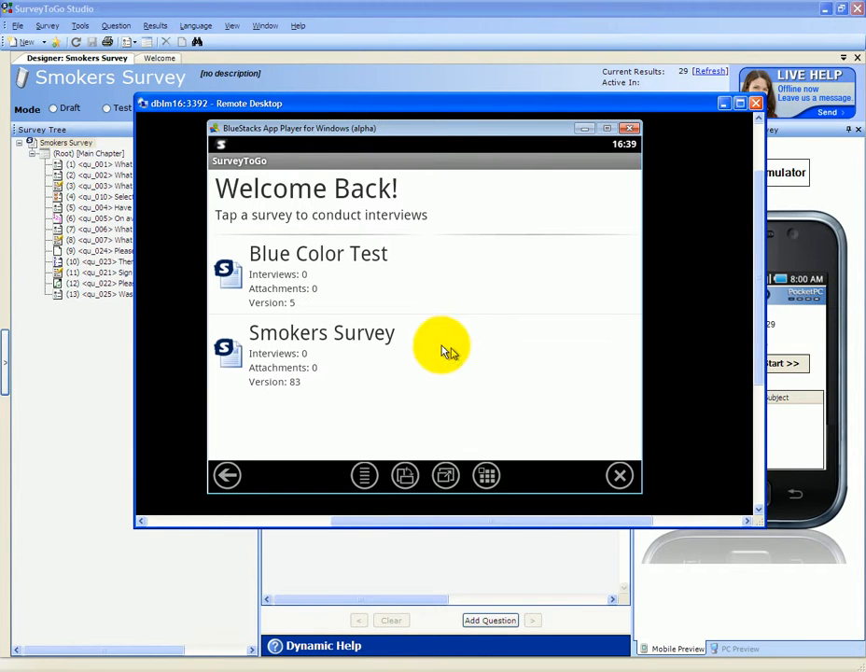
mouse_move(308, 326)
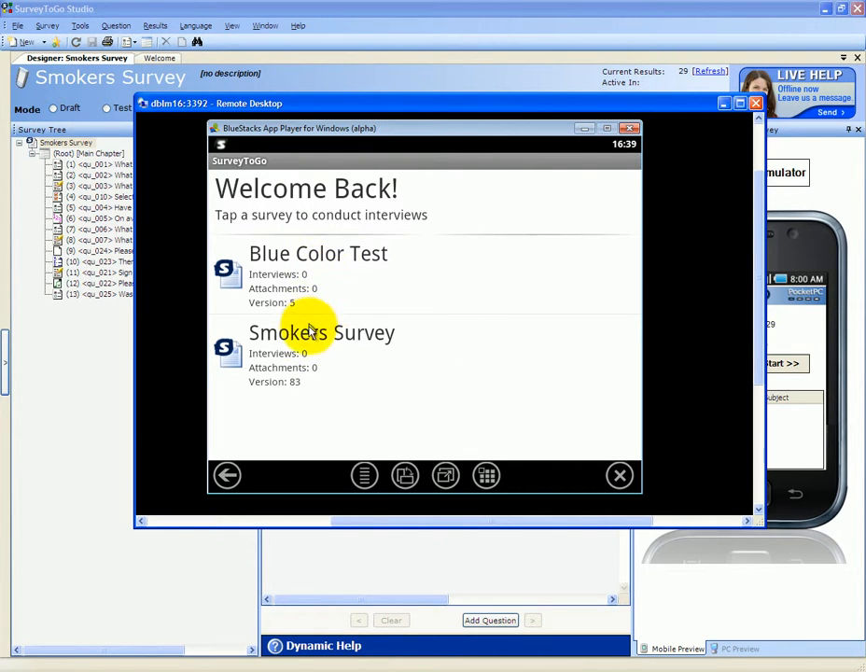
mouse_move(327, 308)
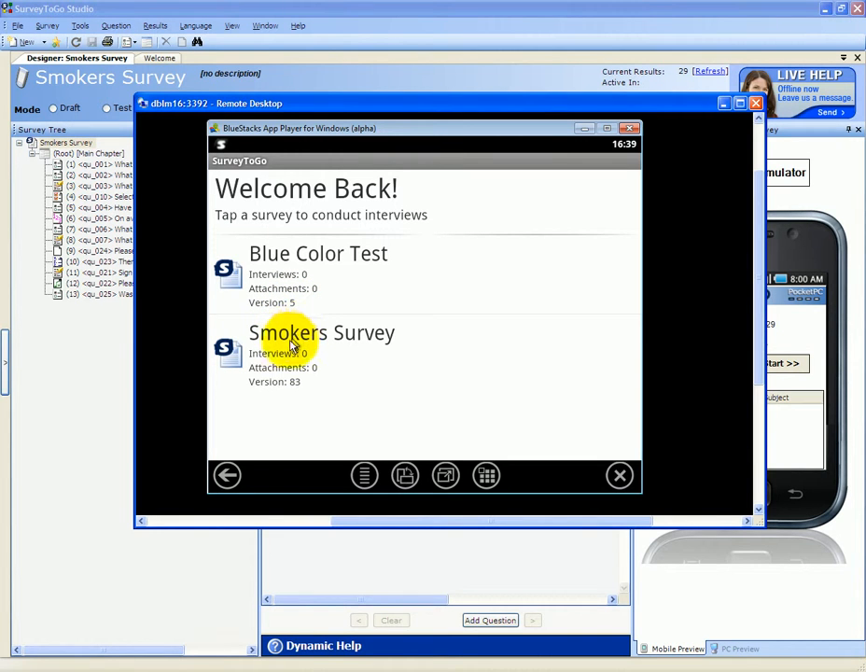
mouse_move(289, 387)
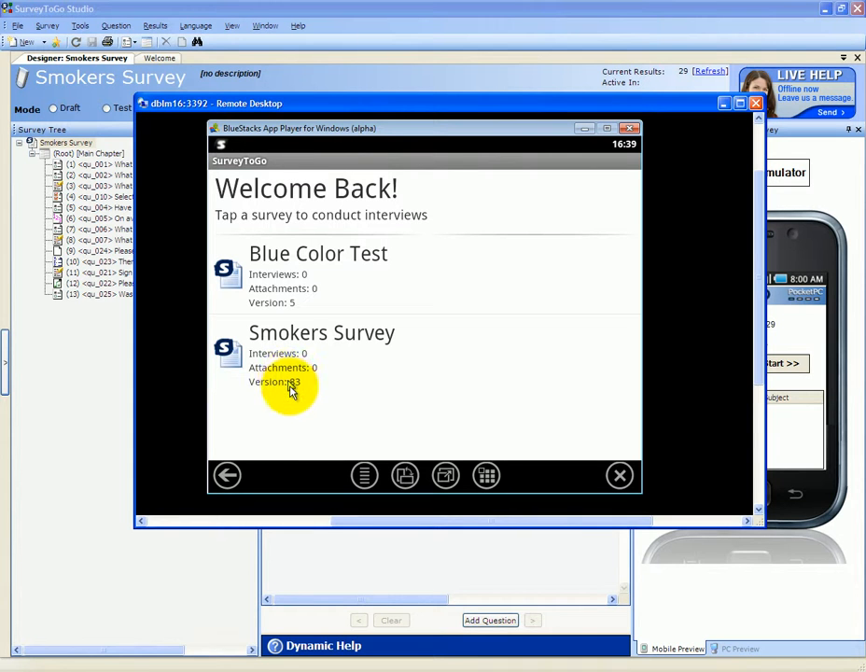
Open the Smokers Survey summary page showing zero conducted and completed interviews.
left_click(321, 352)
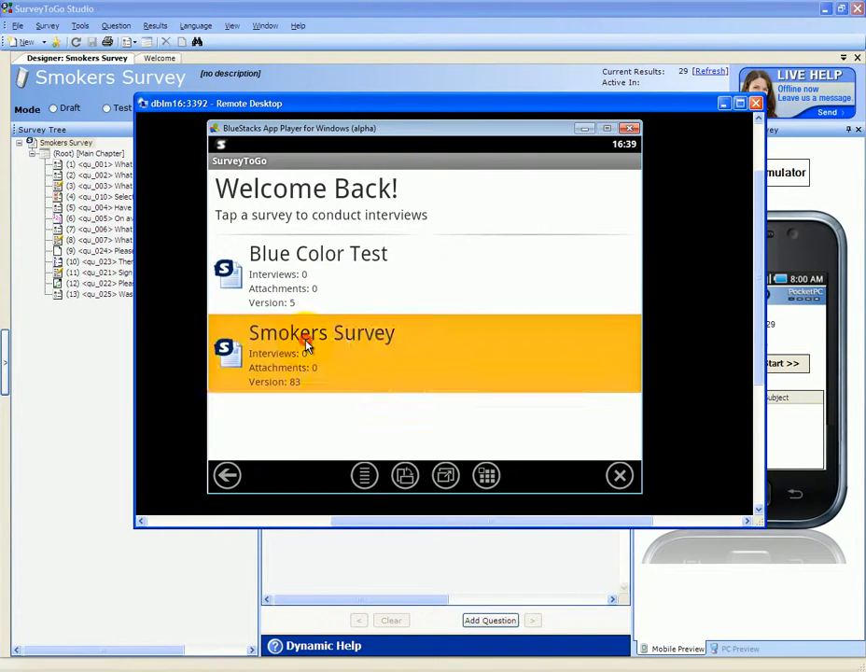
left_click(321, 353)
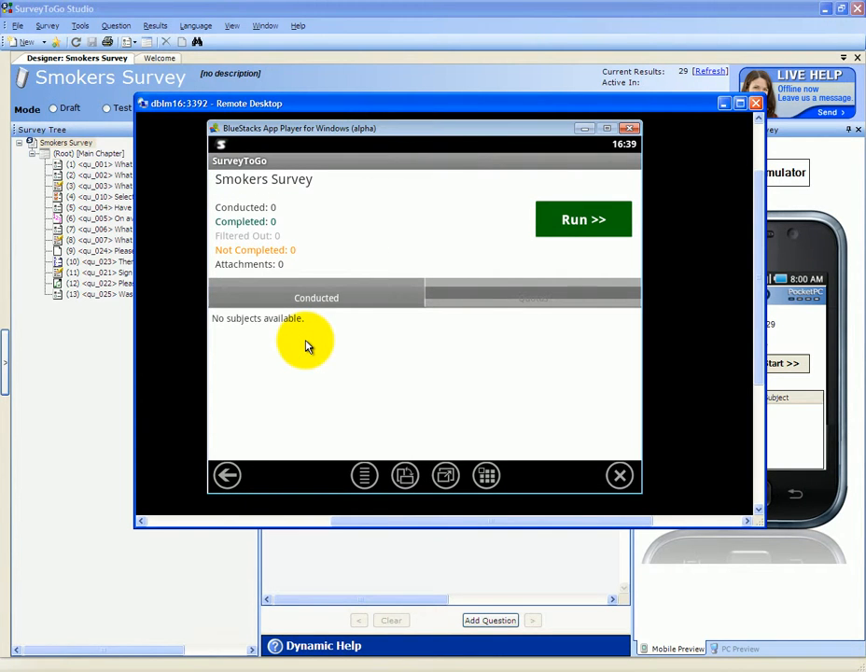
mouse_move(295, 290)
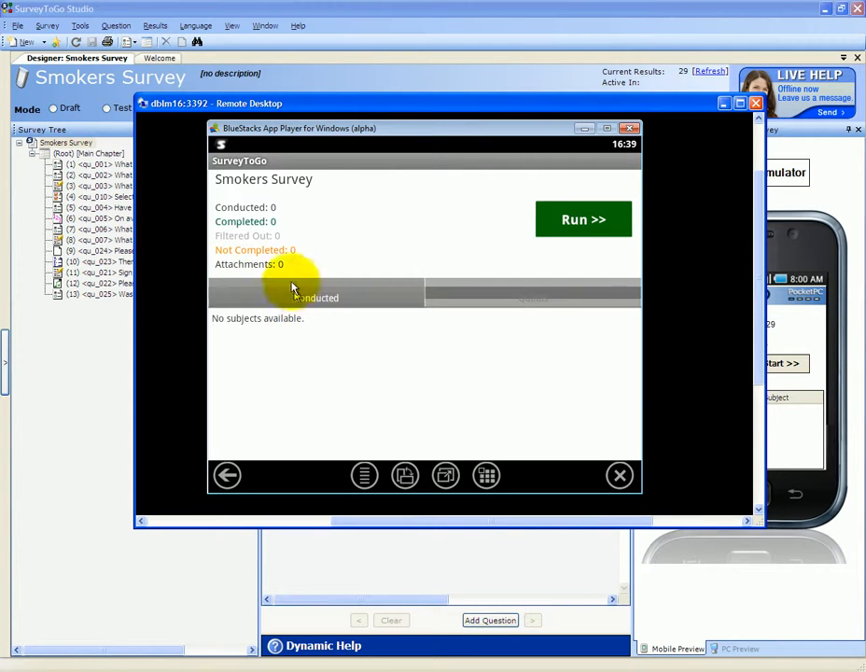
mouse_move(234, 209)
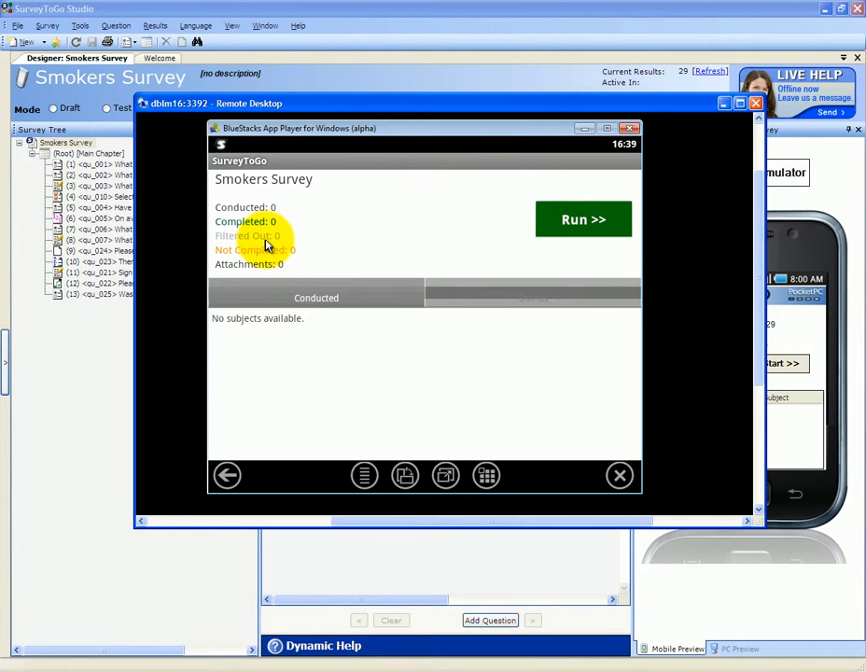
mouse_move(273, 260)
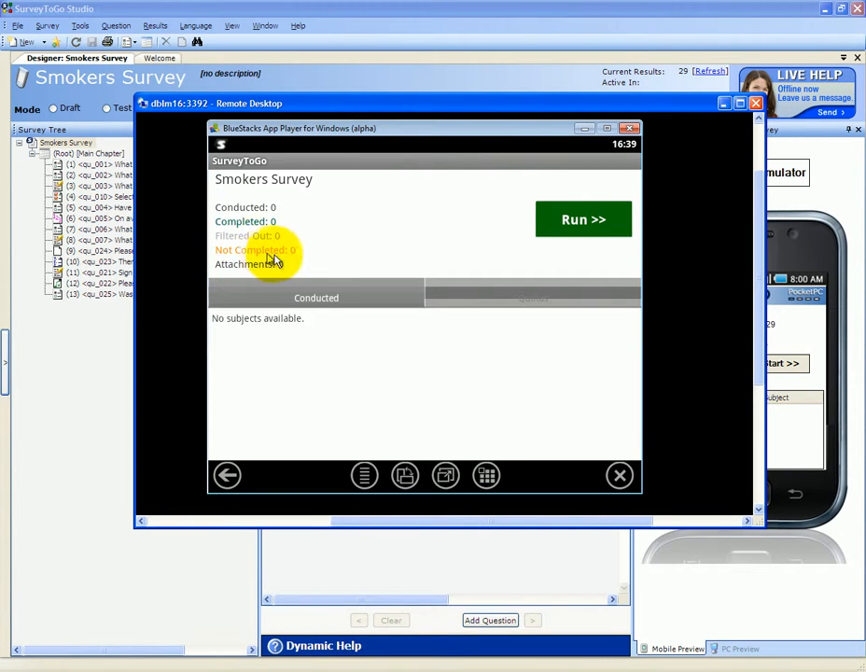
mouse_move(244, 271)
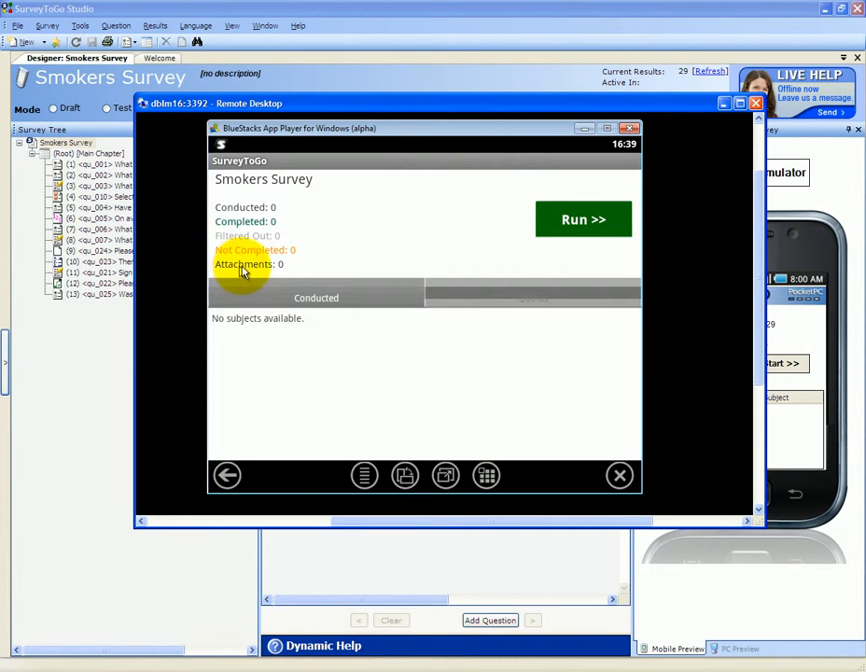
mouse_move(274, 272)
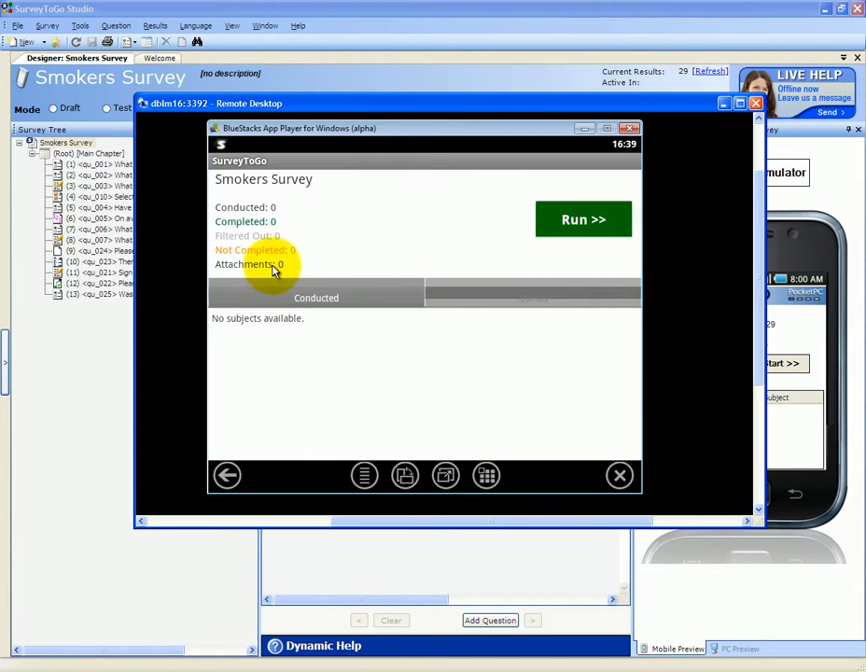
mouse_move(541, 327)
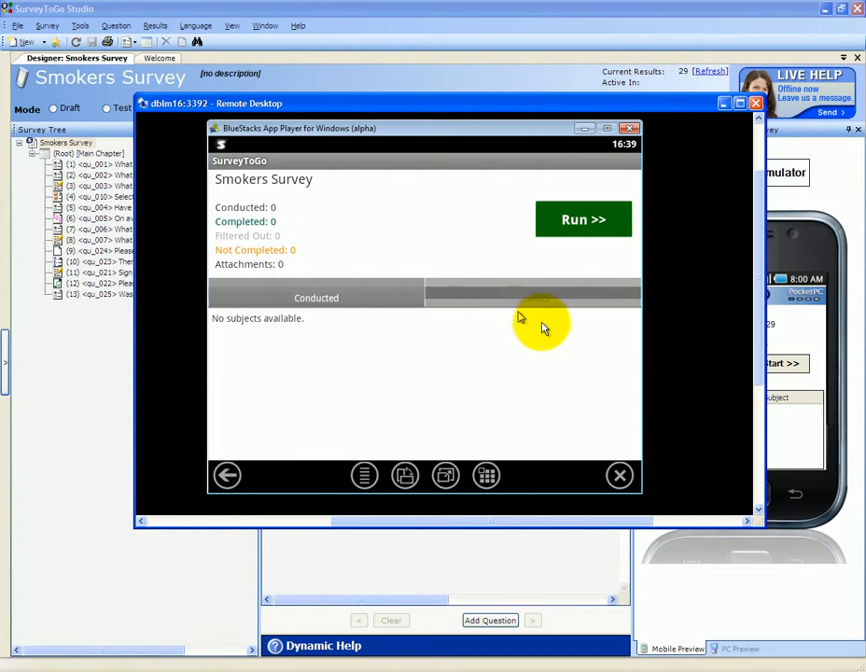
mouse_move(495, 339)
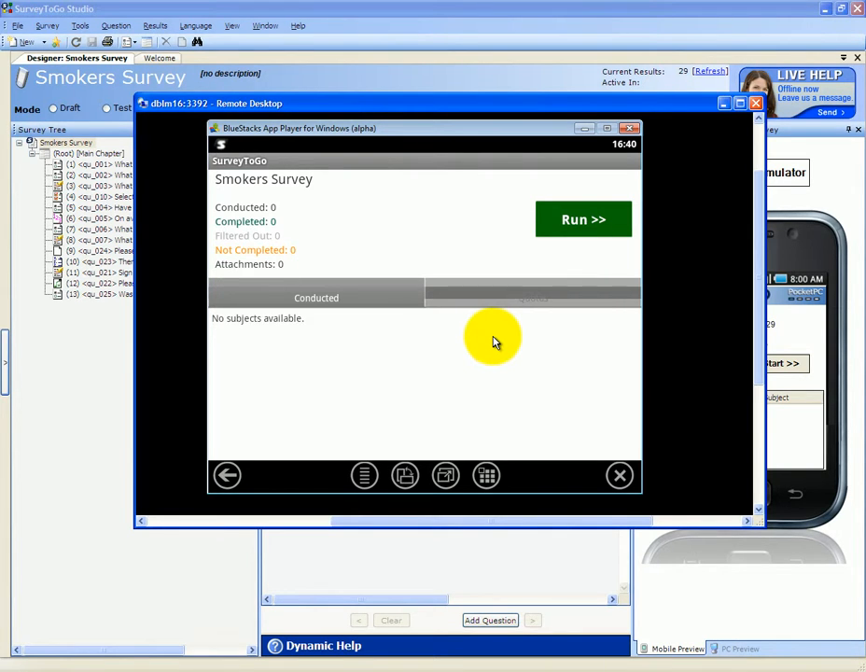
mouse_move(458, 359)
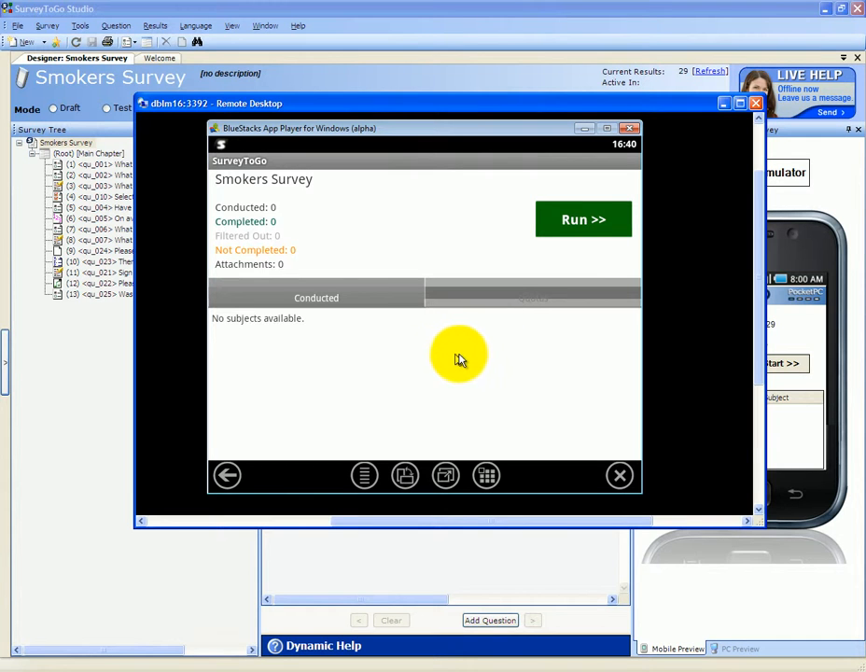
mouse_move(315, 299)
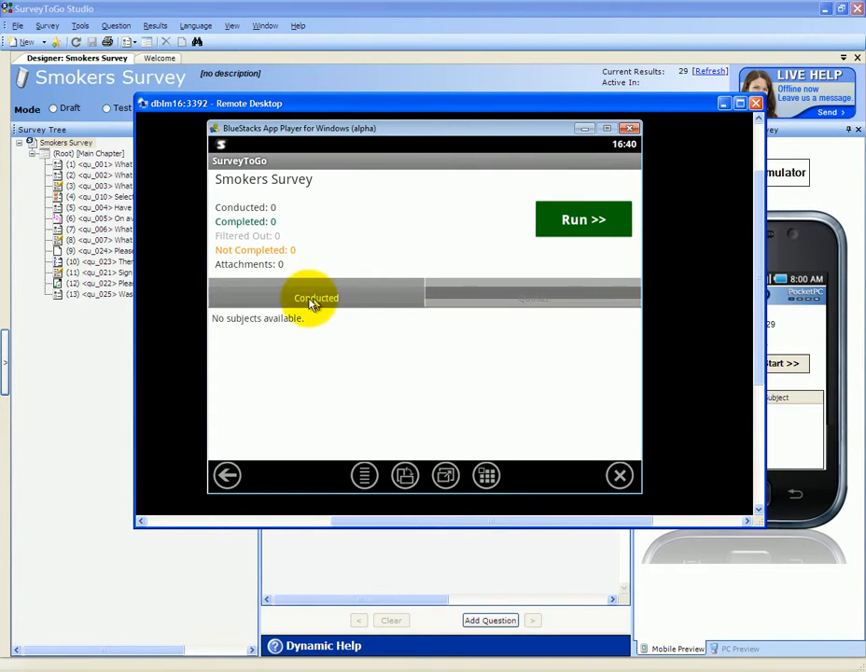
mouse_move(538, 297)
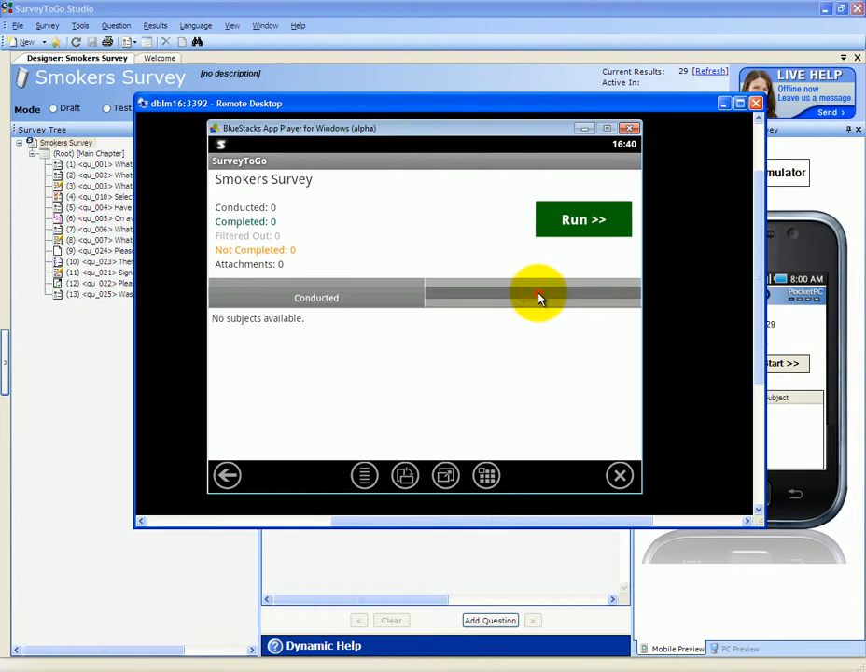
Show the Quotas tab: Females 3/20, Males 14/20, Females (18-25 years old) 0/20.
left_click(534, 292)
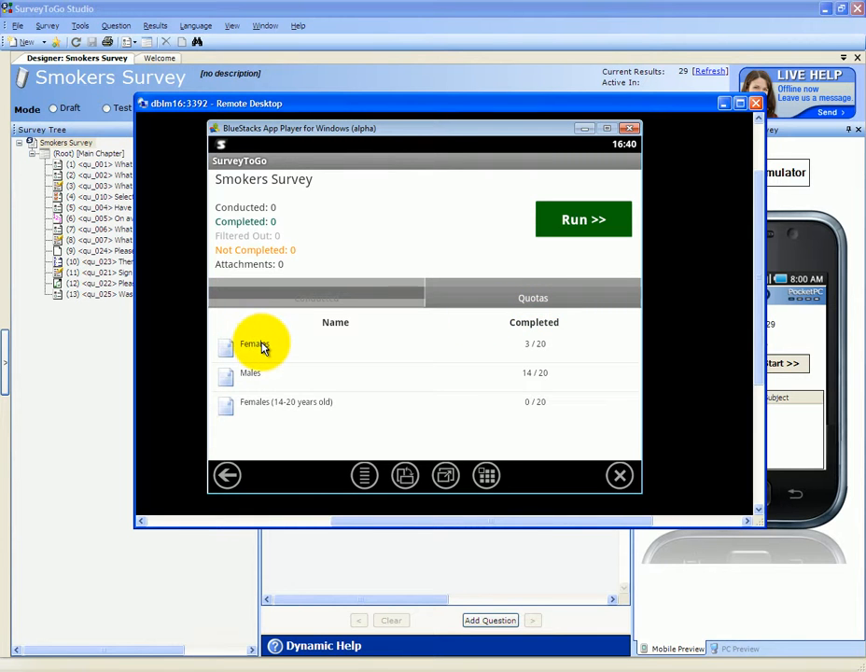
mouse_move(534, 358)
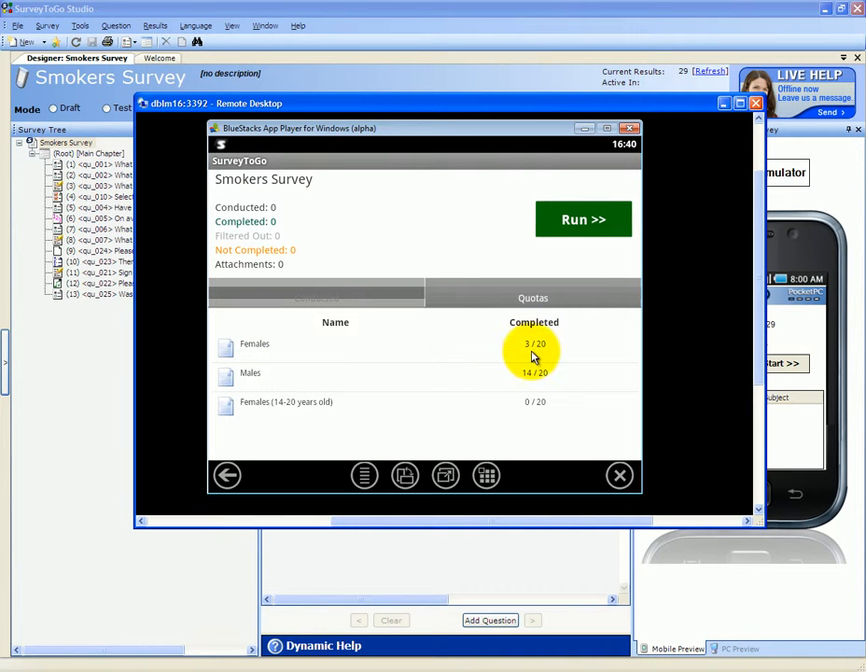
mouse_move(260, 359)
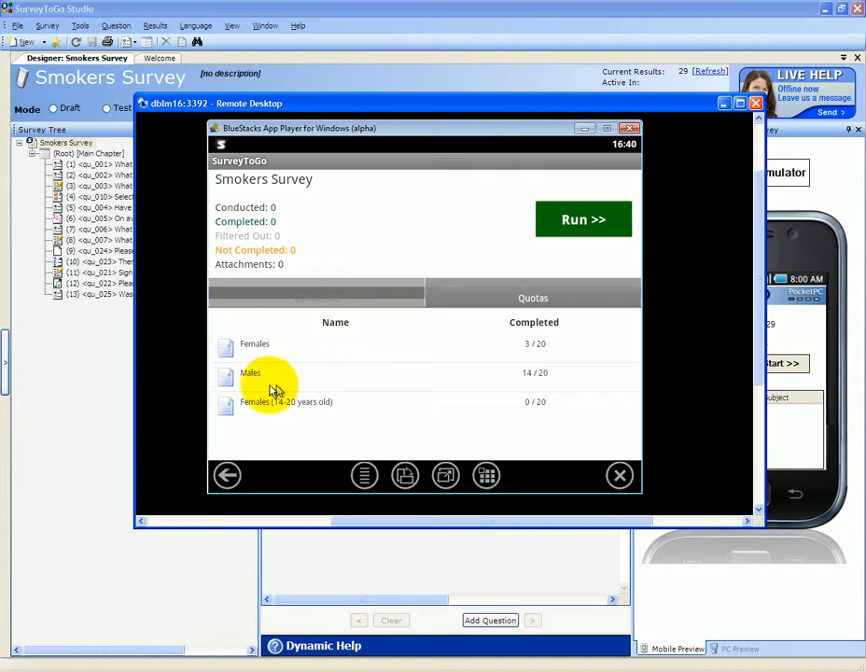
mouse_move(377, 383)
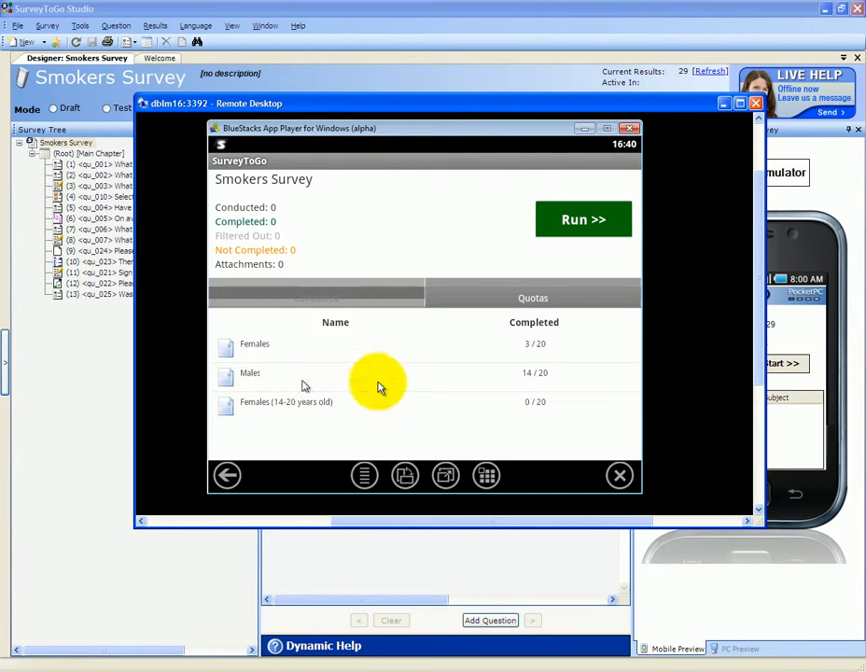
mouse_move(545, 377)
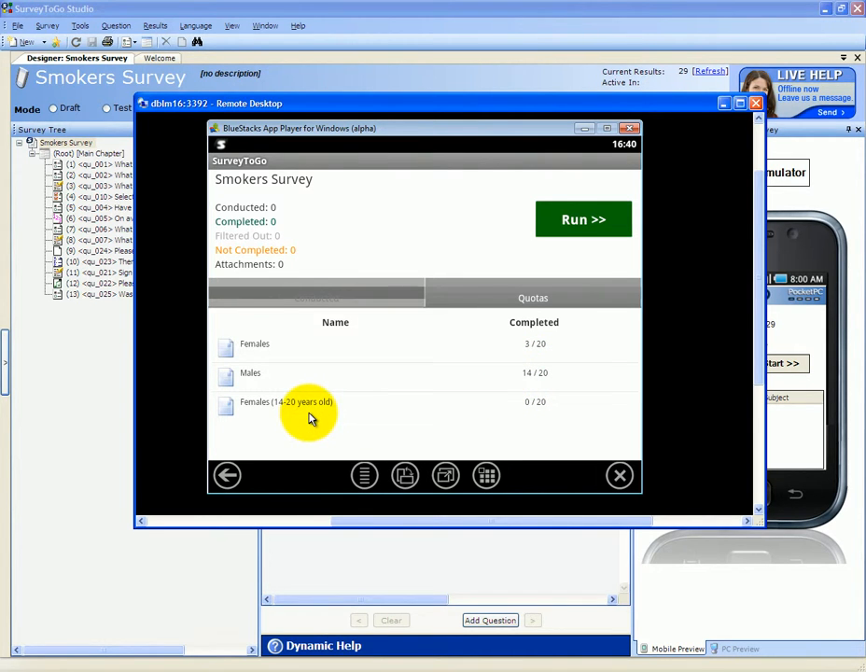
mouse_move(537, 413)
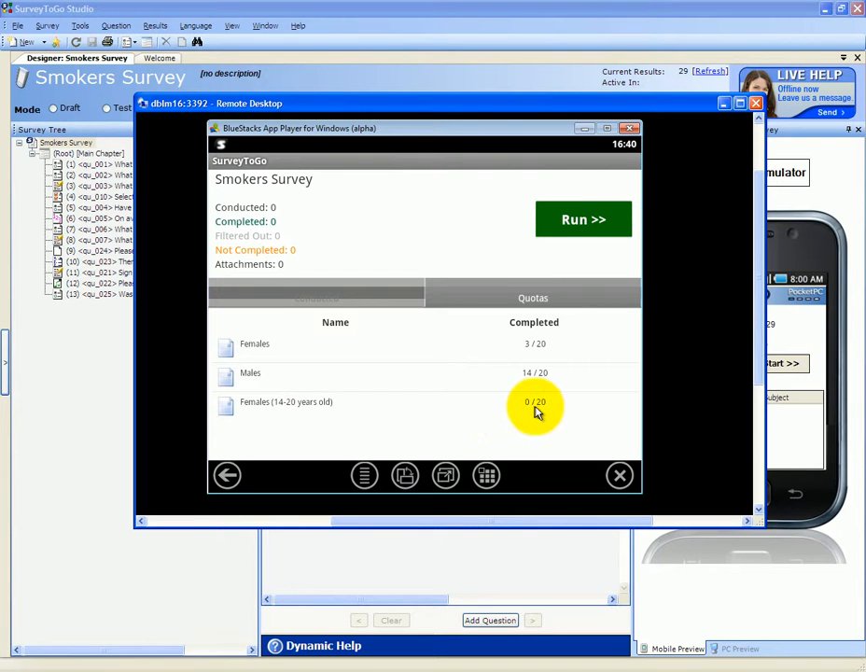
mouse_move(473, 390)
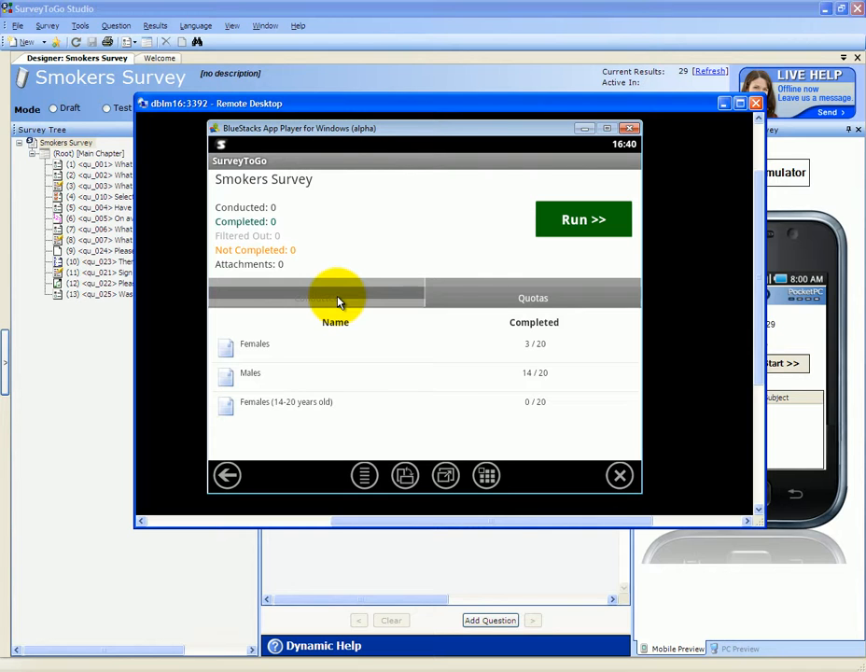
Run a new interview from the Conducted tab, then exit at the gender question without saving.
left_click(317, 297)
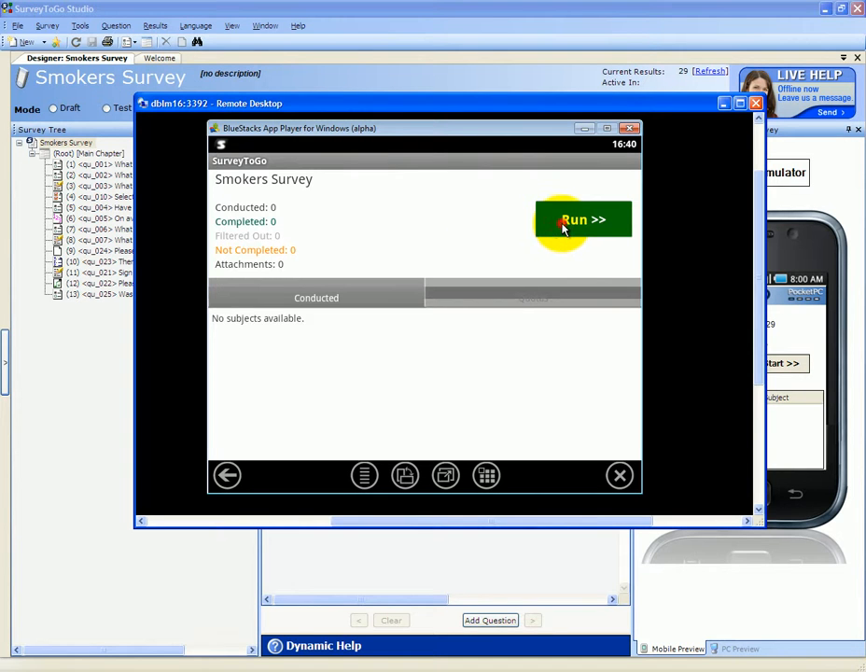
left_click(583, 220)
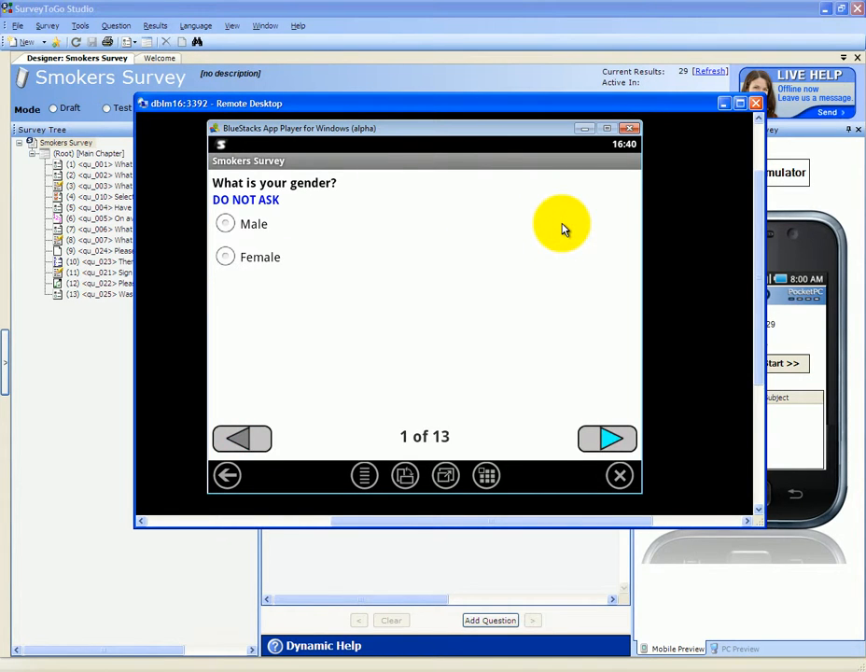
mouse_move(482, 269)
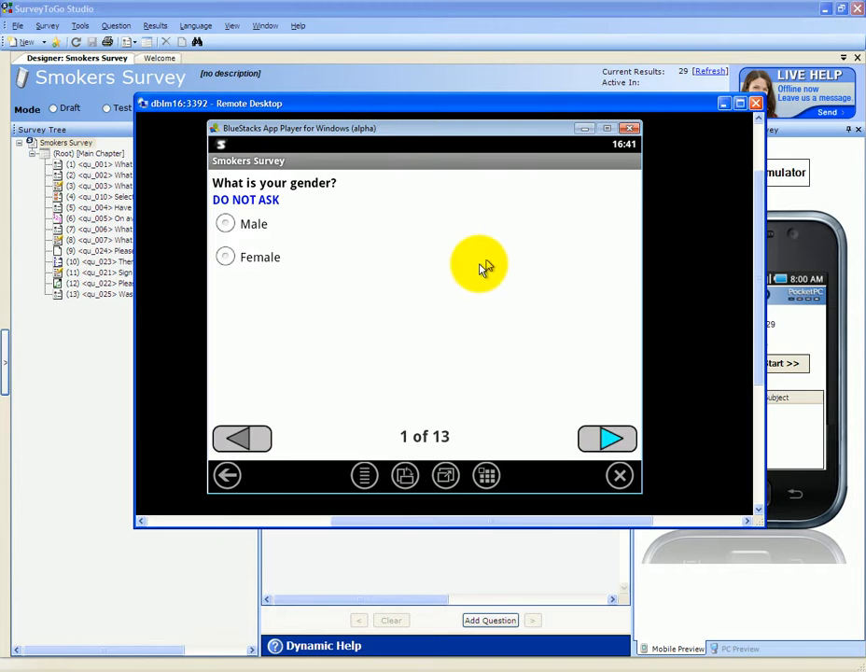
mouse_move(228, 477)
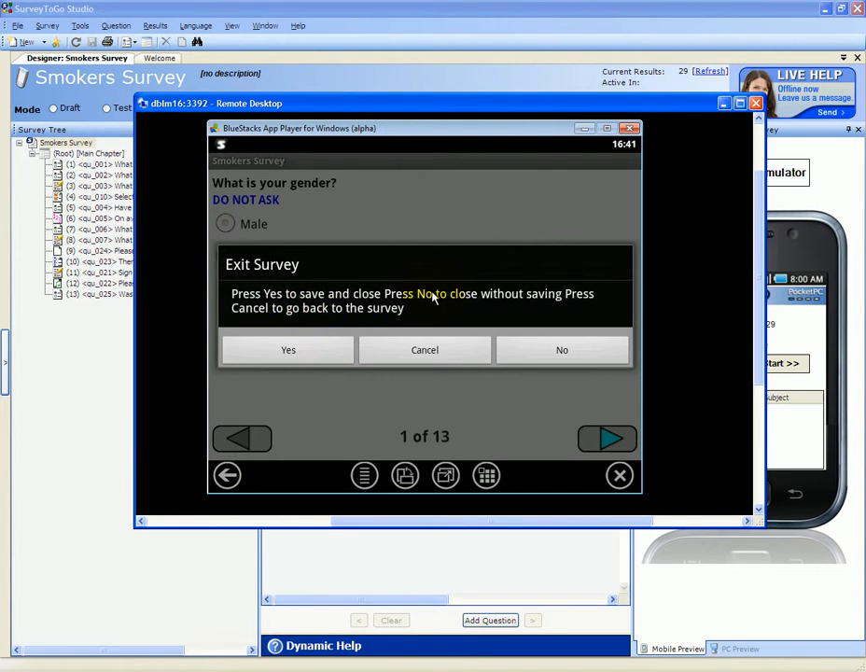
left_click(562, 349)
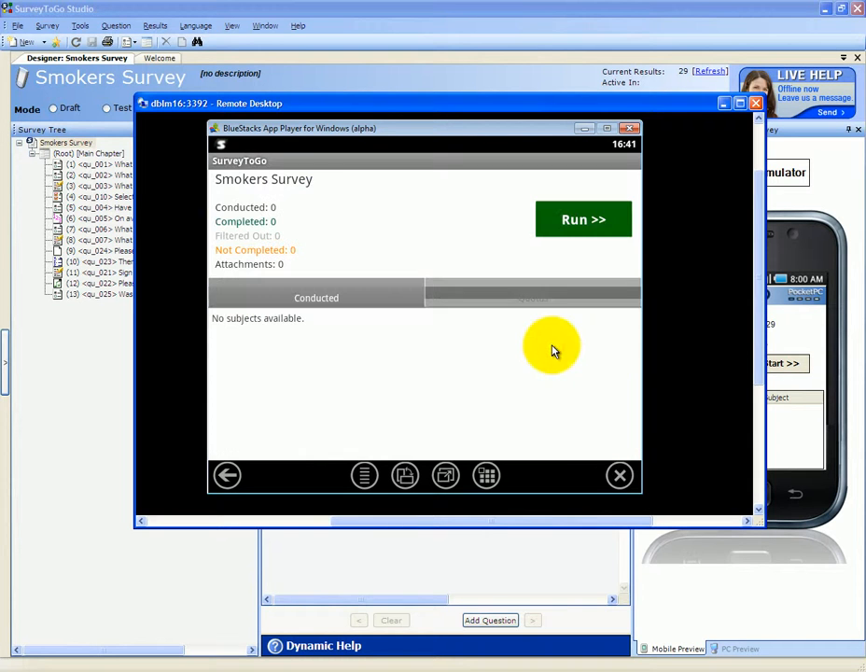
mouse_move(542, 336)
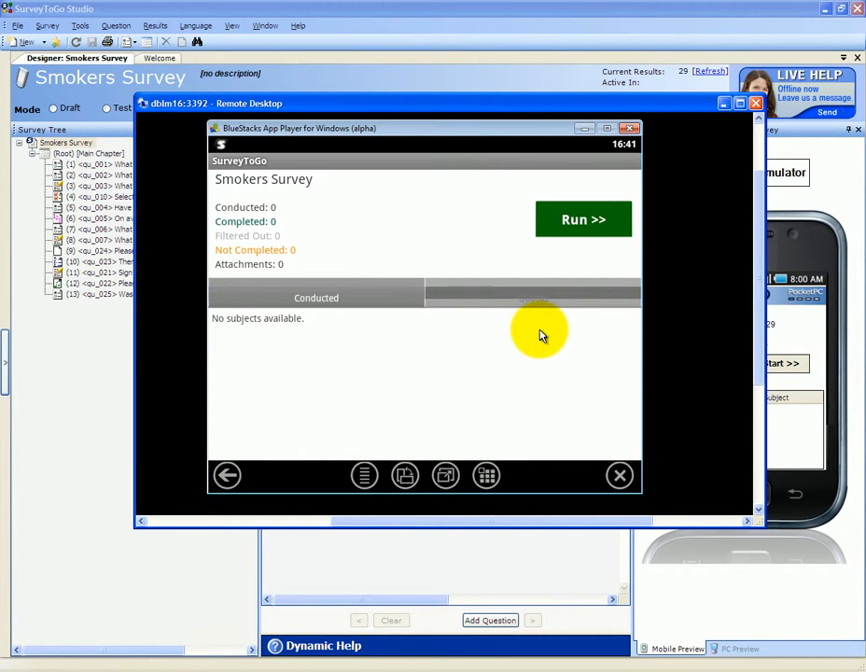
mouse_move(544, 333)
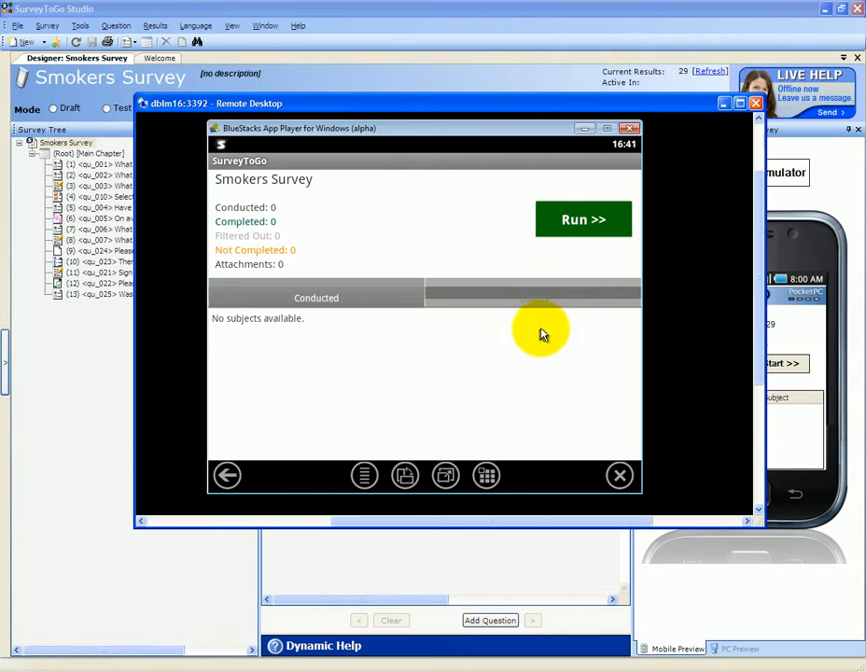
mouse_move(582, 220)
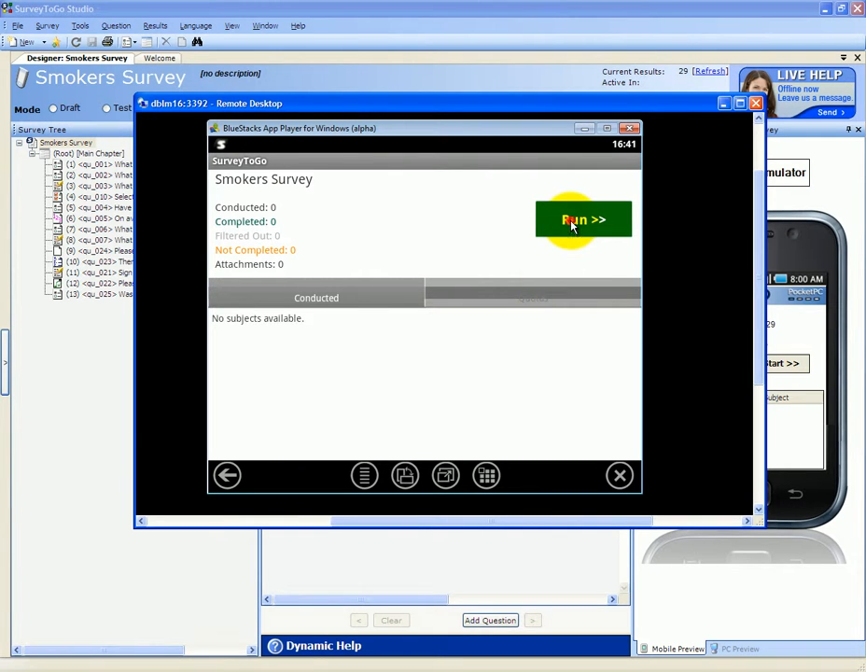
Run a new interview, save and close it, and open the saved record's actions.
left_click(582, 220)
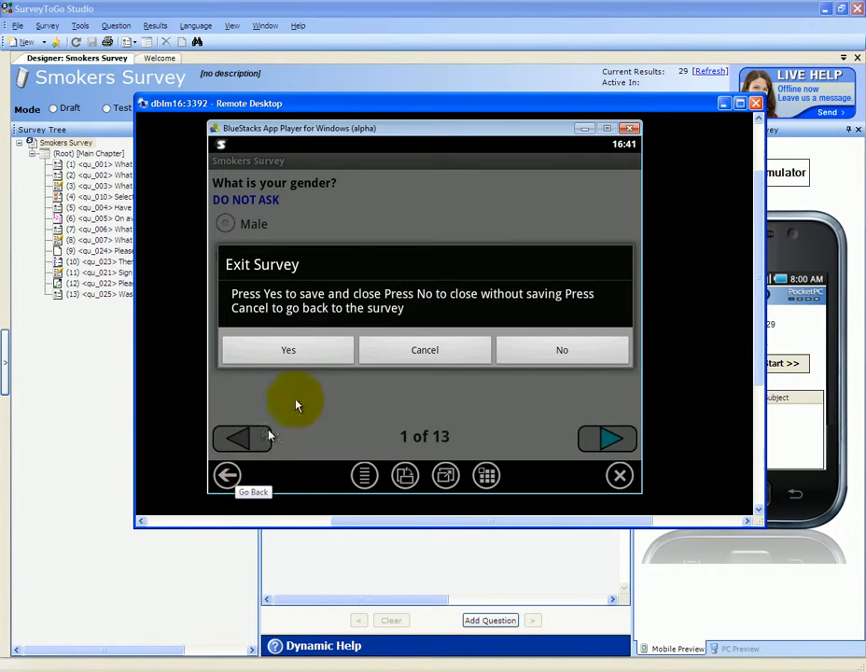
left_click(288, 349)
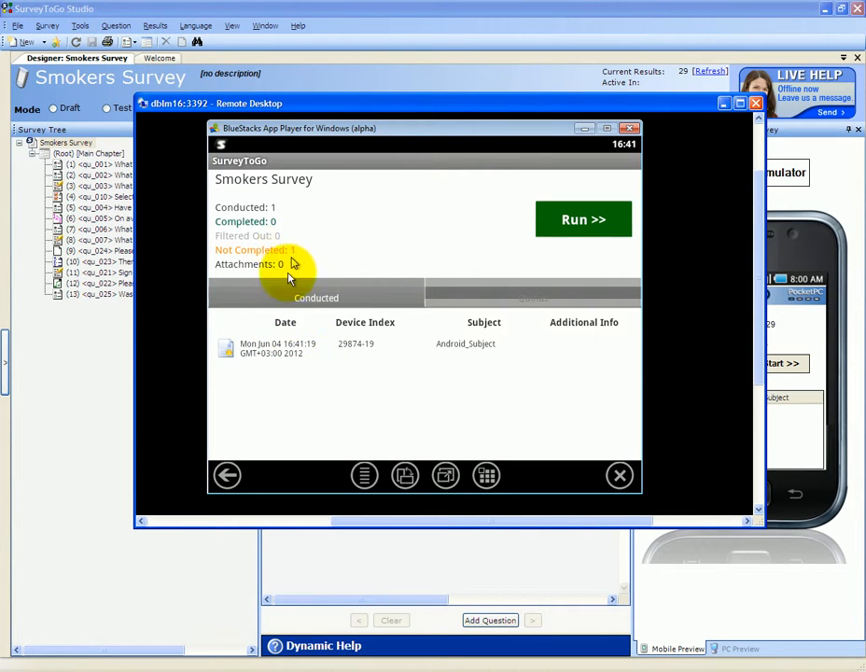
mouse_move(333, 378)
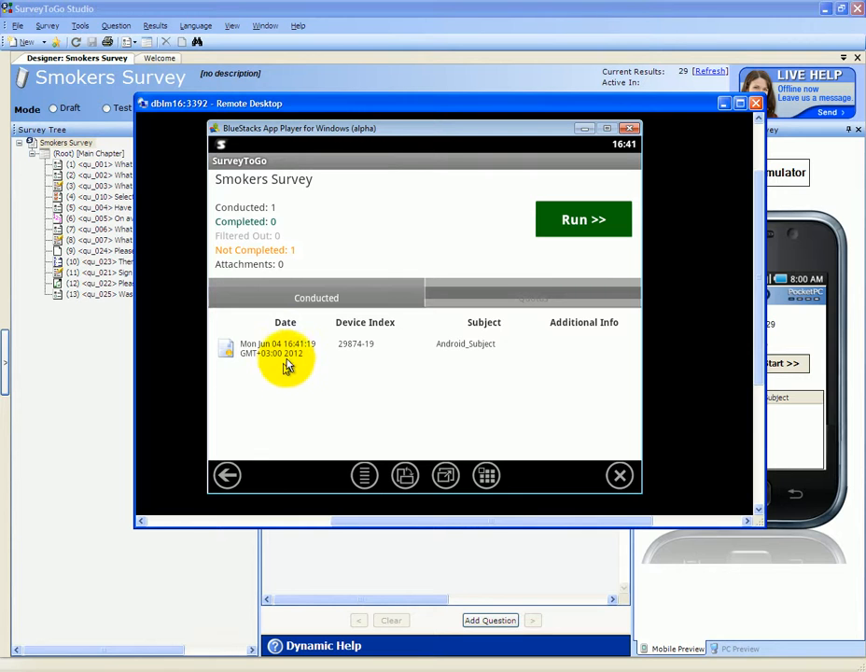
left_click(290, 349)
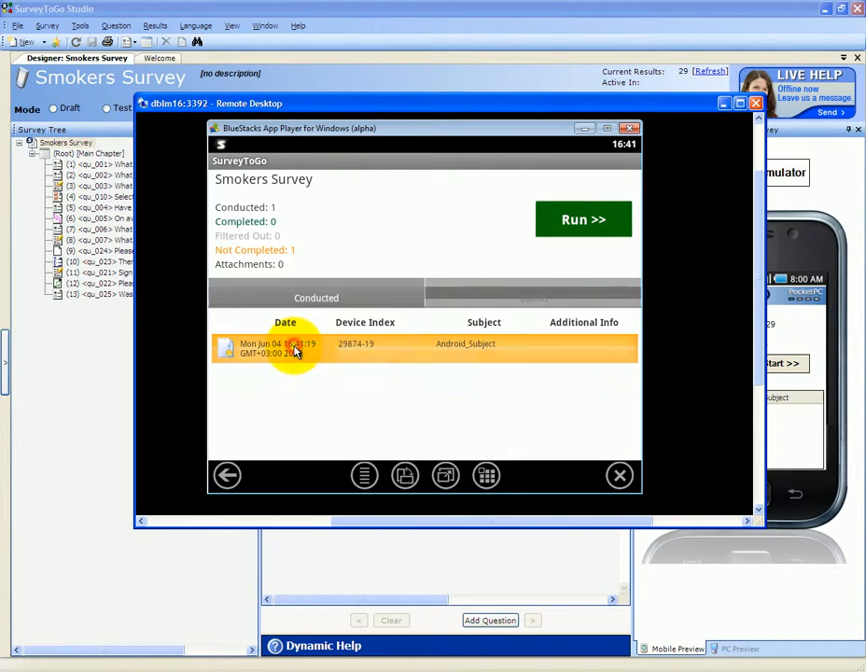
left_click(298, 350)
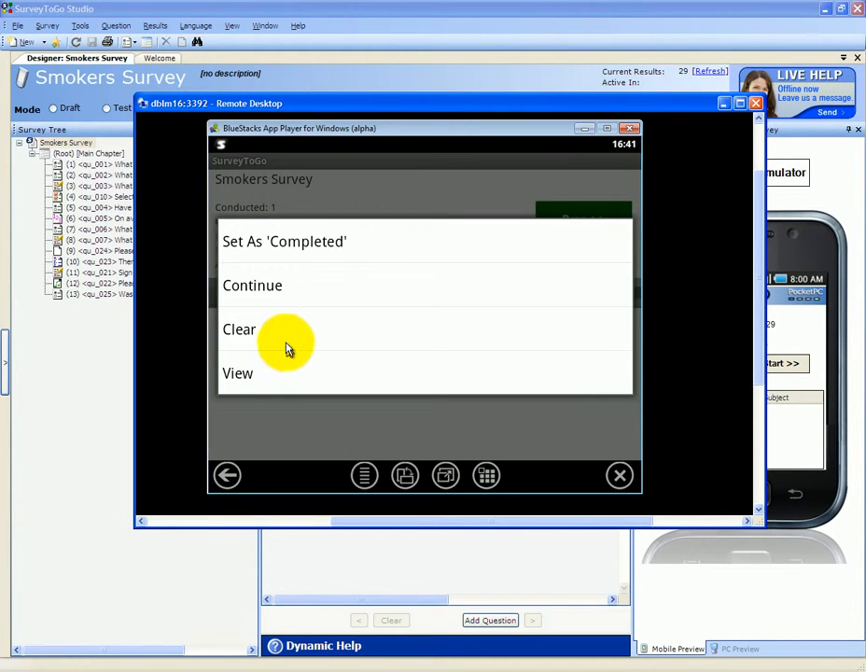
mouse_move(254, 286)
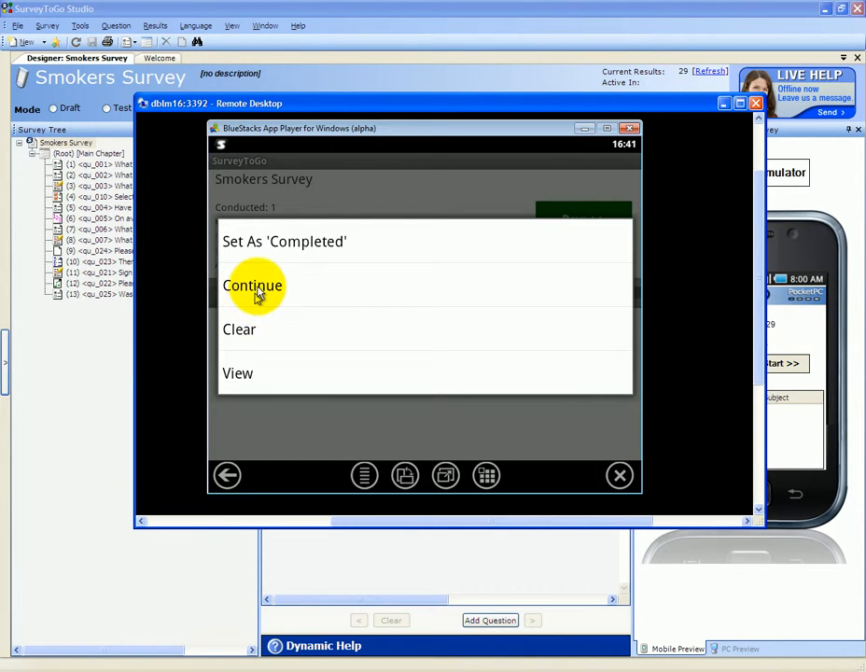
mouse_move(277, 250)
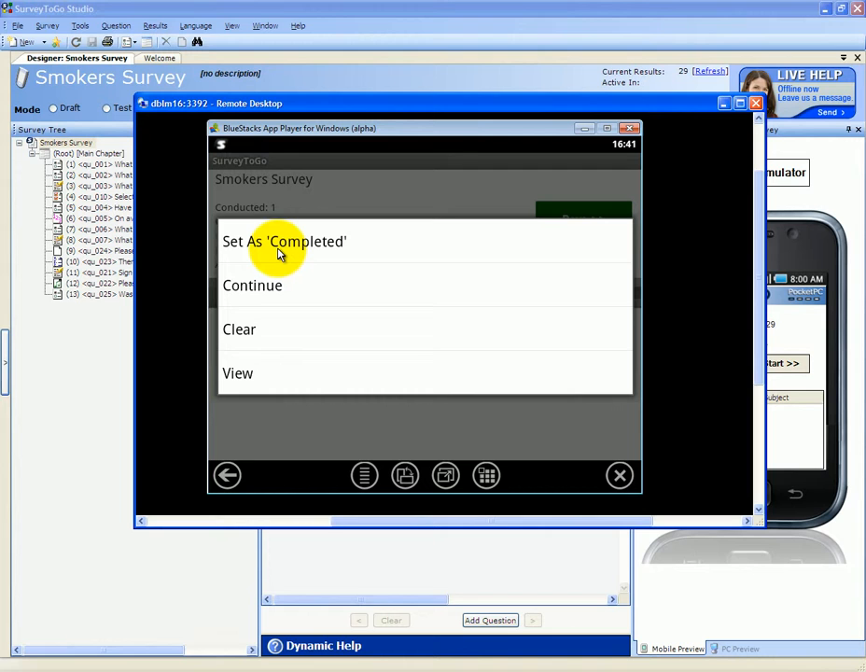
mouse_move(261, 330)
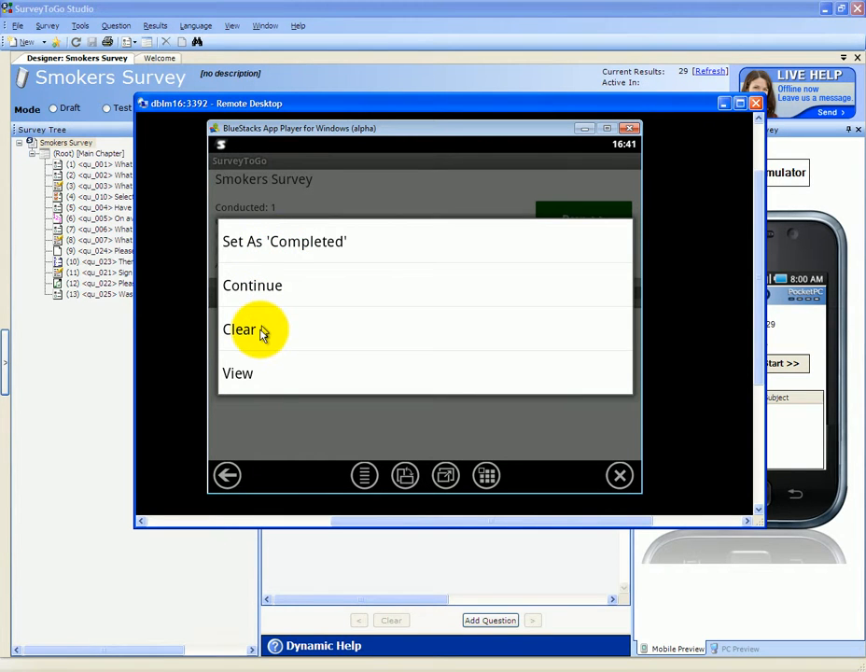
mouse_move(250, 373)
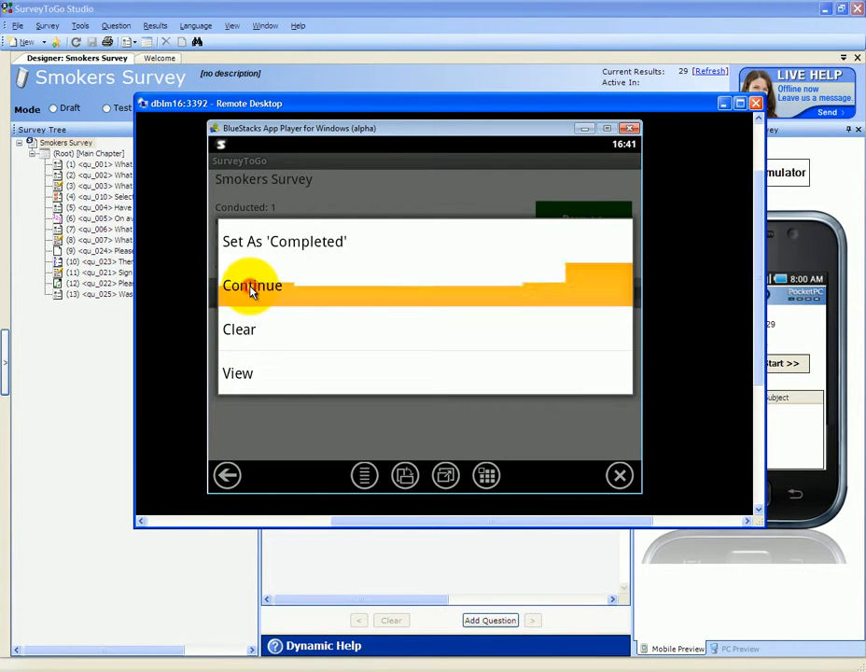
Continue the interview answering Male and 16-24 years old, then save and close again.
left_click(252, 286)
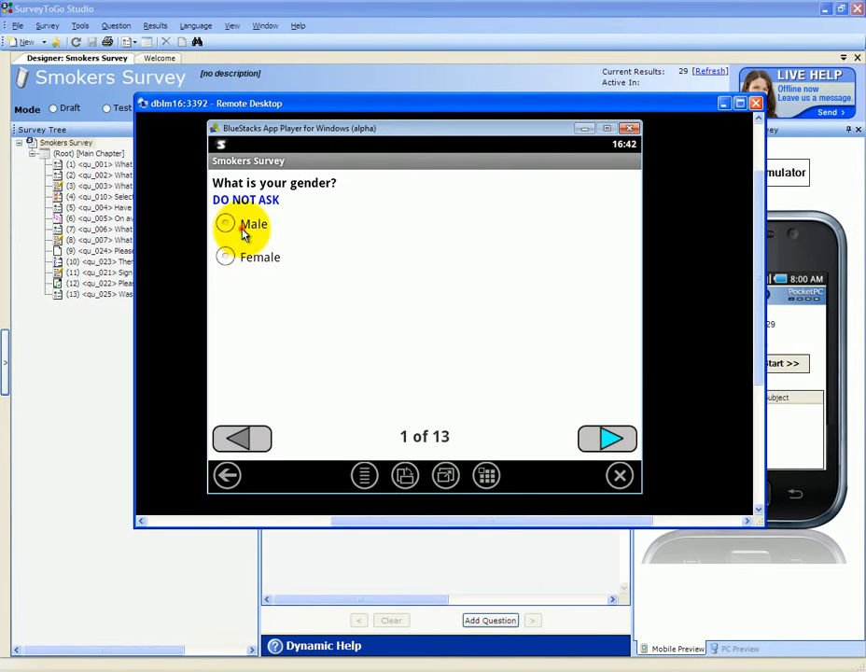
left_click(607, 439)
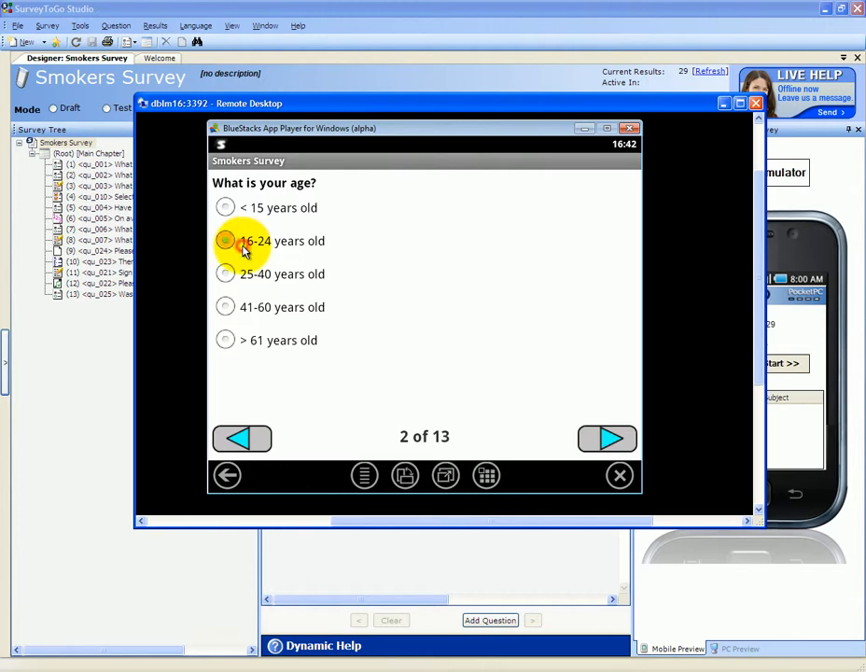
left_click(607, 439)
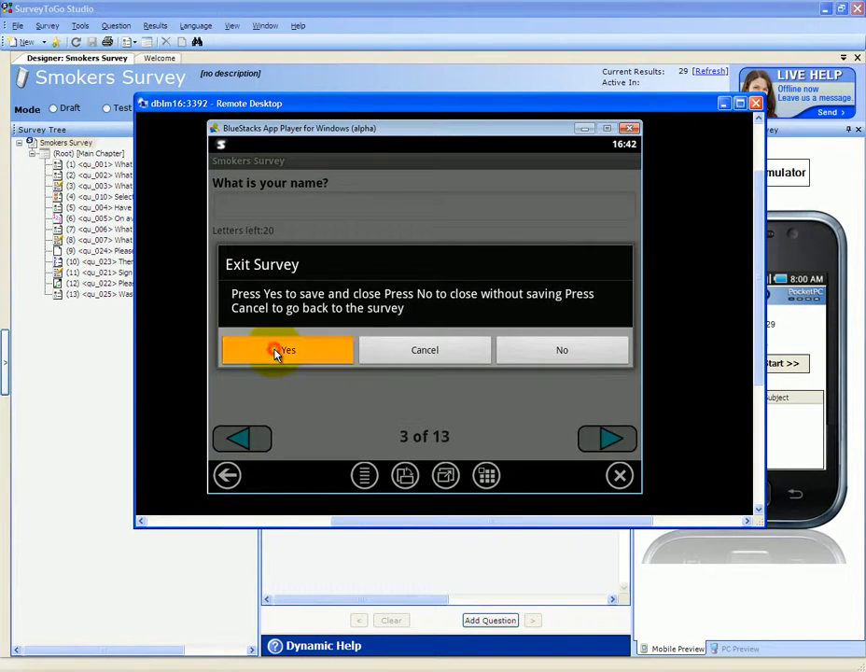
left_click(288, 349)
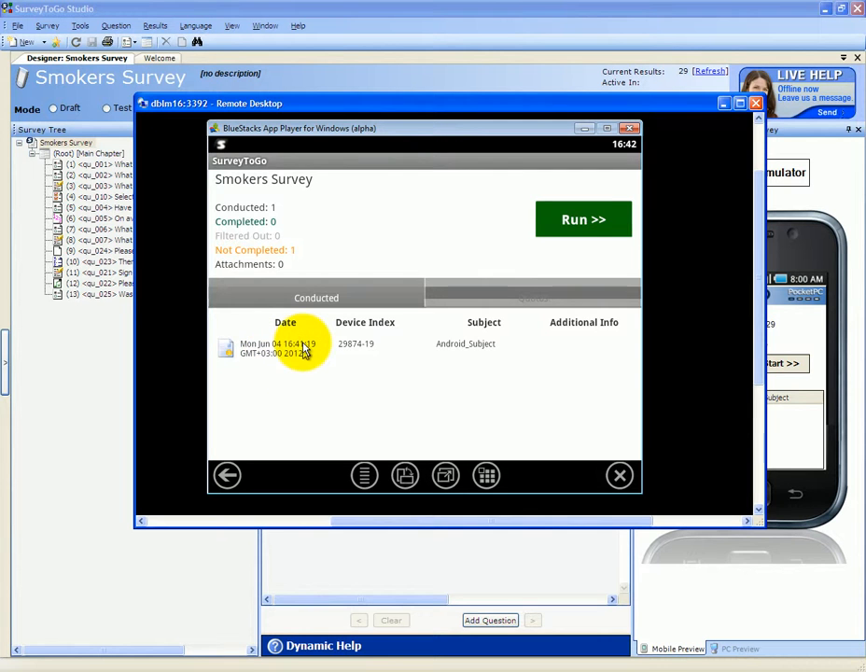
Resume at the name question, exit to the summary, and bring up the conducted interview's choices.
left_click(299, 348)
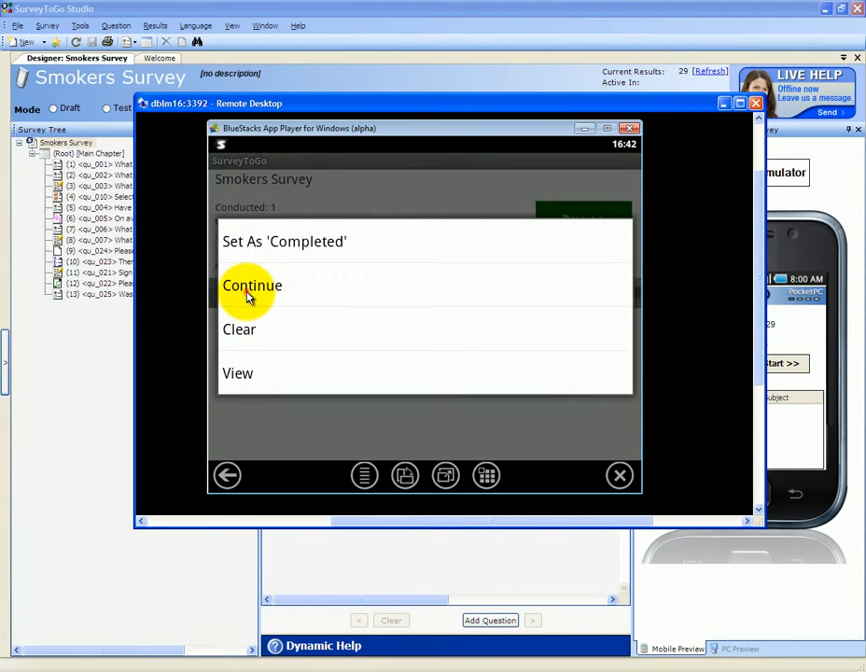
left_click(251, 286)
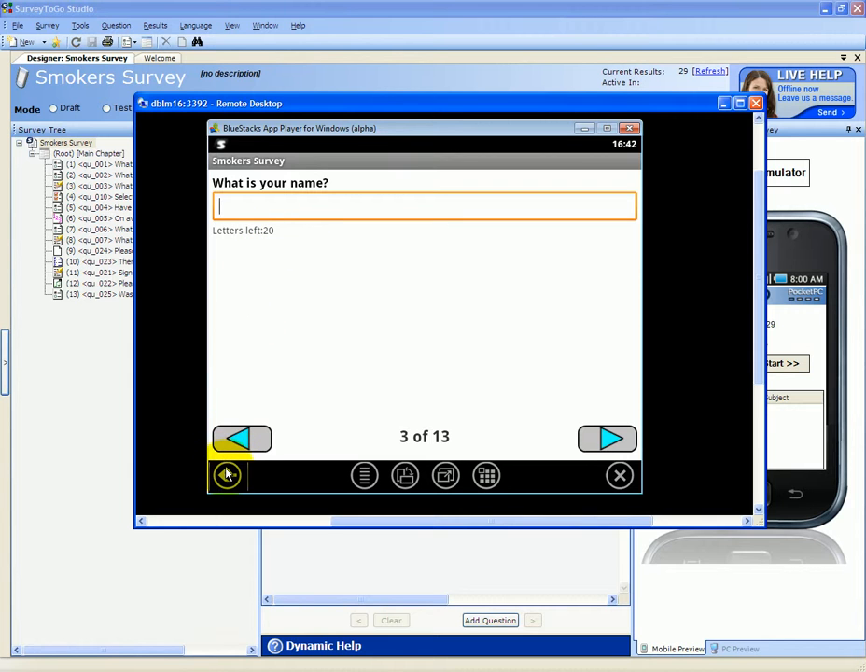
left_click(225, 477)
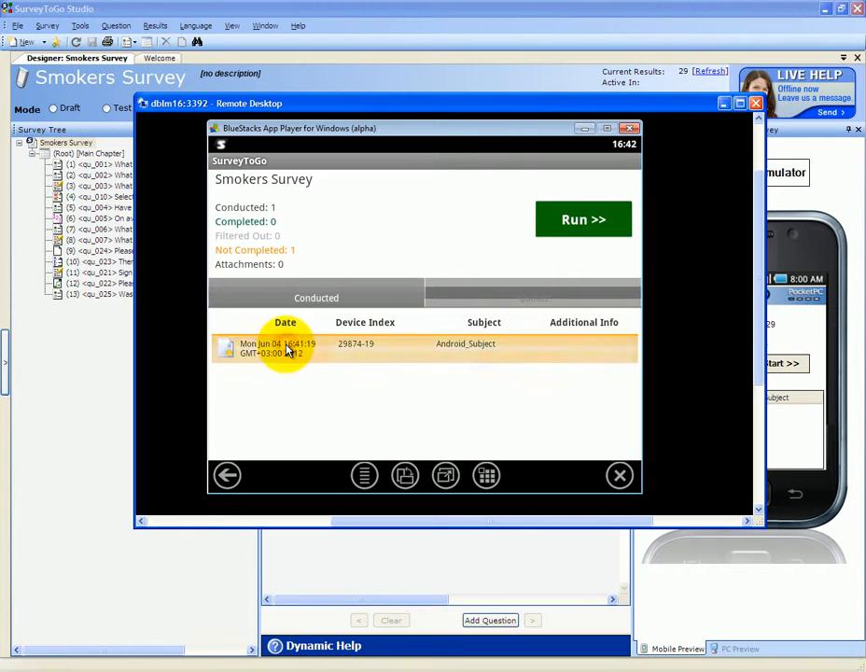
left_click(289, 349)
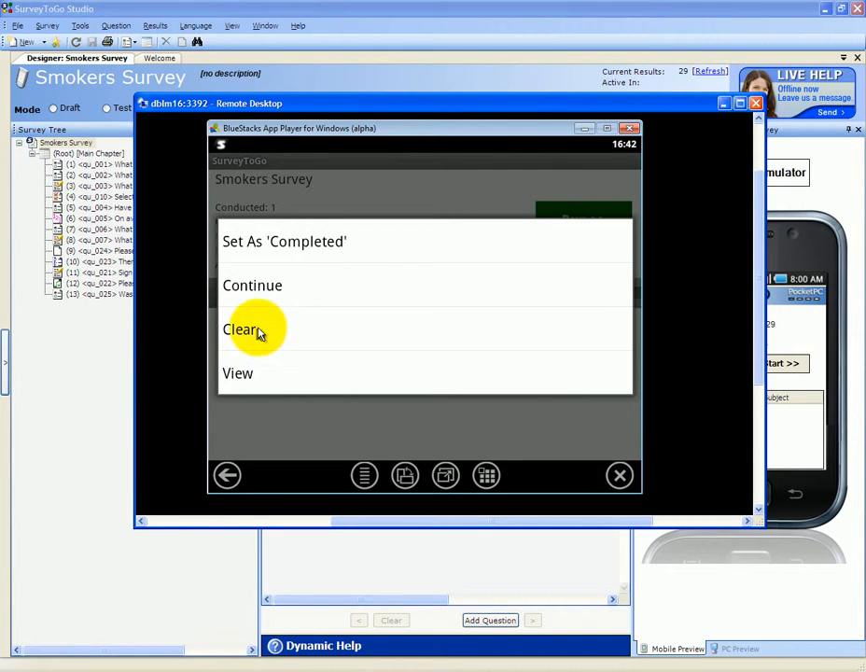
left_click(237, 374)
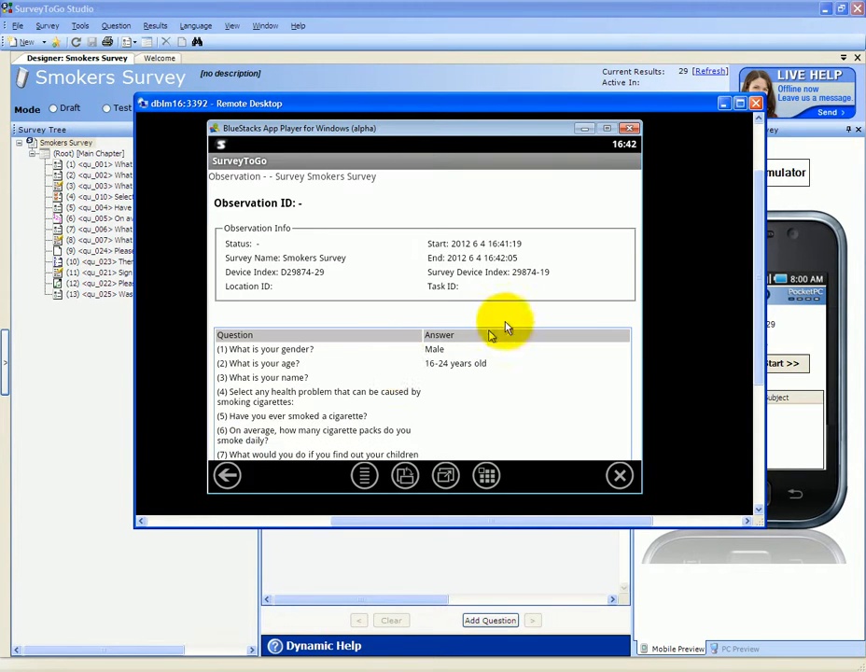
mouse_move(400, 336)
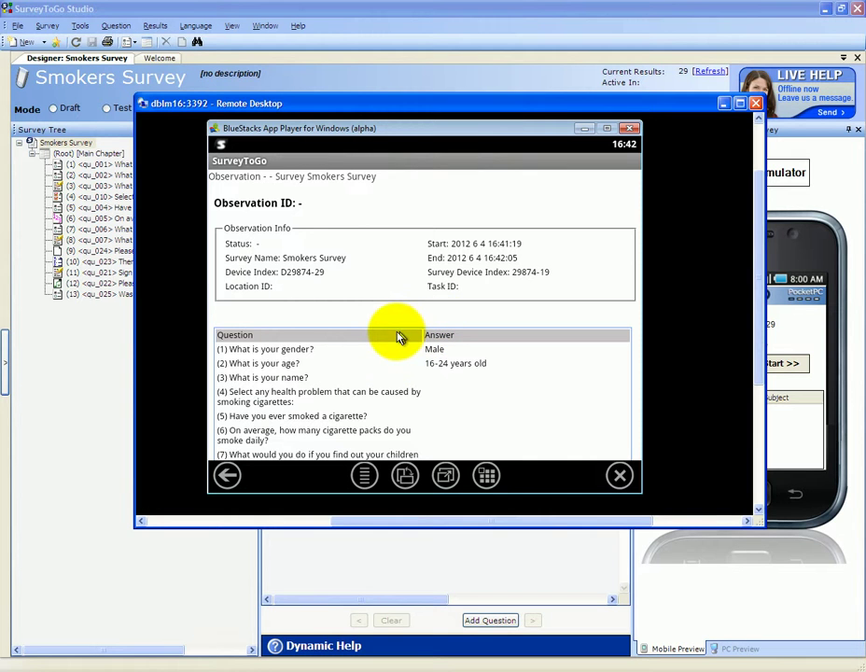
scroll("down", 3)
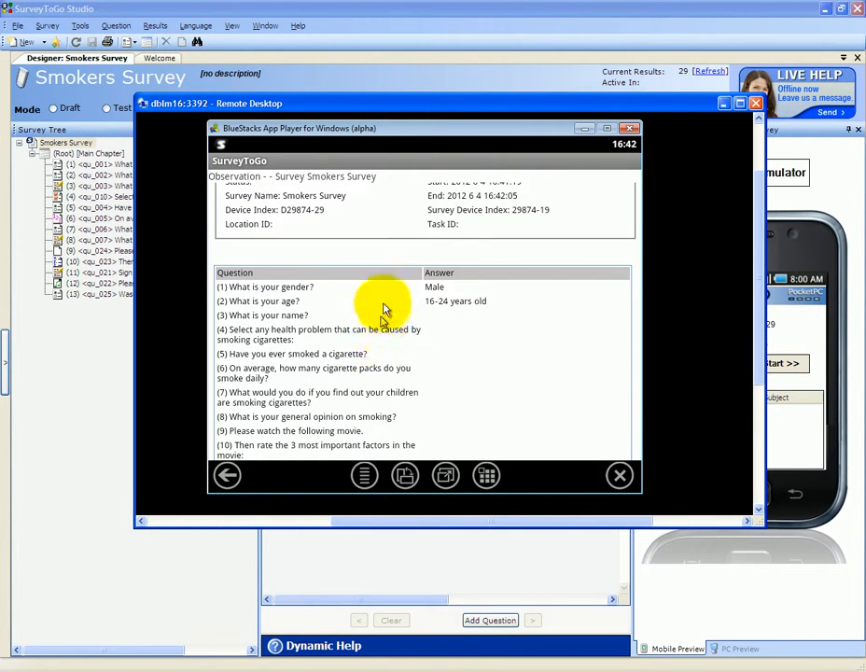
scroll("up", 3)
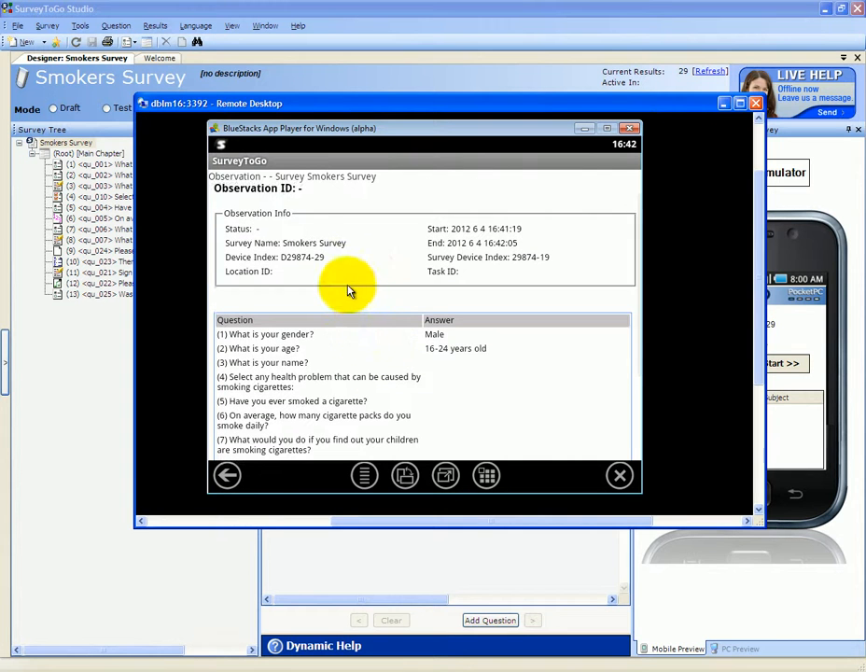
mouse_move(392, 351)
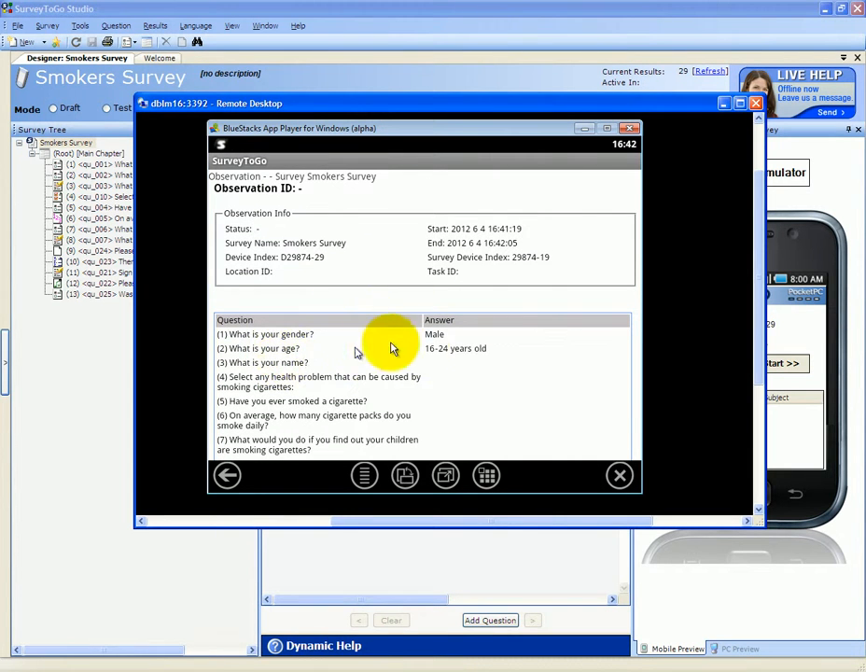
mouse_move(439, 338)
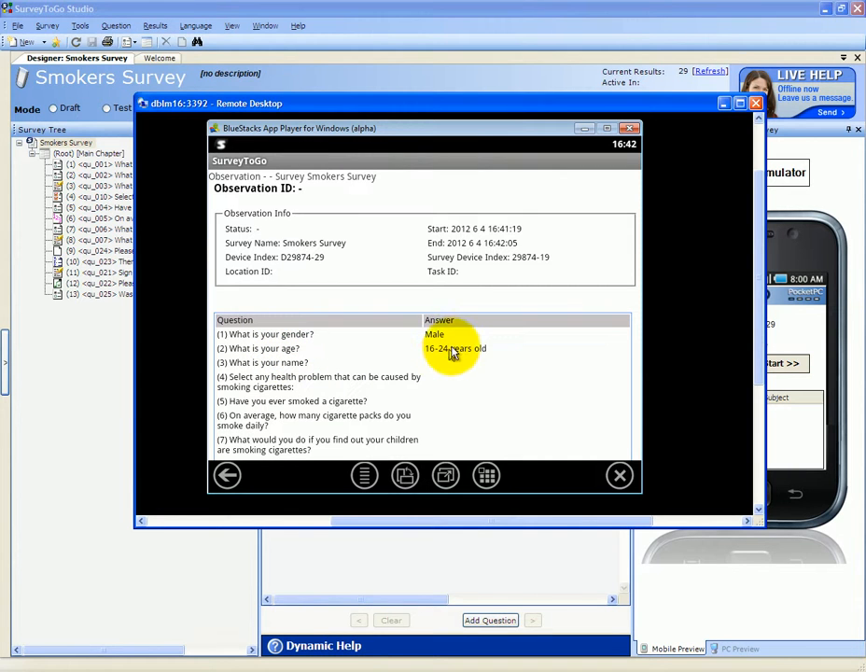
left_click(228, 476)
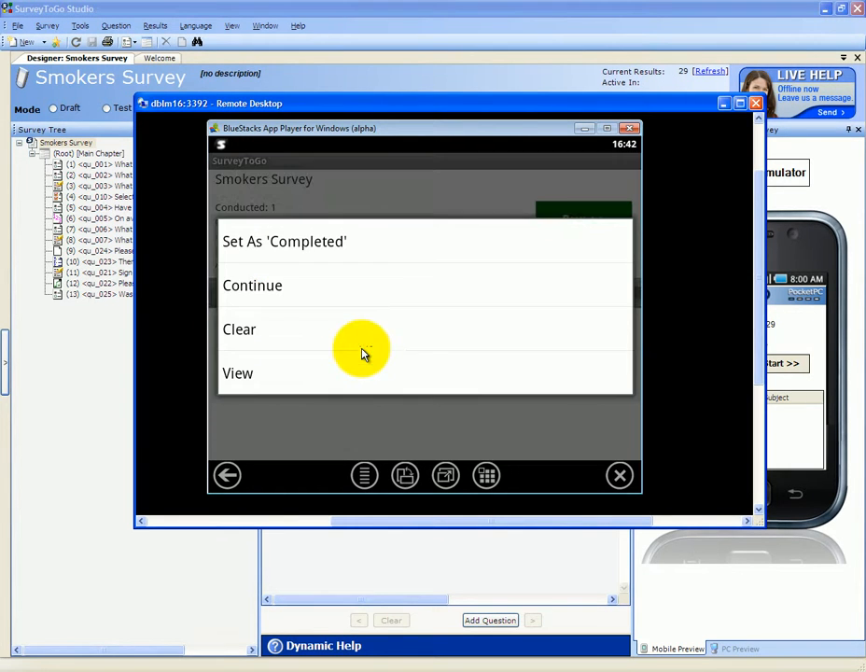
Continue the interview and answer the name question with Jim.
left_click(252, 283)
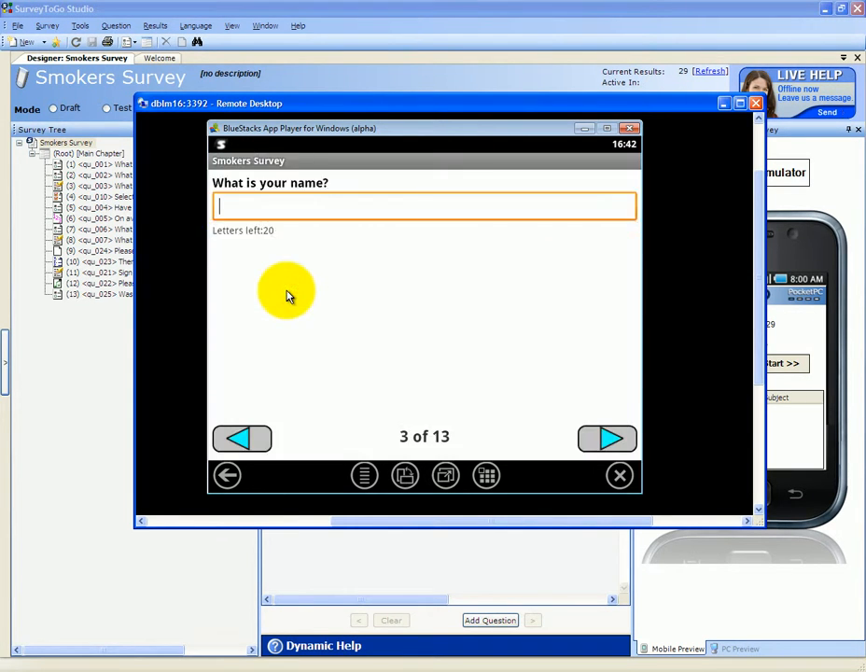
type("Jo")
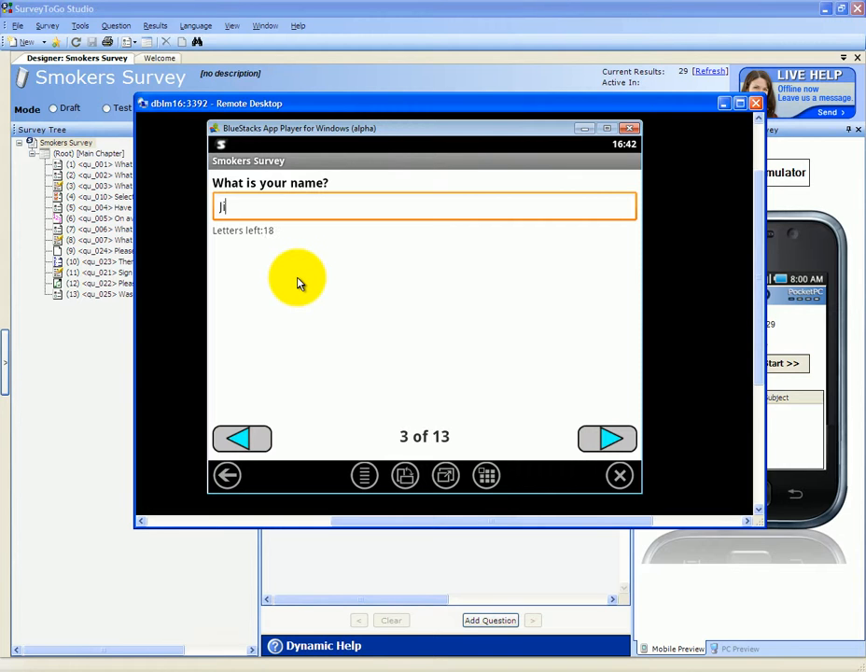
type("im")
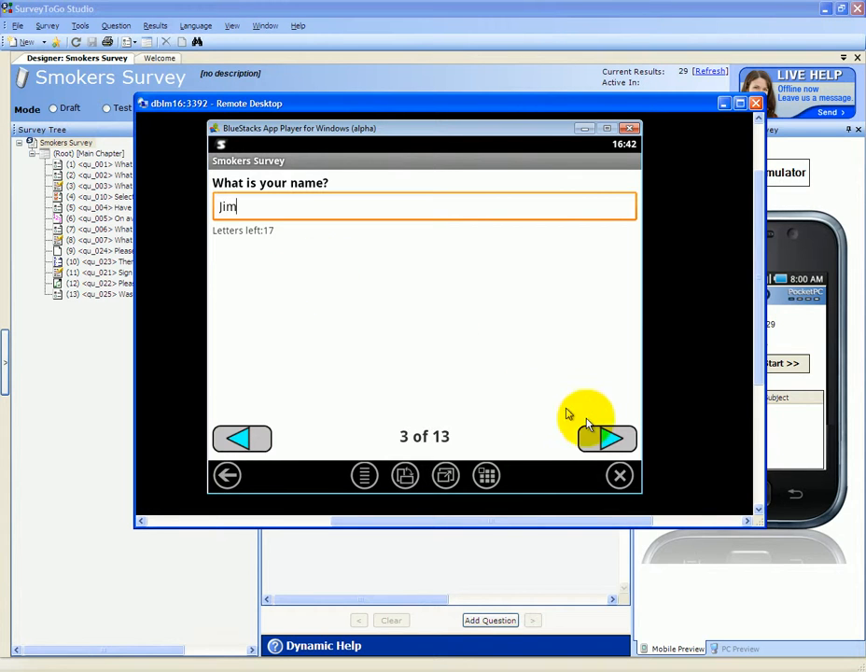
left_click(609, 438)
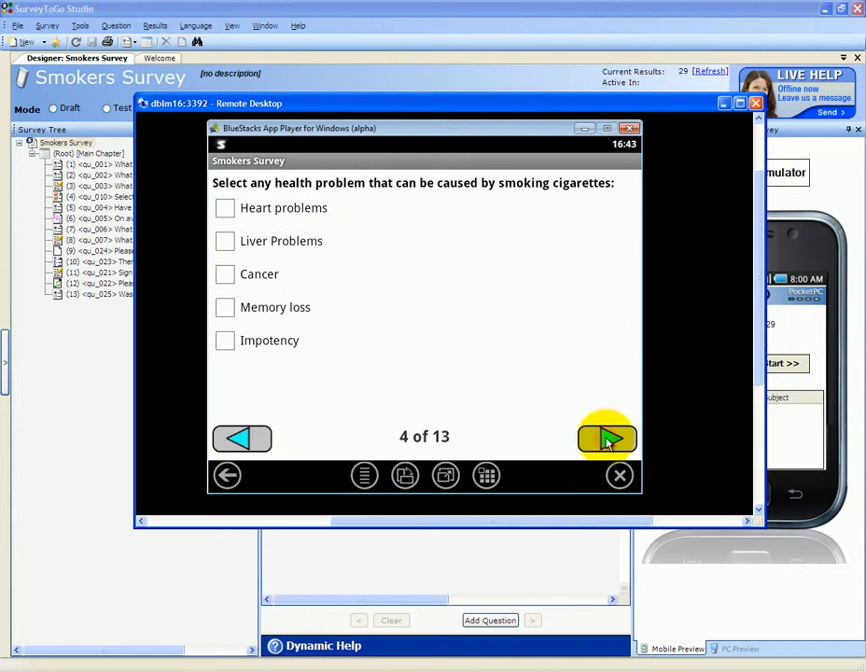
Tick Liver Problems, Cancer and Memory loss as health problems and move on to question 5.
left_click(224, 273)
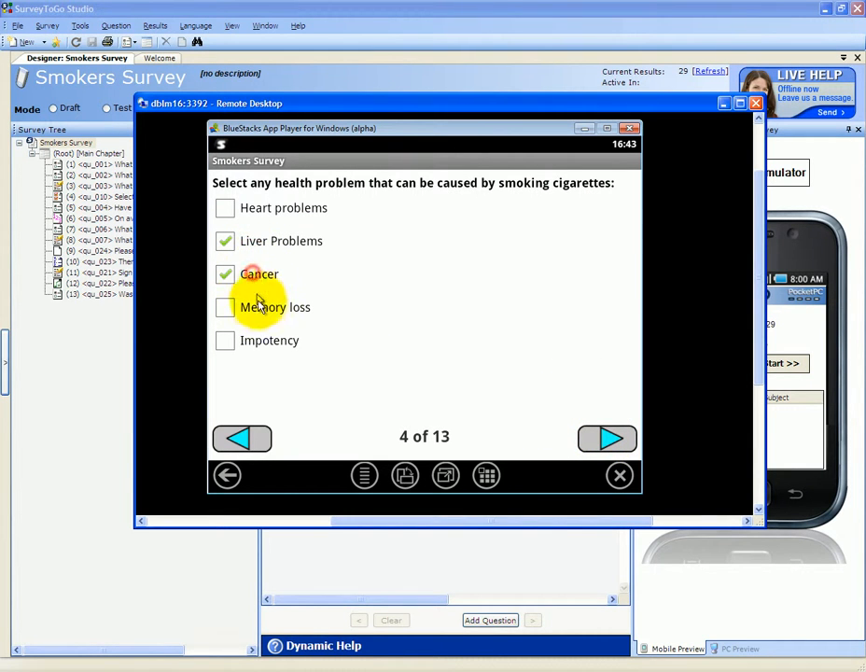
left_click(224, 306)
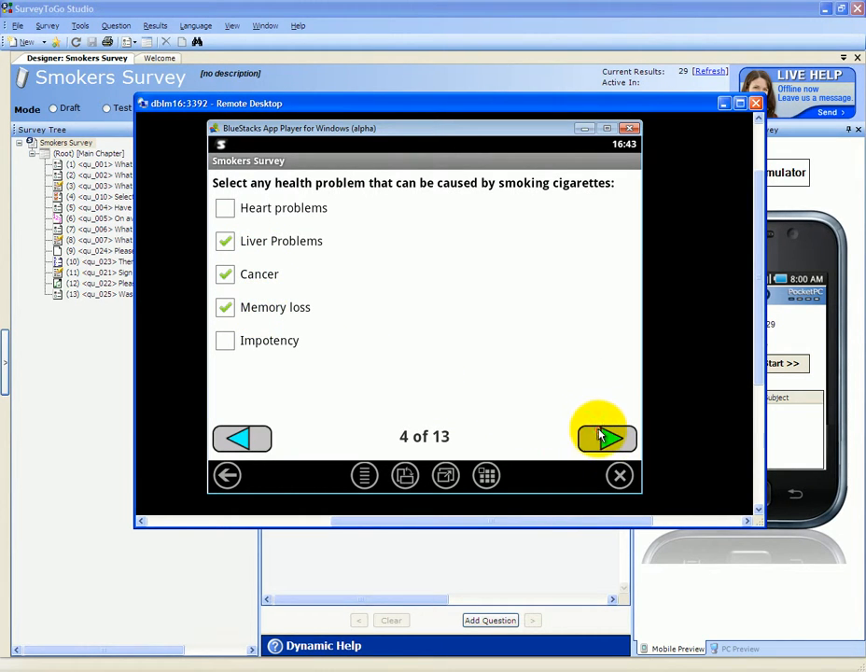
left_click(605, 437)
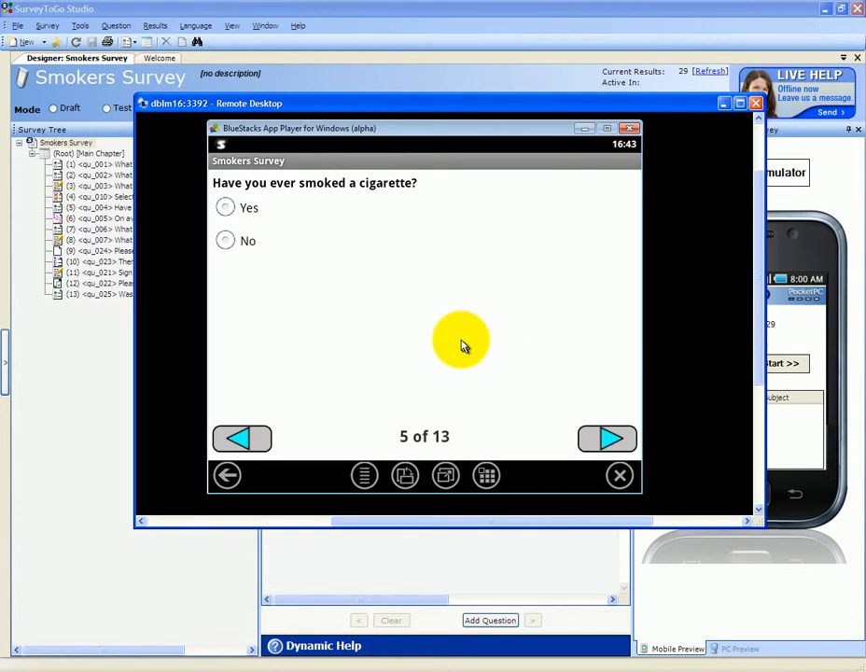
mouse_move(364, 450)
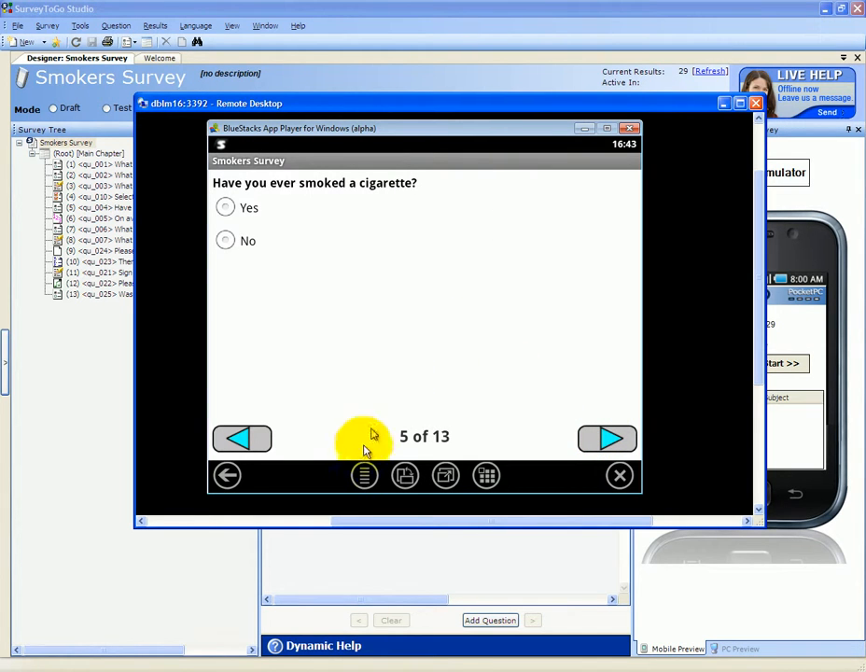
mouse_move(364, 476)
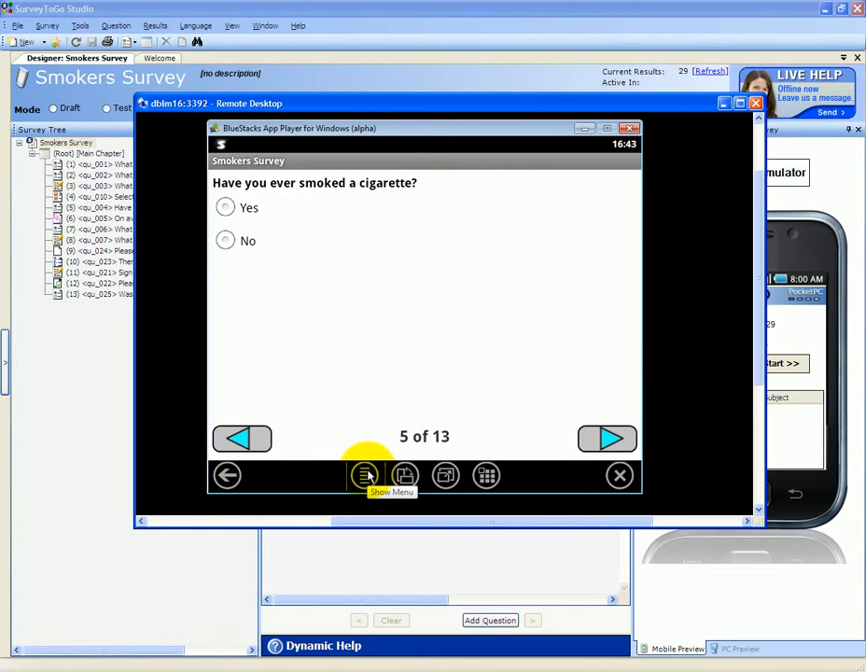
Reveal the interview menu bar with Save, Note, Languages, Stop, Camera and Attach.
left_click(364, 476)
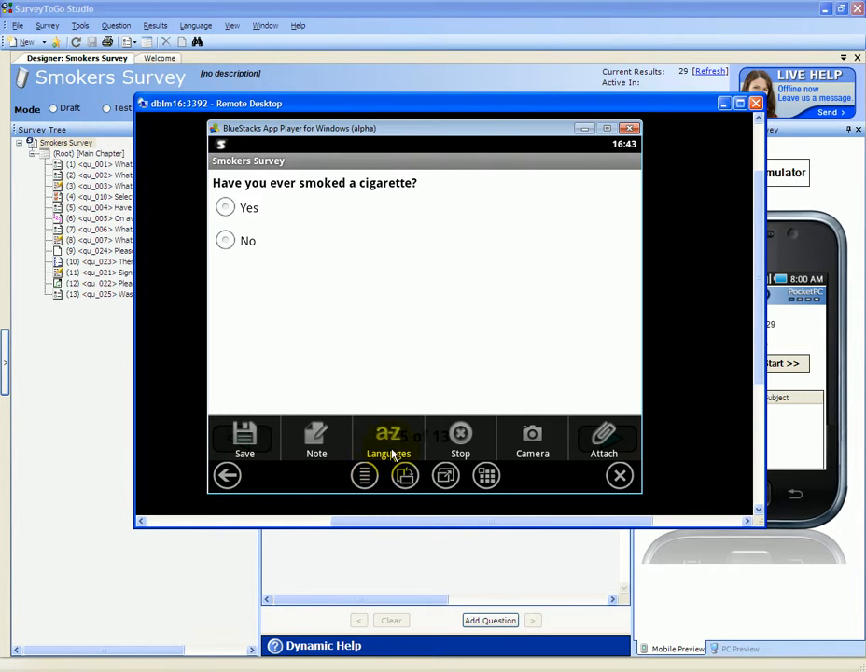
mouse_move(244, 439)
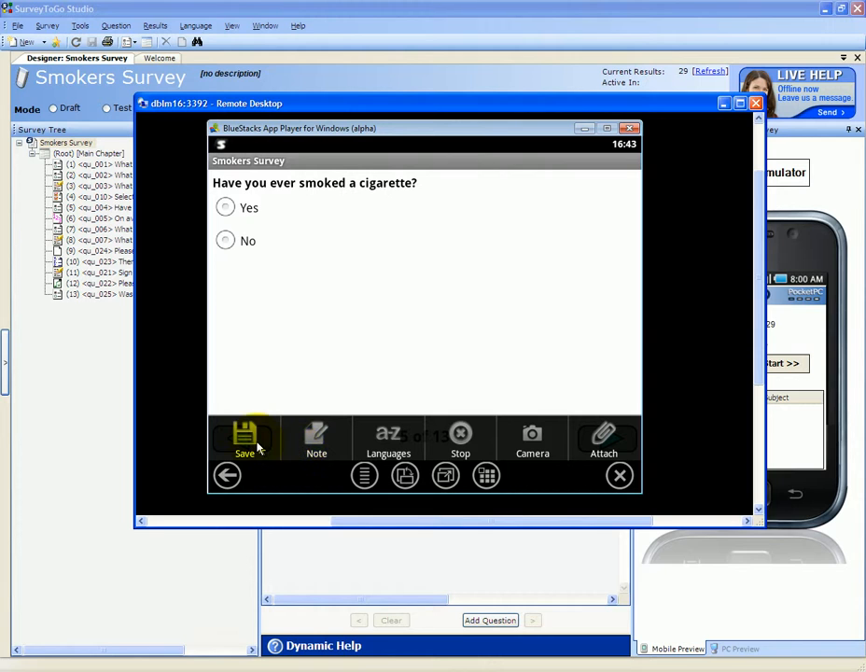
mouse_move(317, 439)
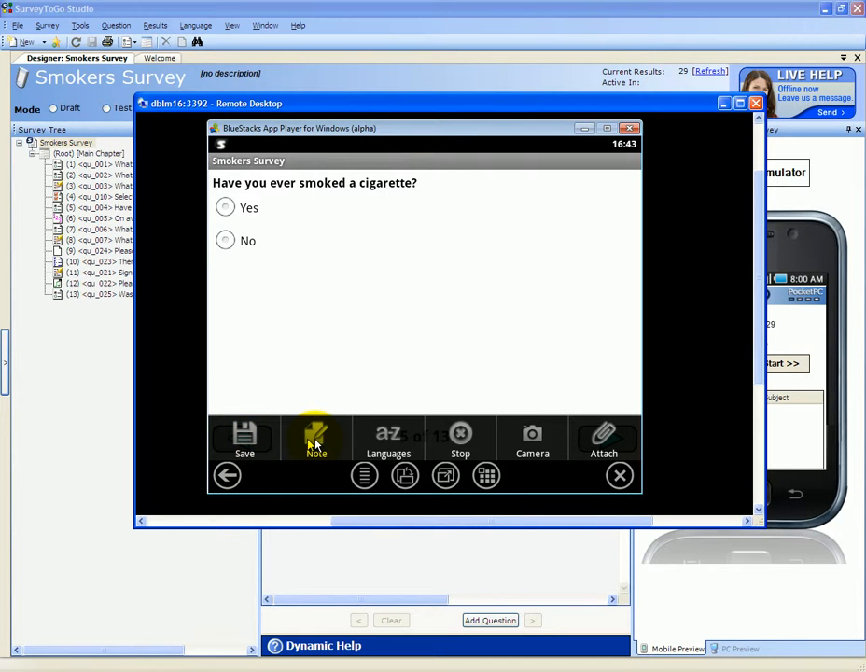
mouse_move(532, 439)
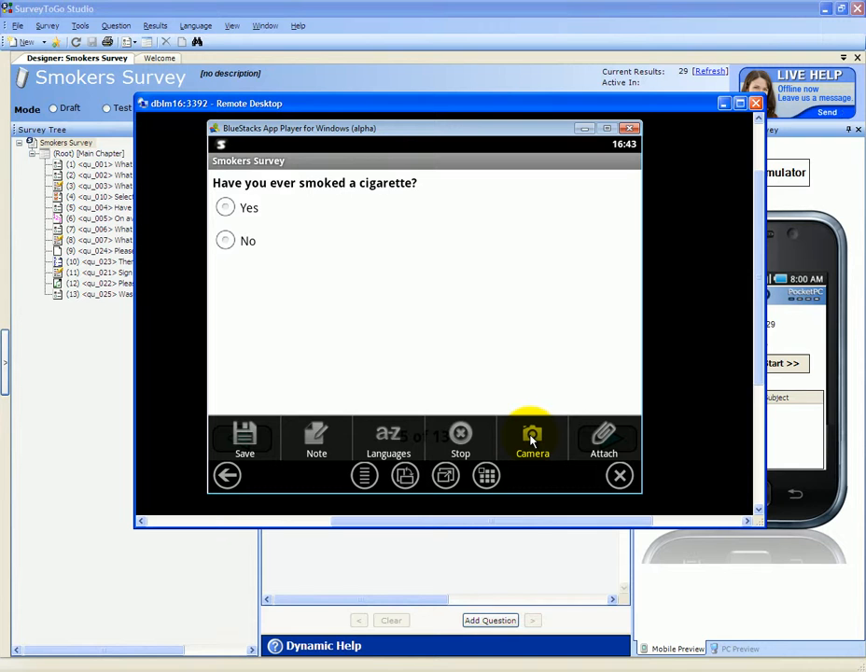
mouse_move(605, 438)
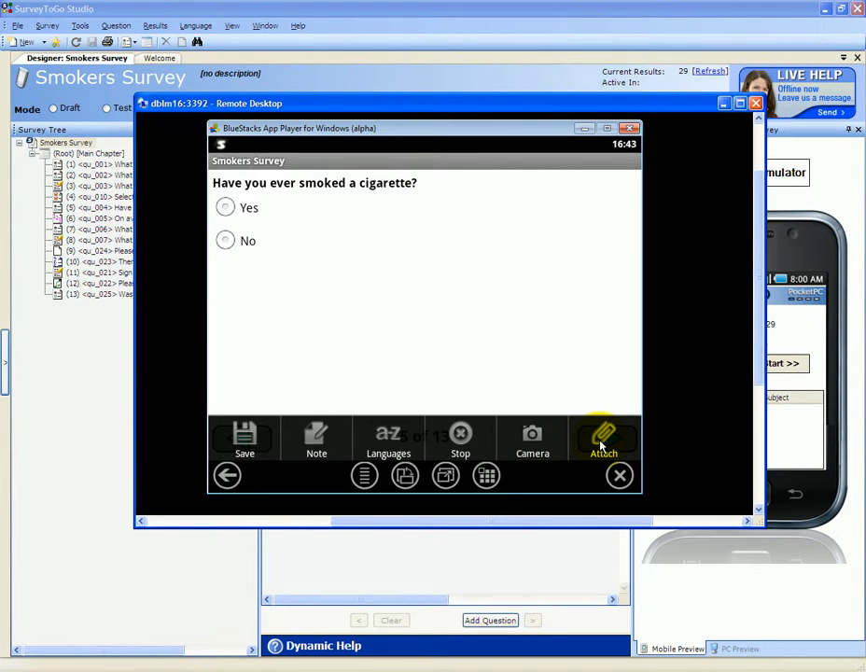
mouse_move(317, 438)
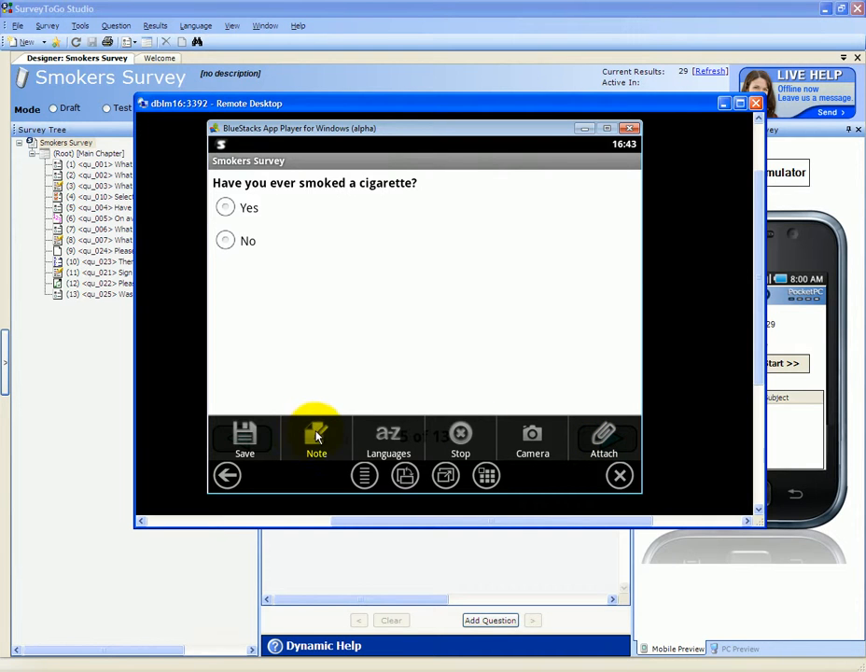
Save an interview note reading 'Jim is testing this interv' on question 5 and reopen the menu.
left_click(317, 436)
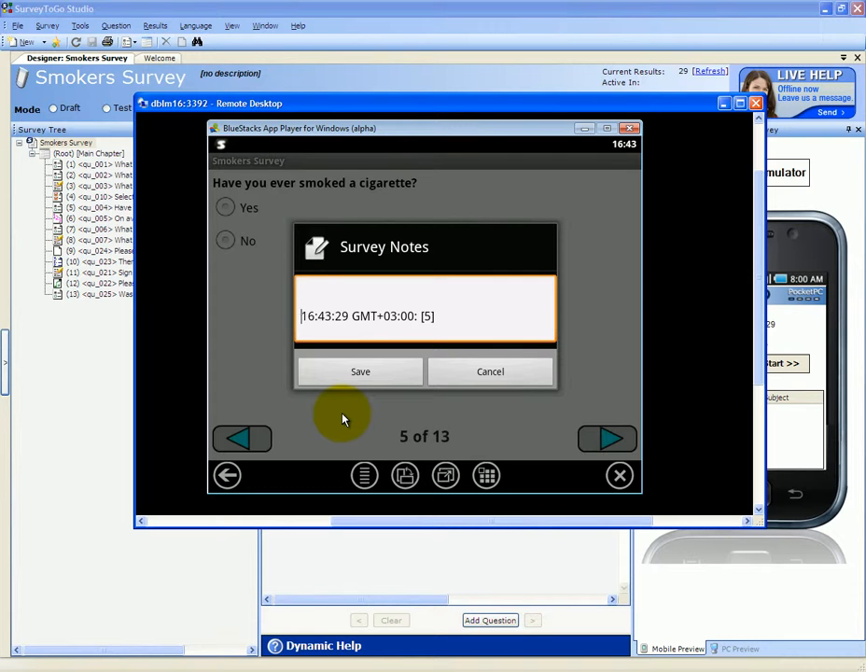
left_click(308, 299)
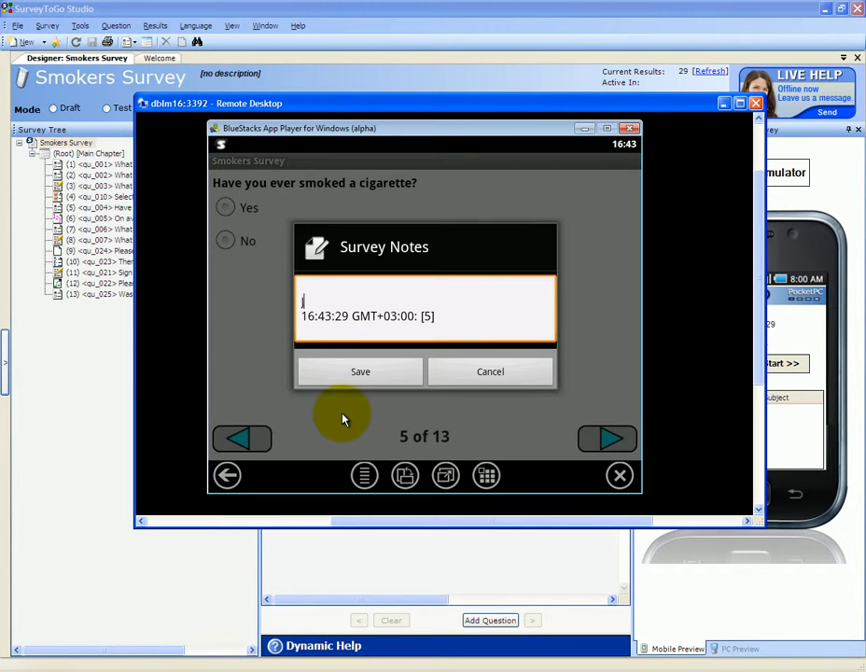
type("Jim is testing")
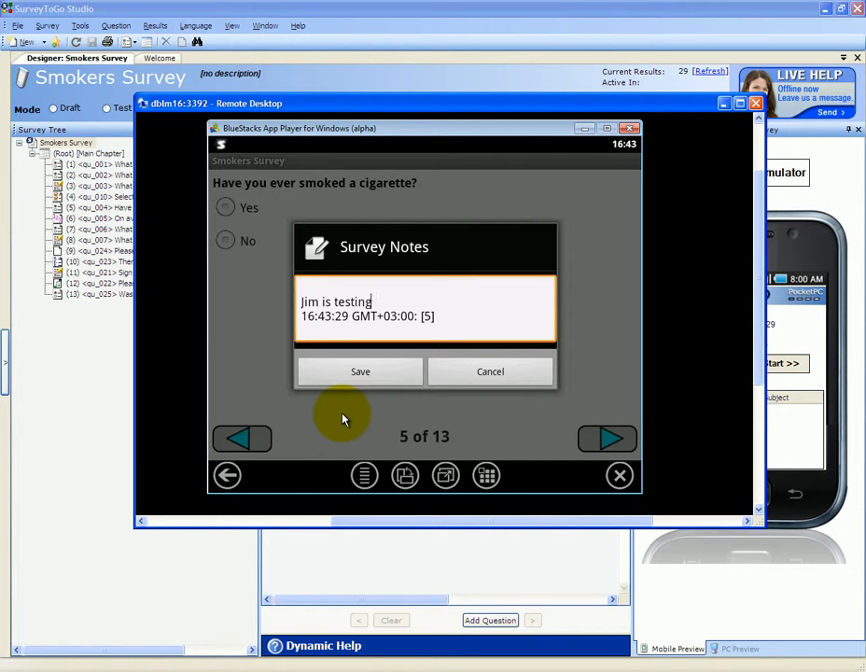
type("this interv")
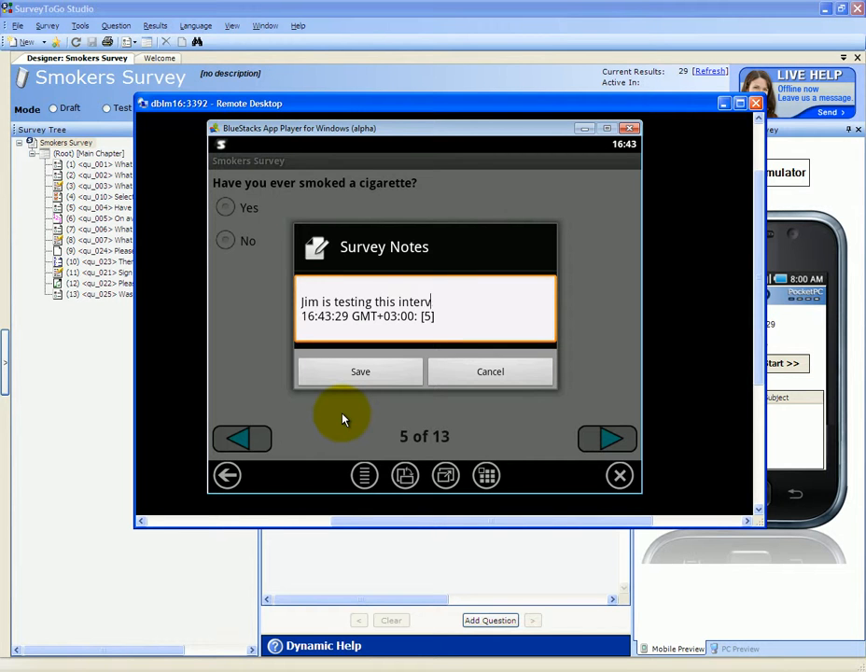
left_click(360, 372)
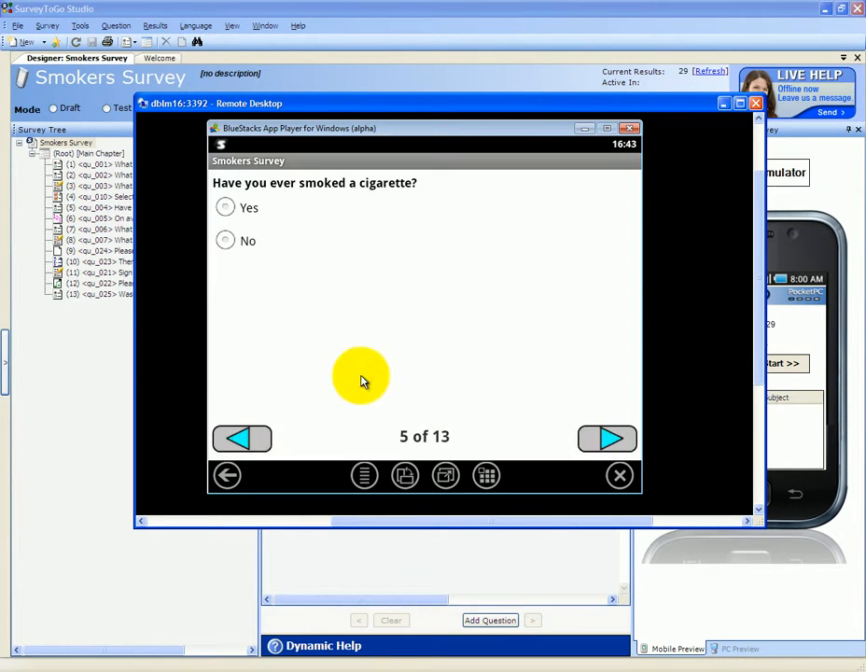
left_click(364, 476)
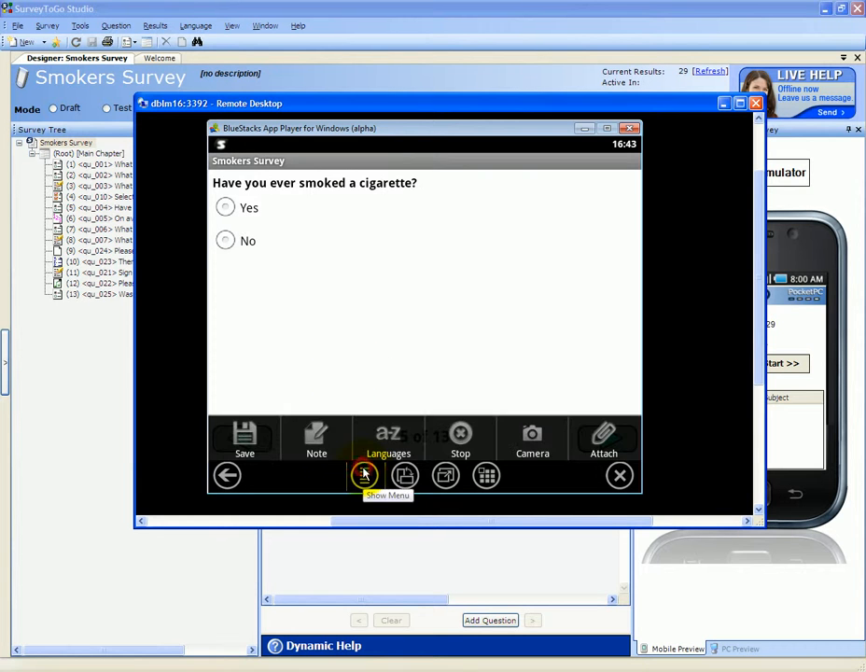
Answer Yes to smoking, choose kicking the children out, enter opinion 'aaa', and pass the movie and rating questions.
left_click(315, 437)
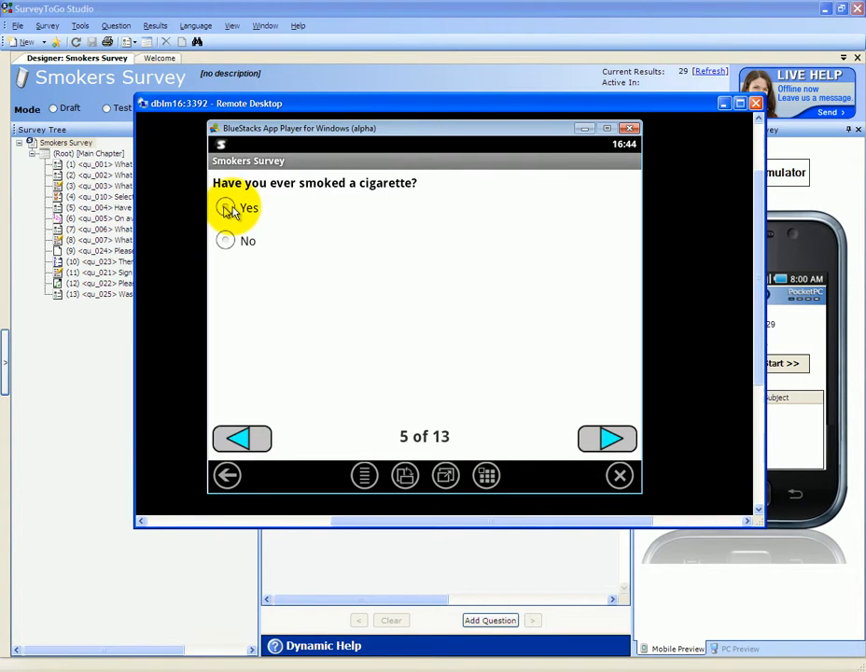
left_click(224, 241)
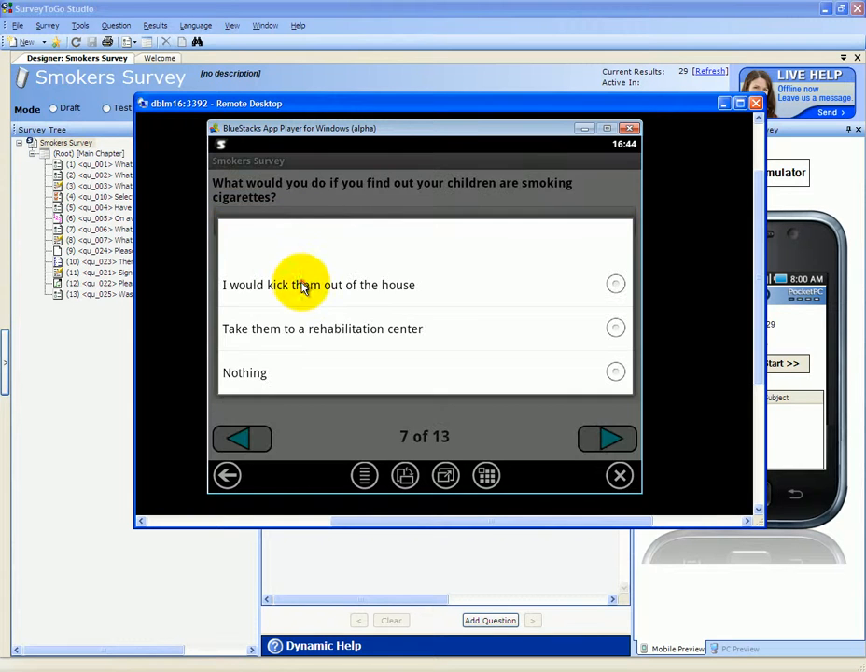
left_click(609, 439)
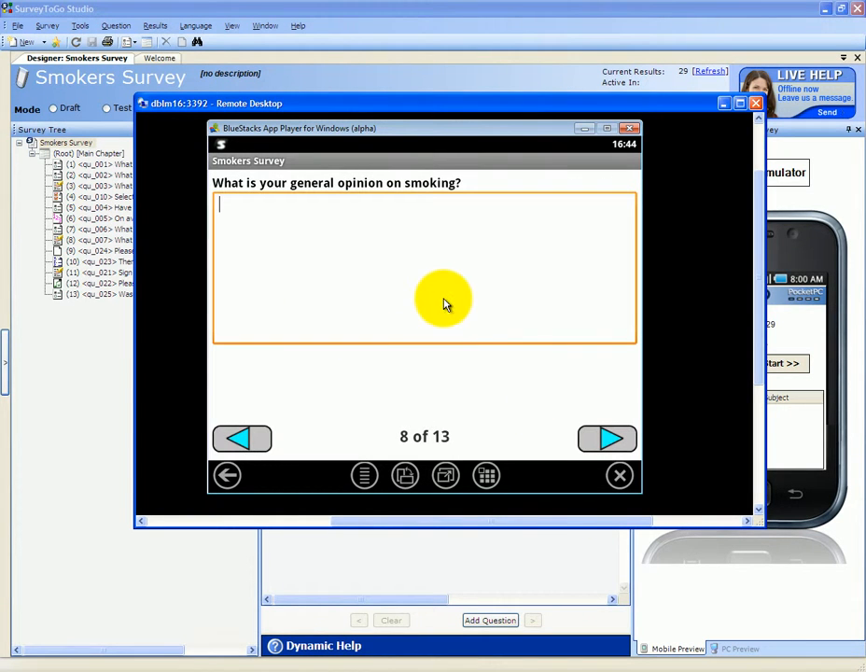
type("aa")
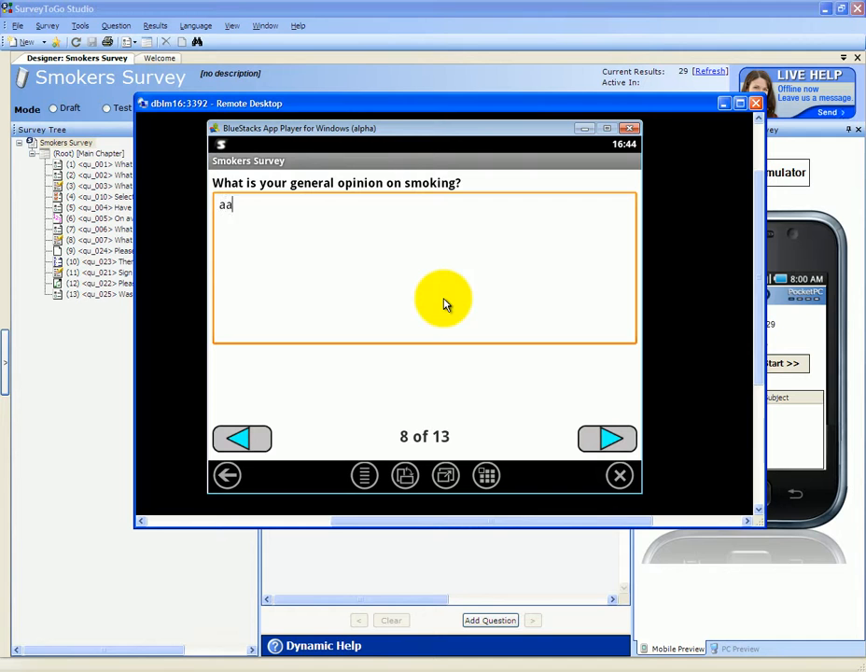
type("a")
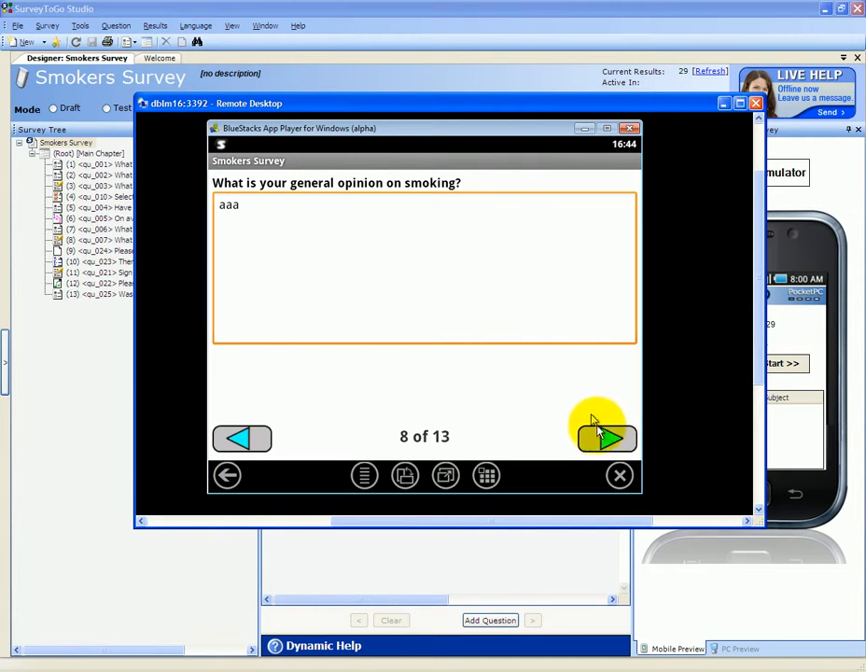
left_click(607, 438)
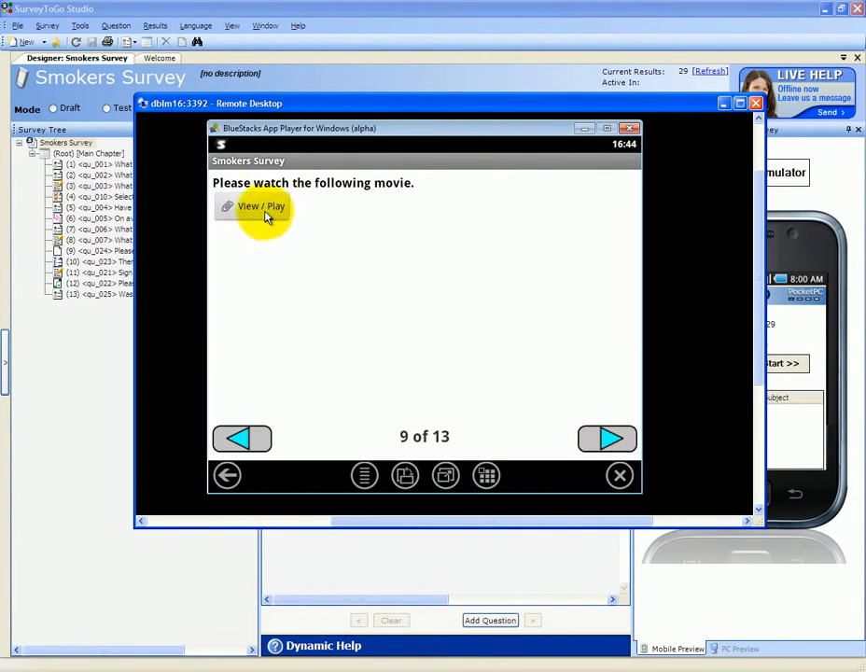
left_click(609, 439)
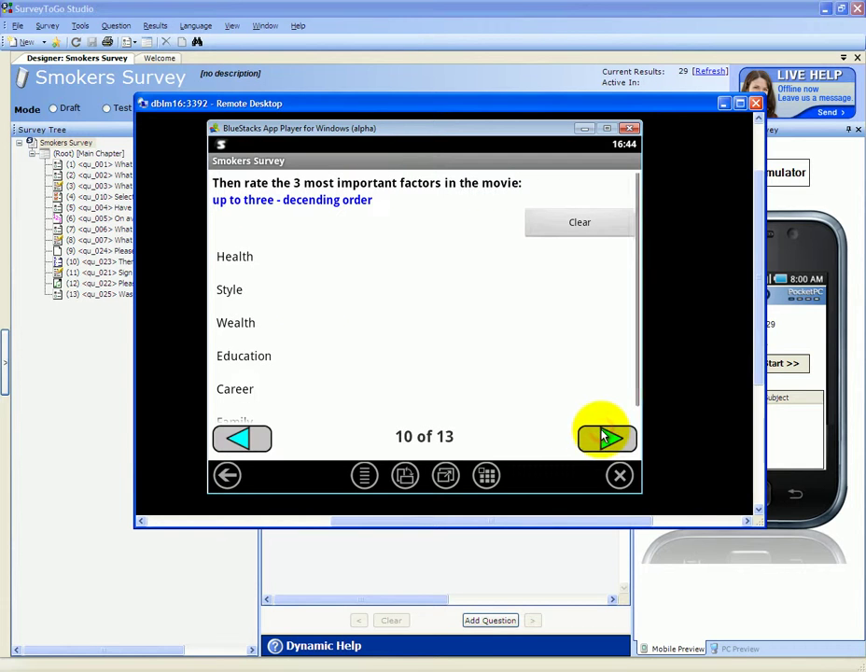
left_click(250, 289)
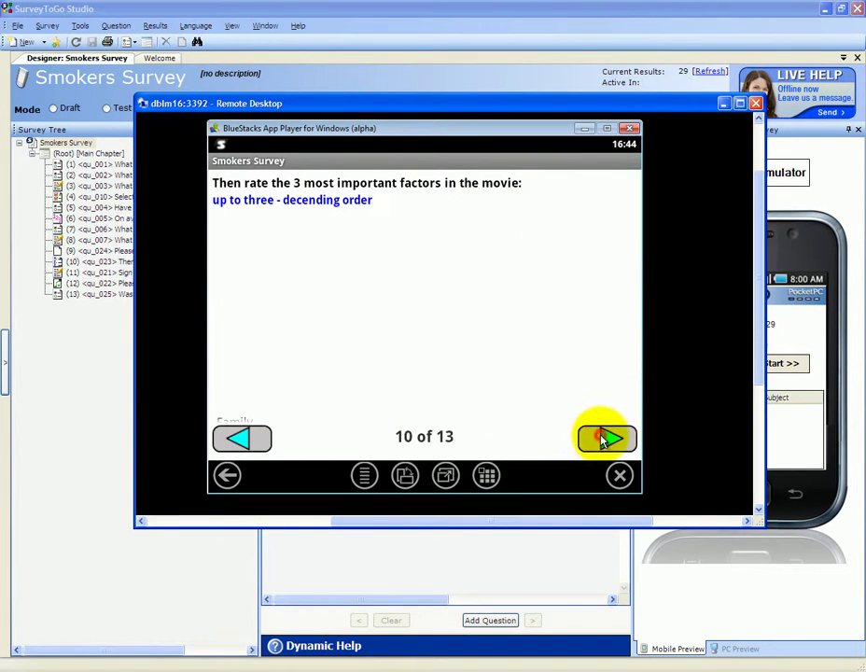
Draw a signature, then dismiss the compulsory-question warning on the picture question.
left_click(605, 437)
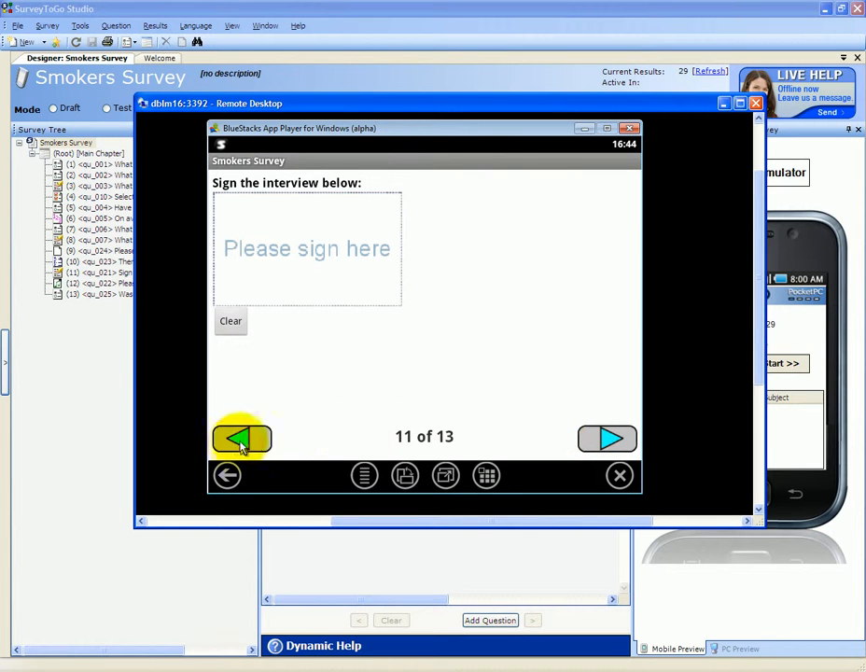
mouse_move(312, 228)
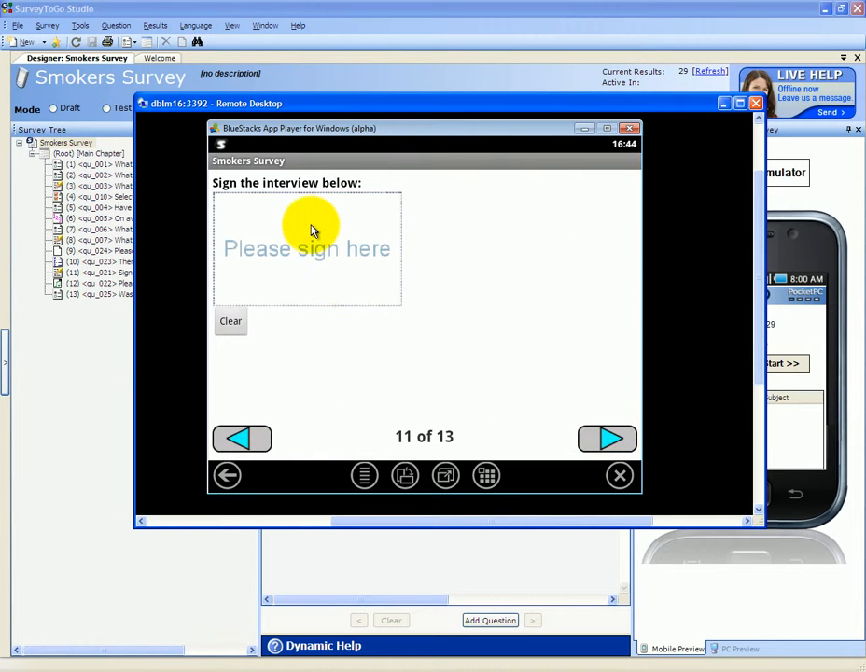
left_click_drag(295, 234, 364, 257)
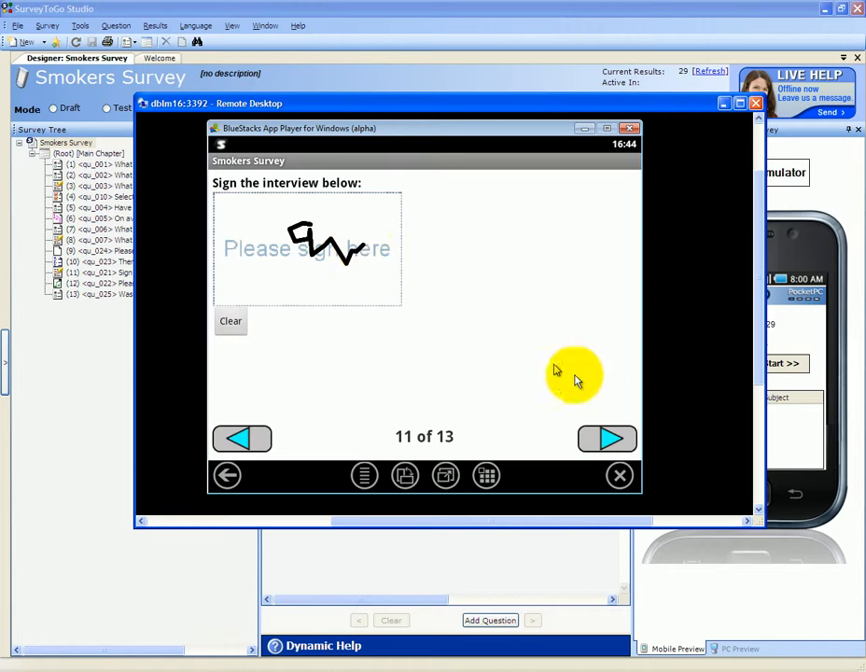
left_click(609, 439)
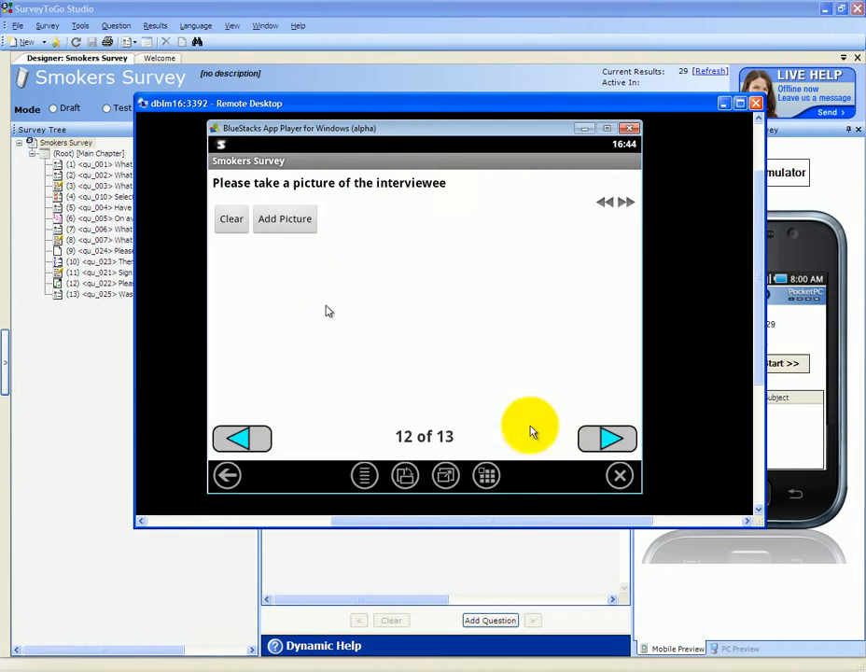
left_click(607, 439)
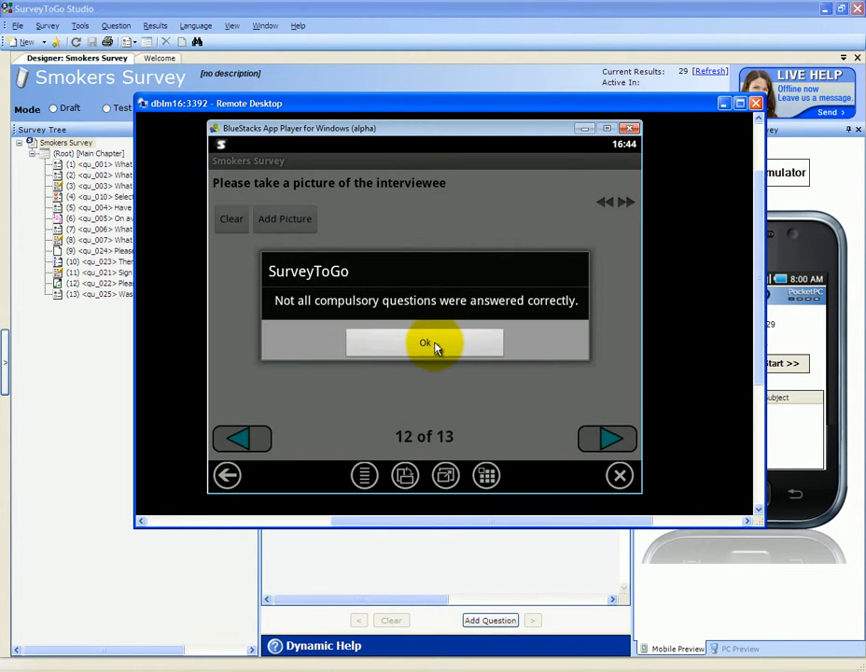
left_click(426, 344)
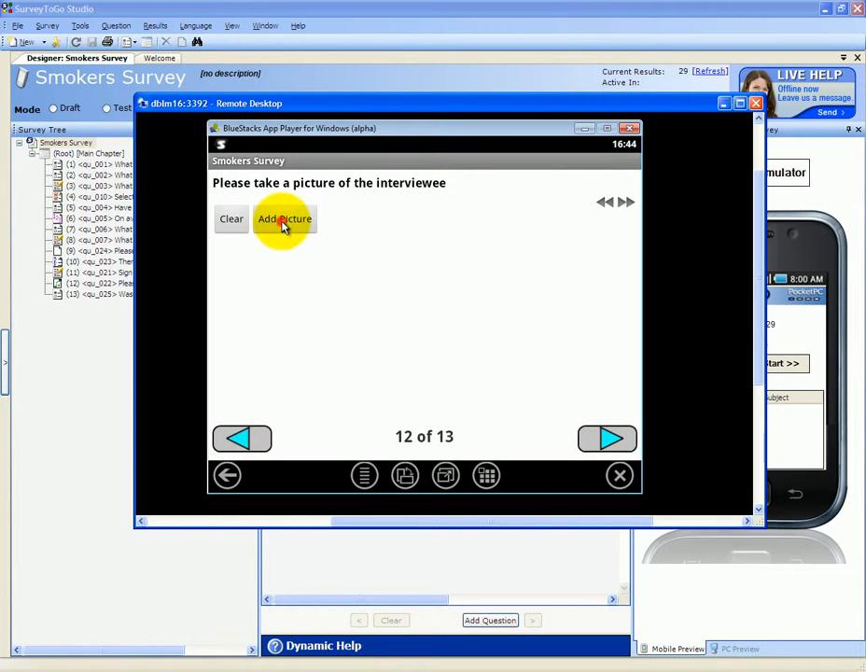
Add a picture of the interviewee and answer yes on question 13 that the picture was good.
left_click(284, 218)
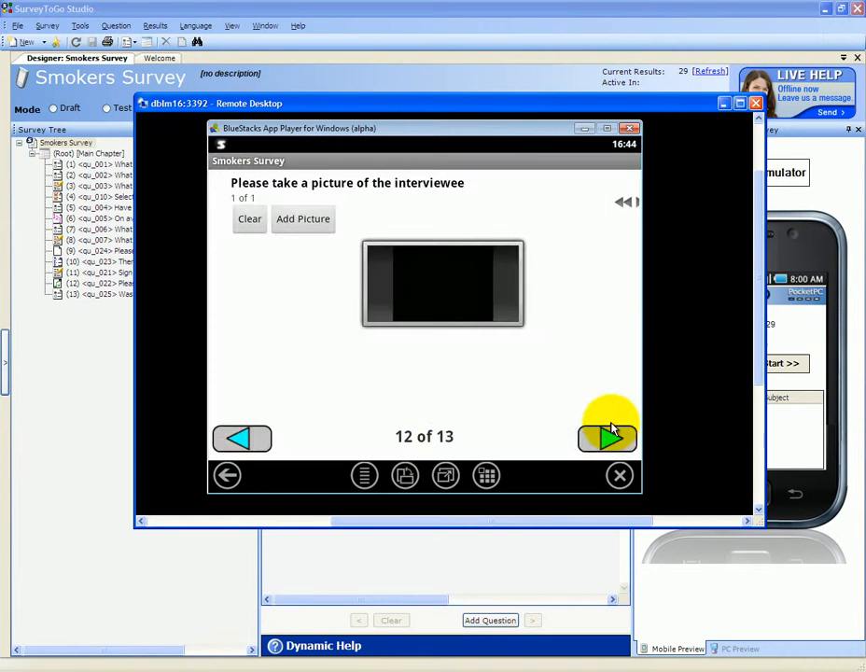
left_click(609, 439)
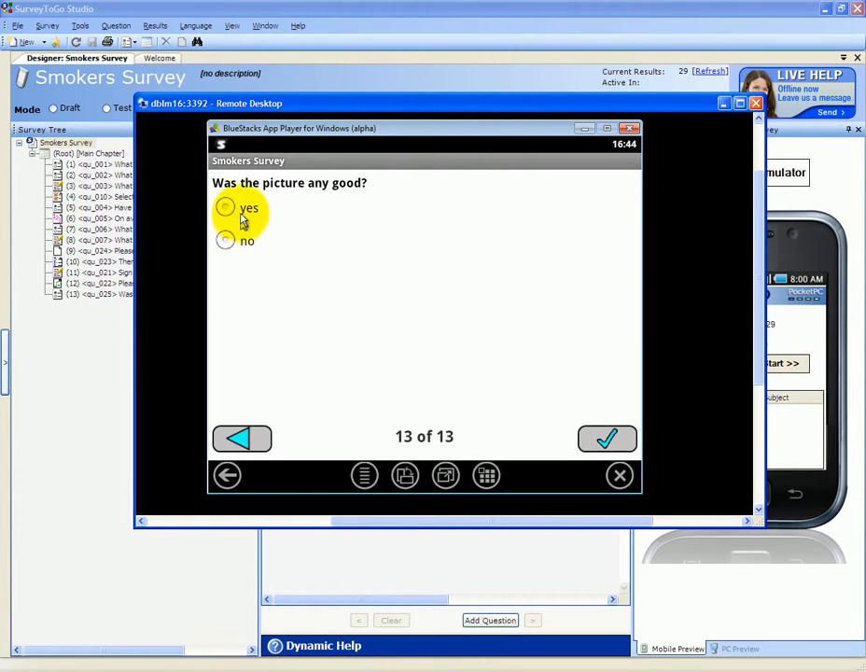
left_click(607, 439)
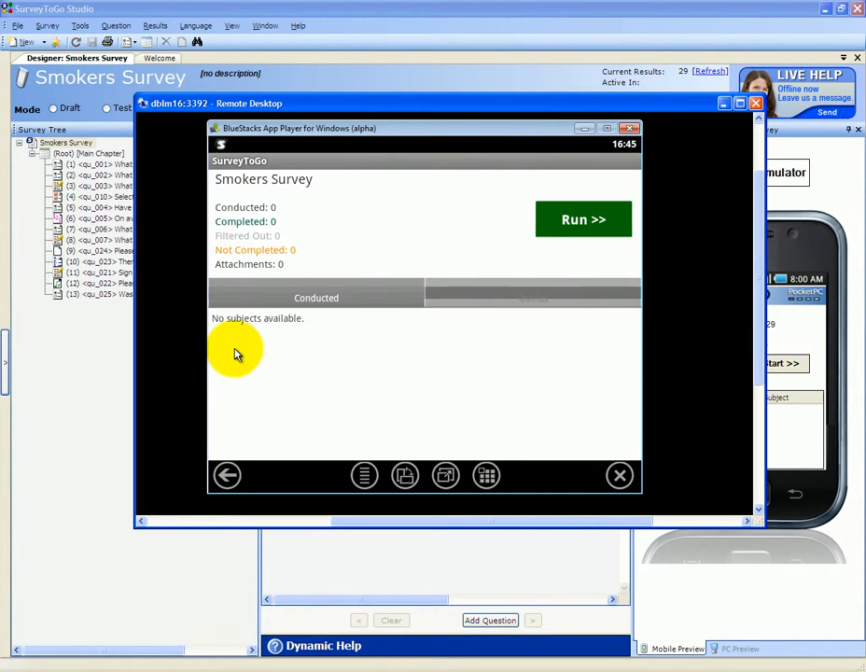
mouse_move(271, 346)
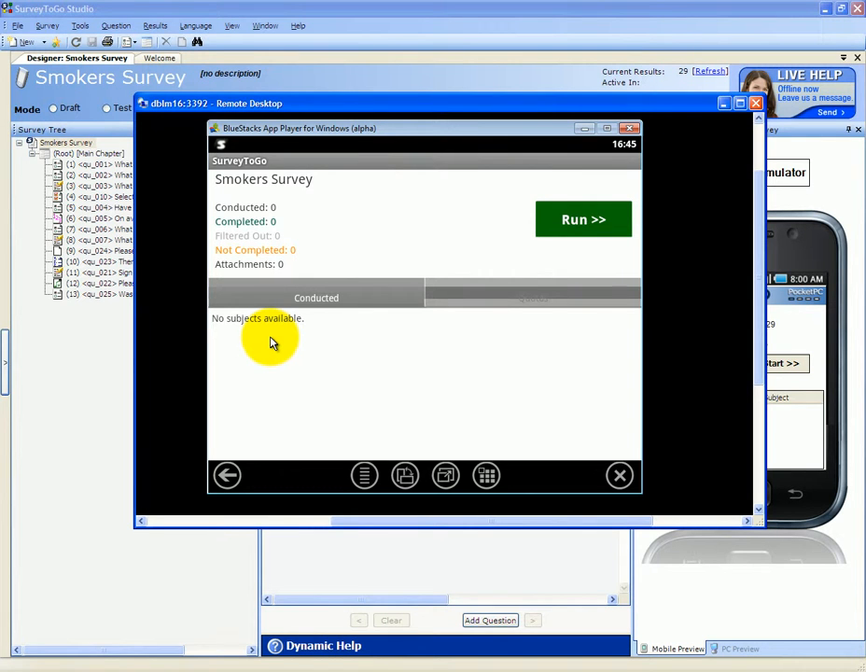
mouse_move(295, 338)
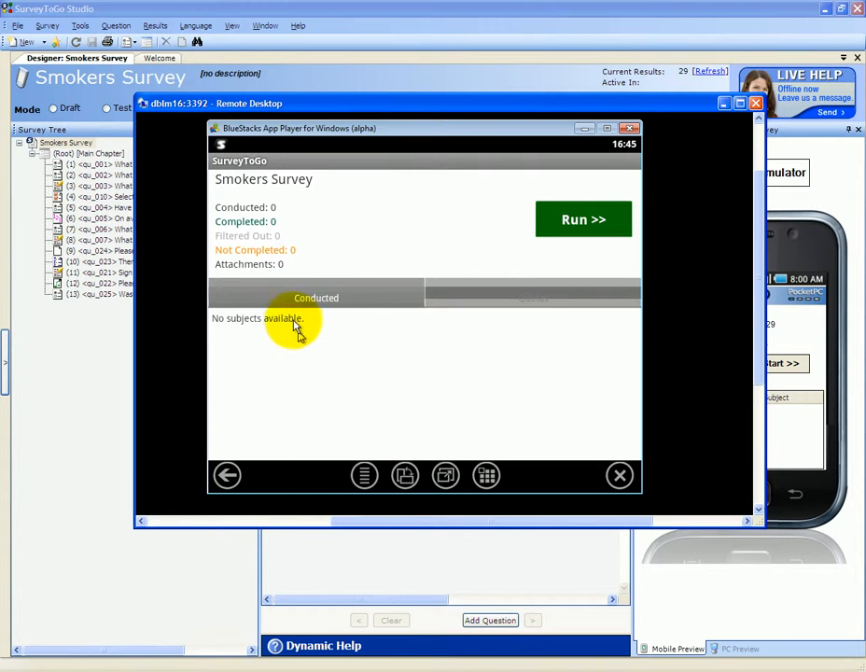
mouse_move(291, 340)
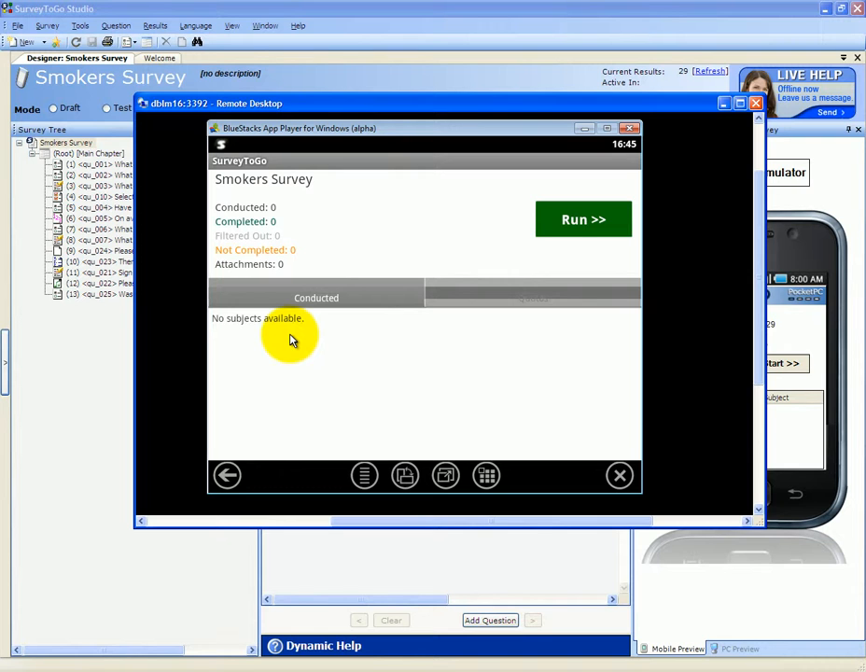
mouse_move(295, 339)
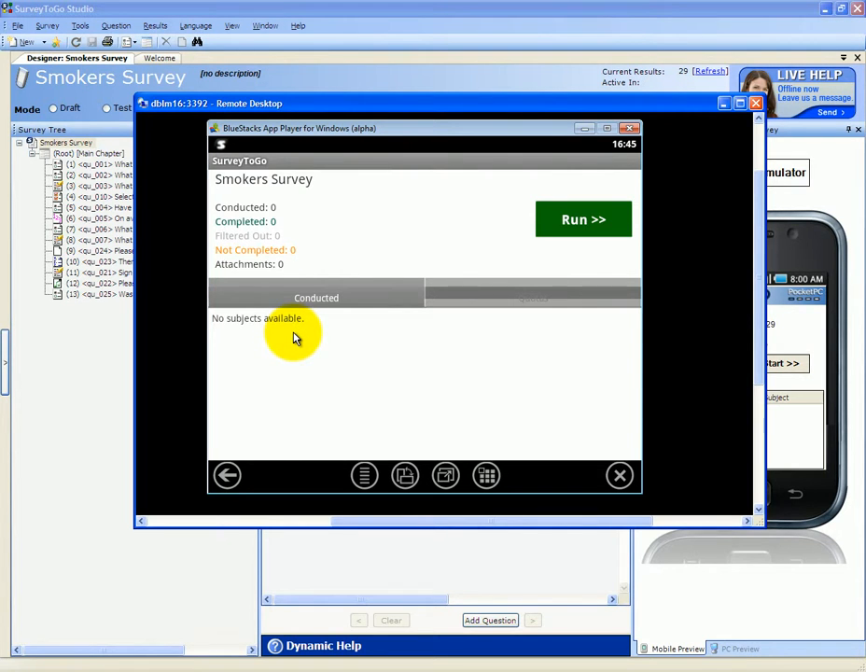
mouse_move(261, 402)
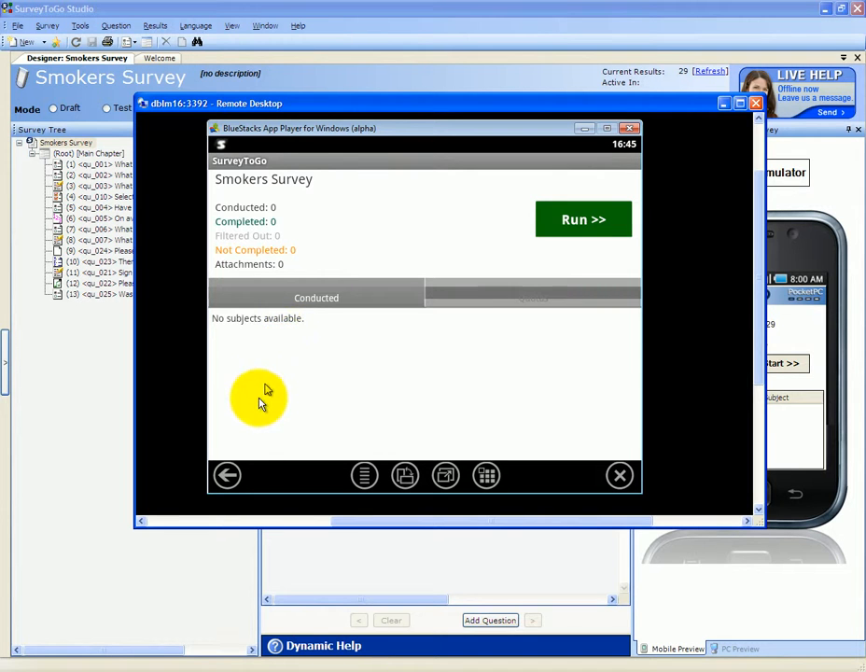
mouse_move(258, 433)
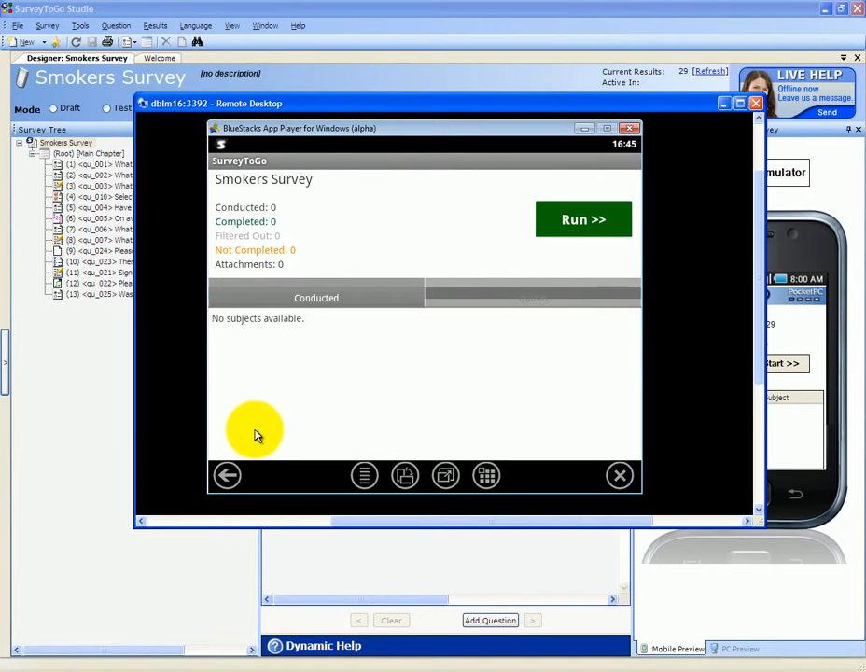
mouse_move(228, 476)
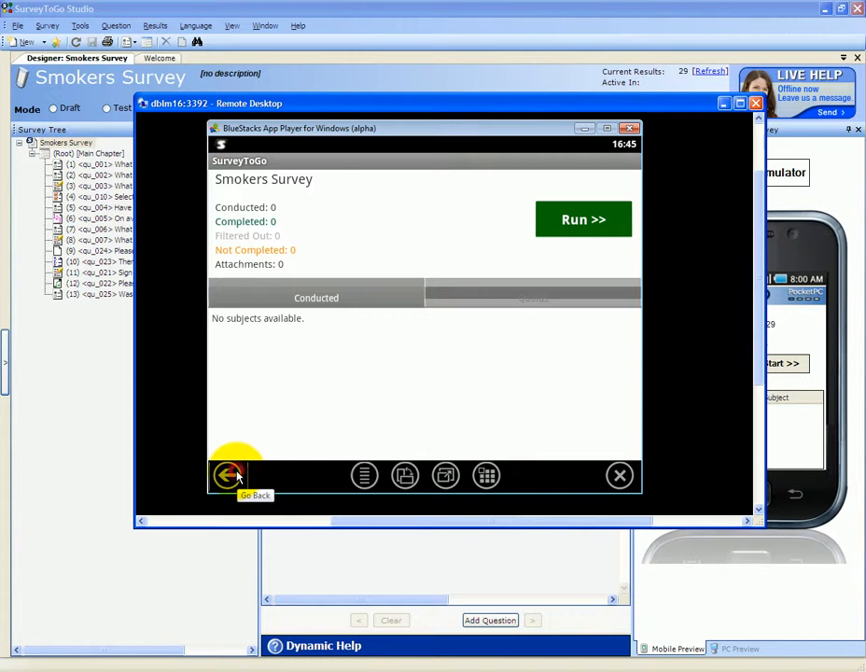
left_click(225, 476)
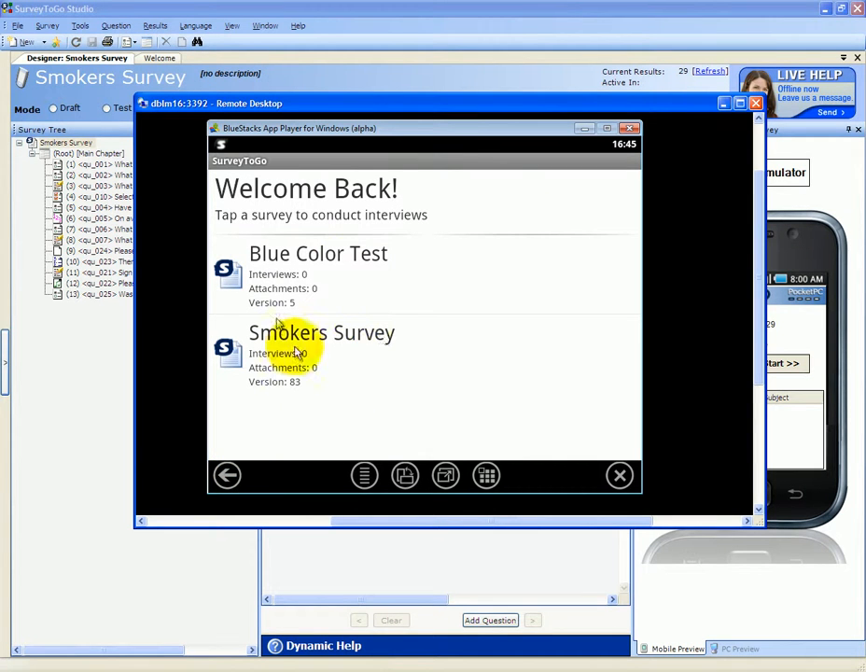
left_click(364, 476)
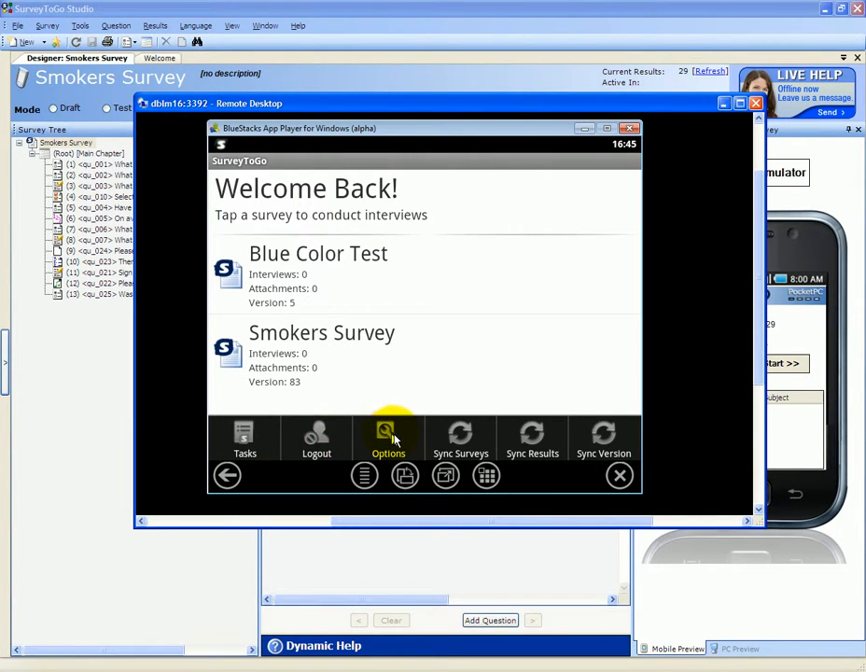
mouse_move(429, 463)
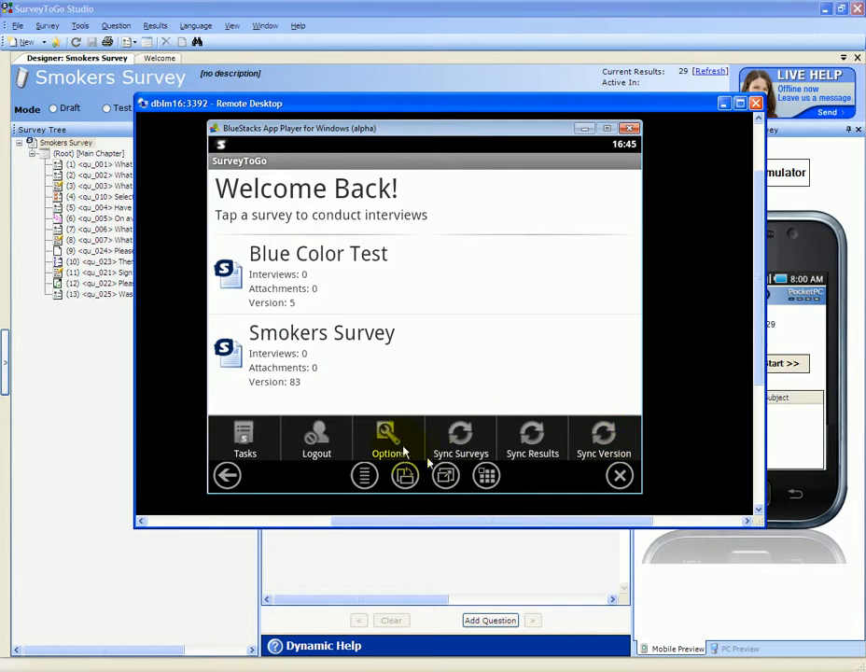
left_click(388, 439)
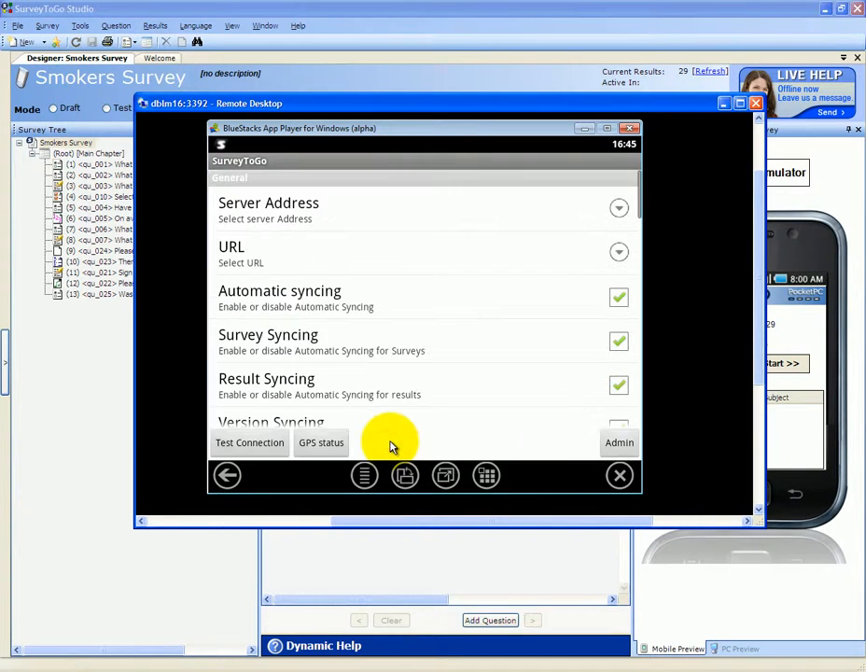
mouse_move(601, 306)
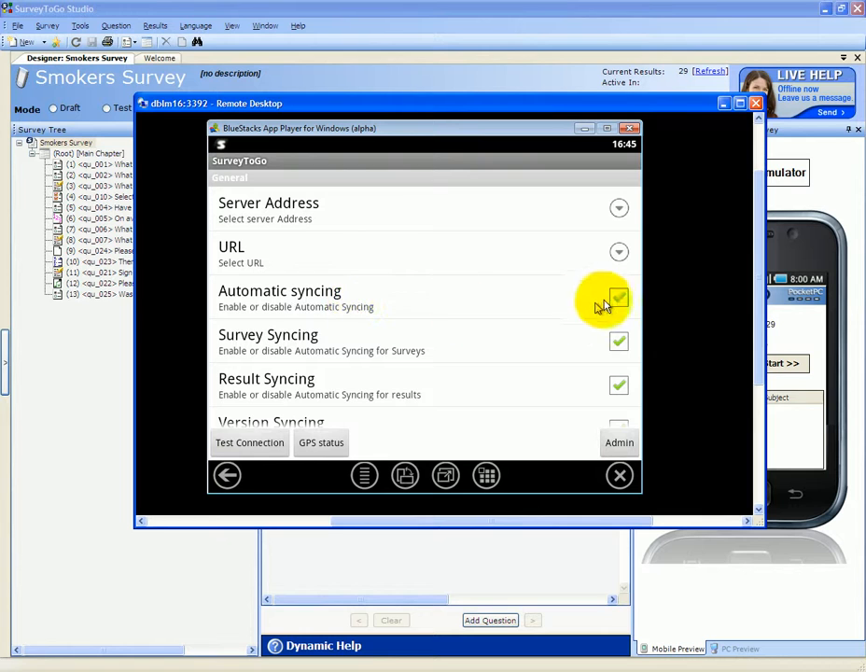
left_click(620, 297)
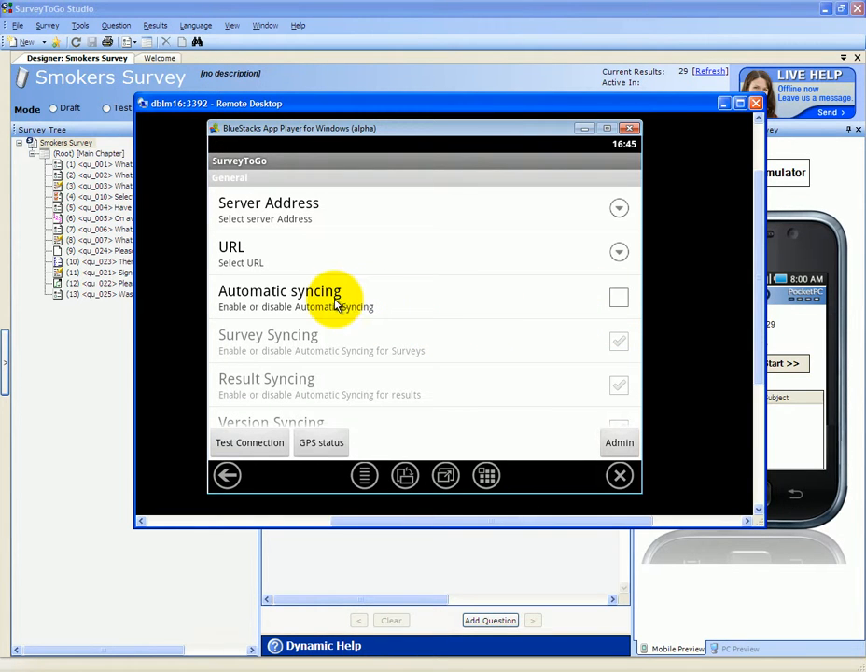
mouse_move(620, 299)
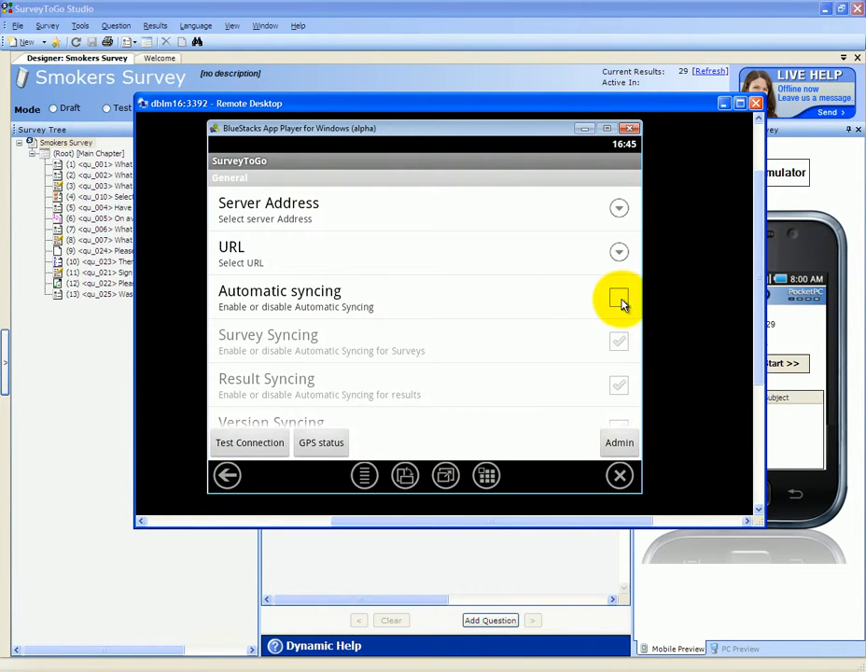
left_click(619, 298)
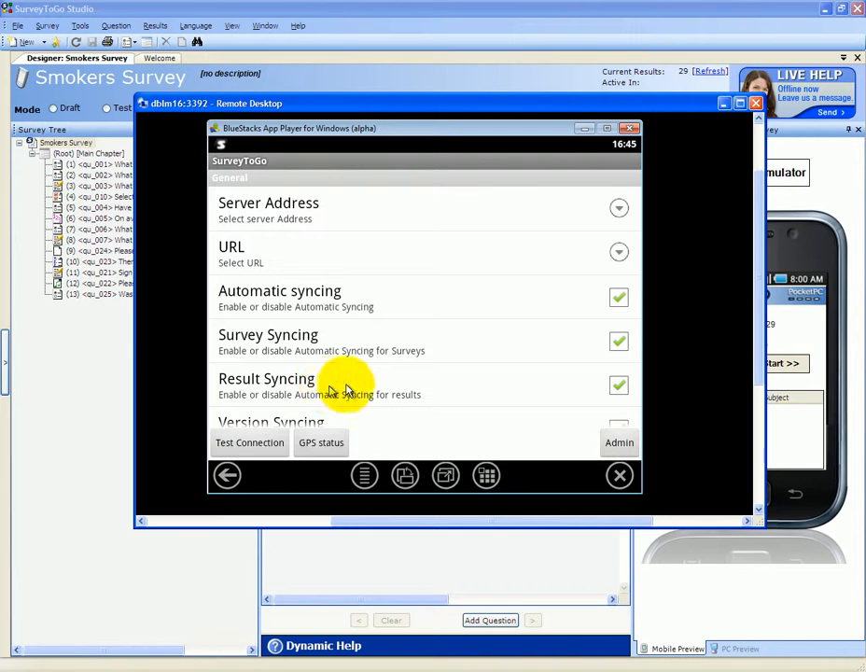
mouse_move(271, 444)
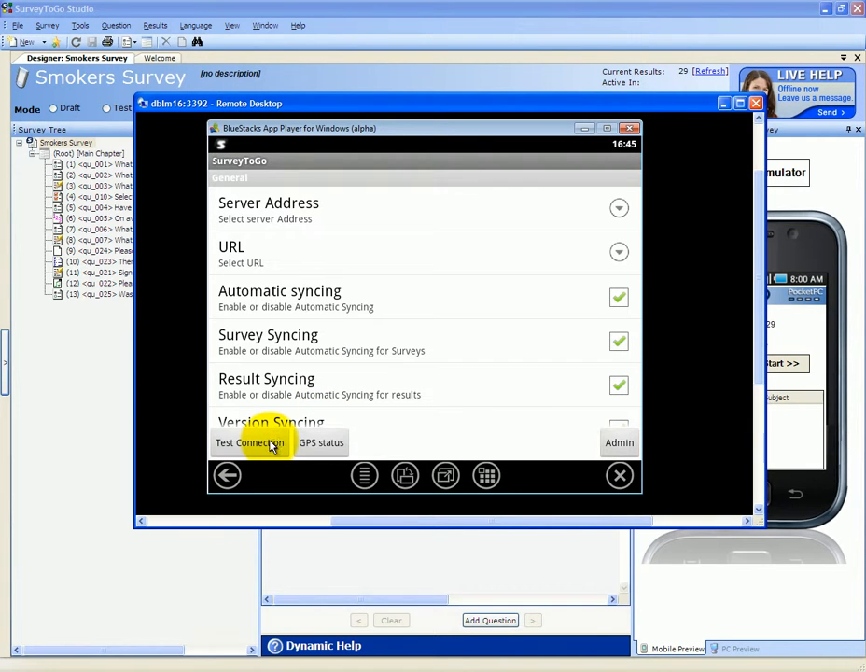
Verify the server connection succeeds and check the device's current GPS status.
left_click(250, 442)
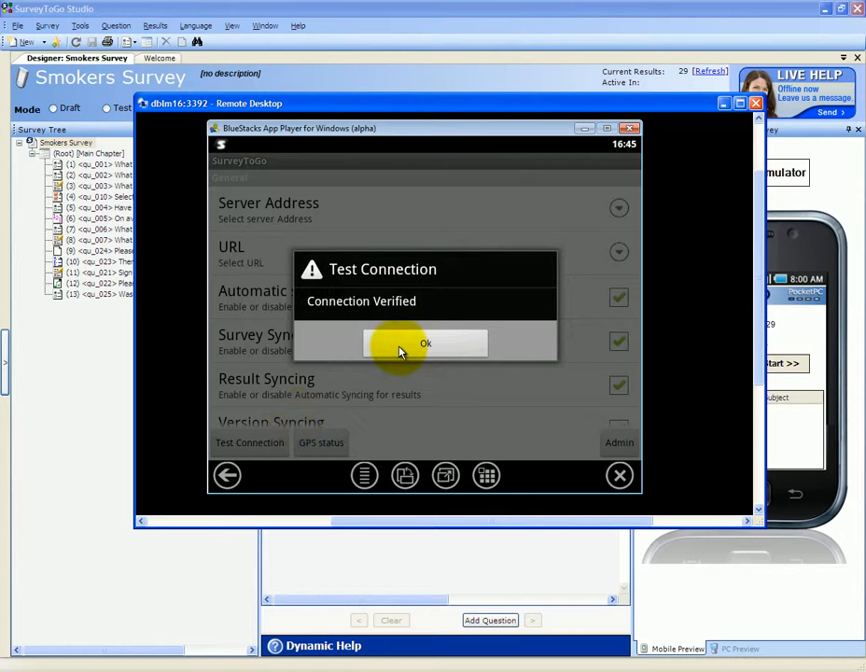
left_click(425, 344)
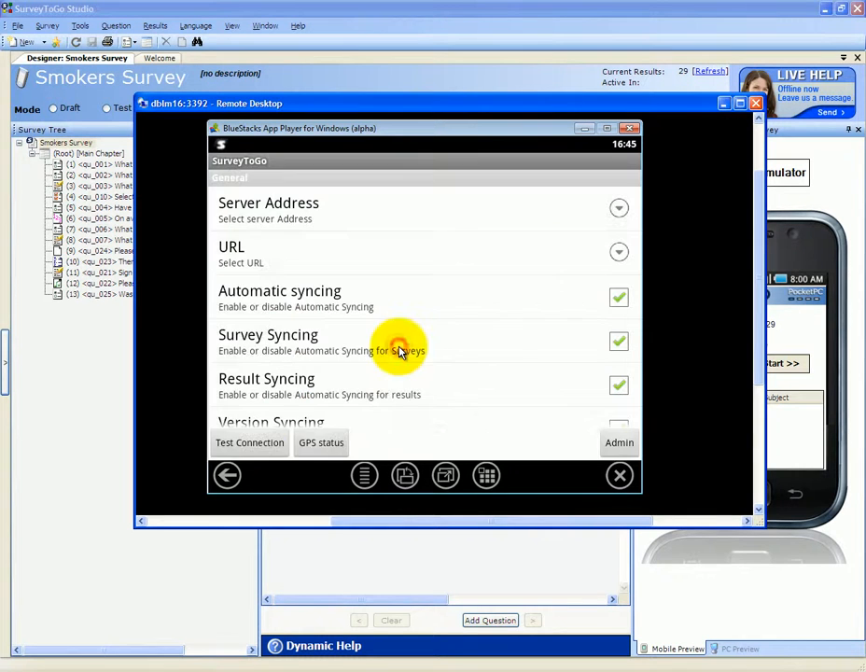
left_click(322, 443)
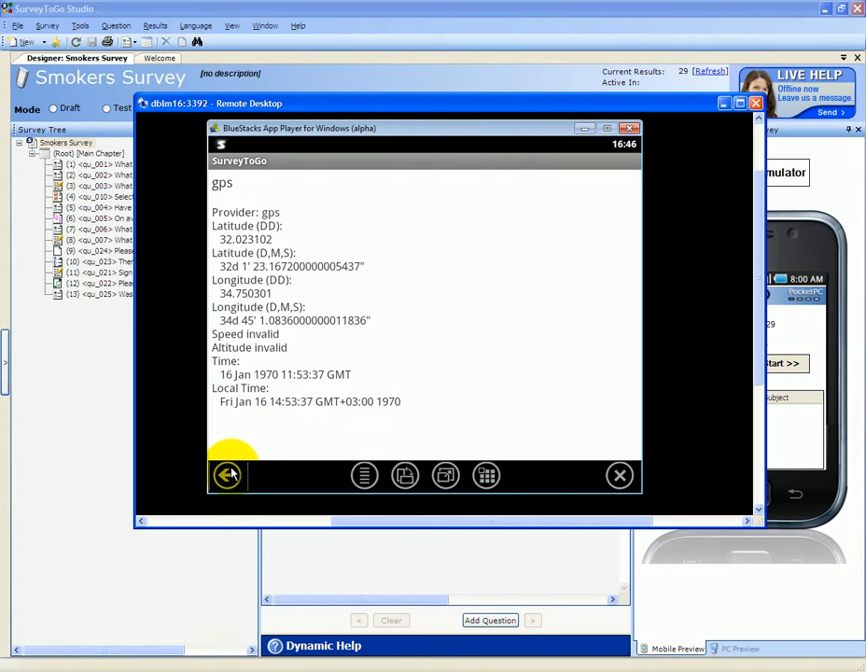
left_click(228, 476)
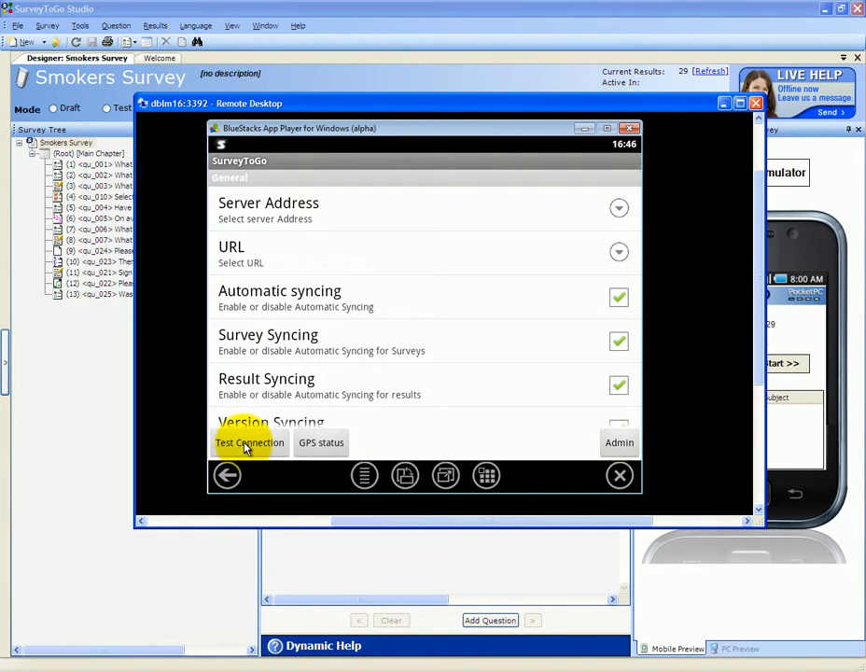
Review the remaining settings down the list and return from the settings screen.
scroll("down", 3)
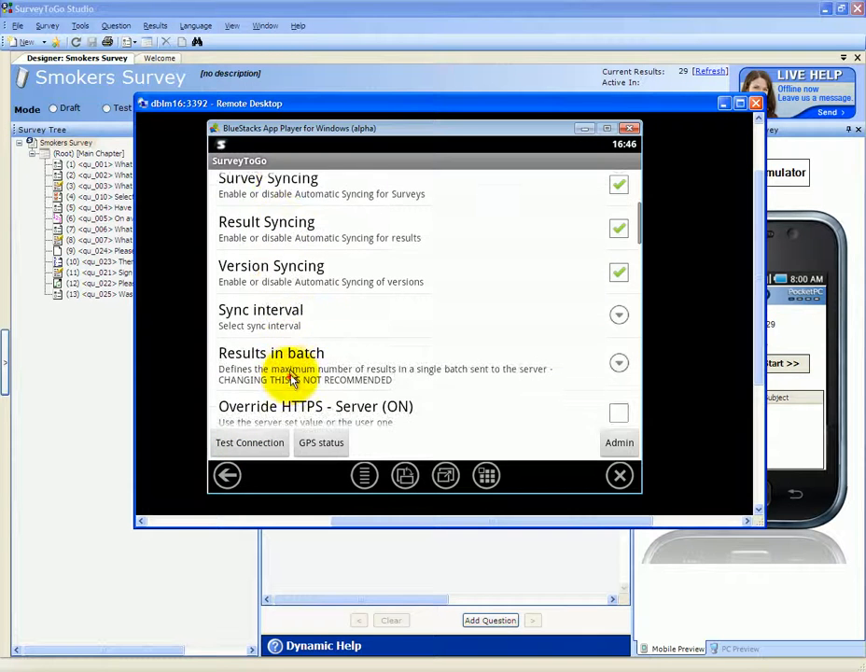
scroll("down", 3)
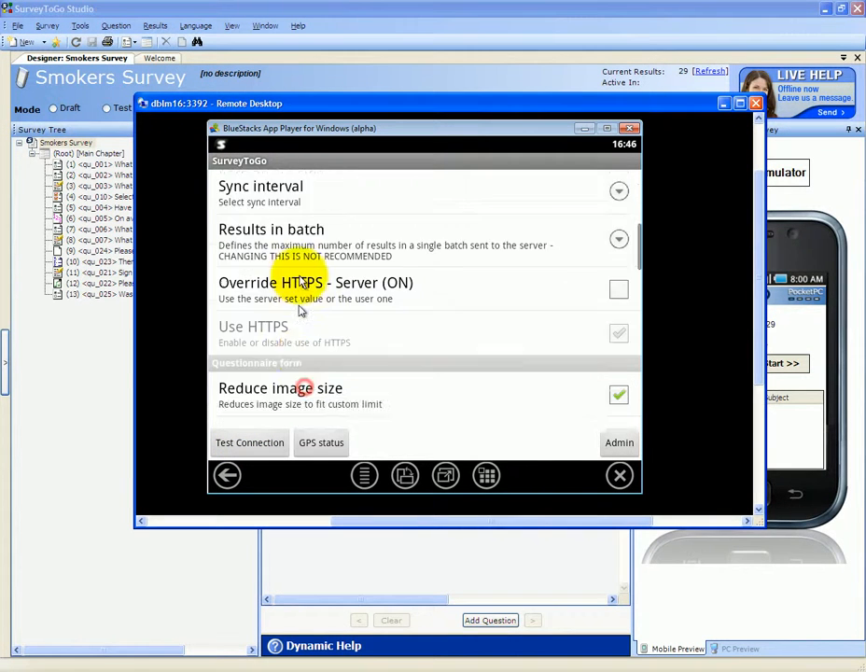
scroll("down", 3)
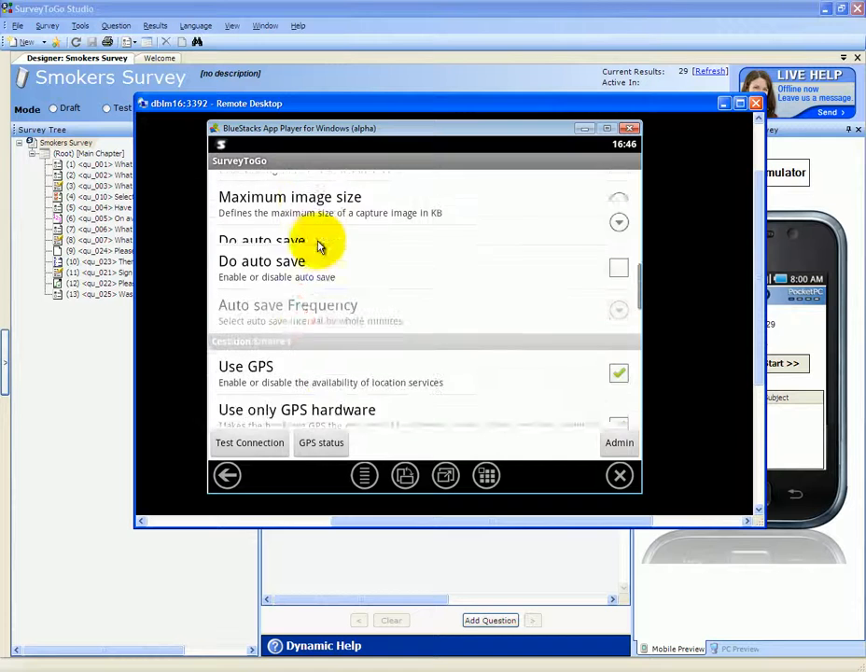
scroll("down", 3)
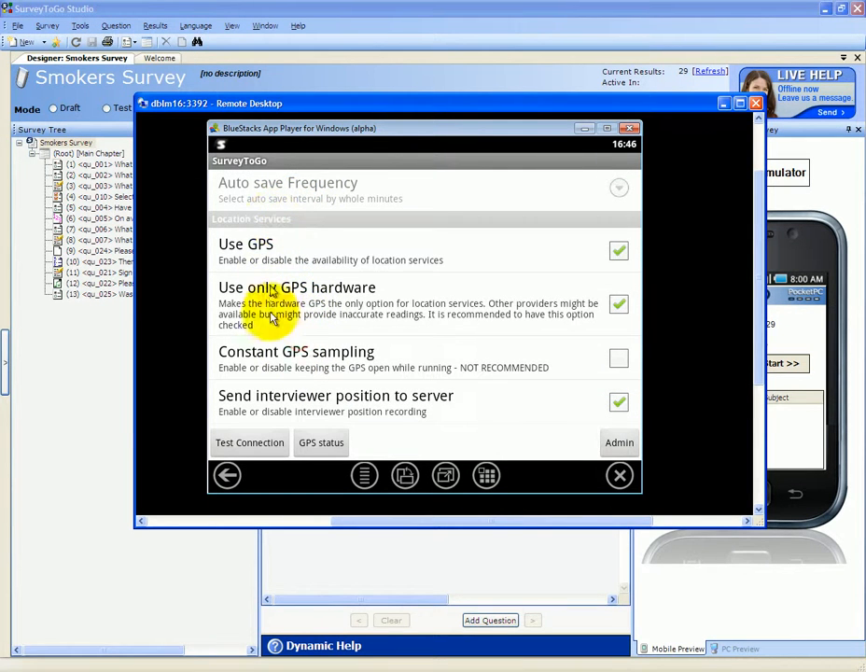
scroll("down", 3)
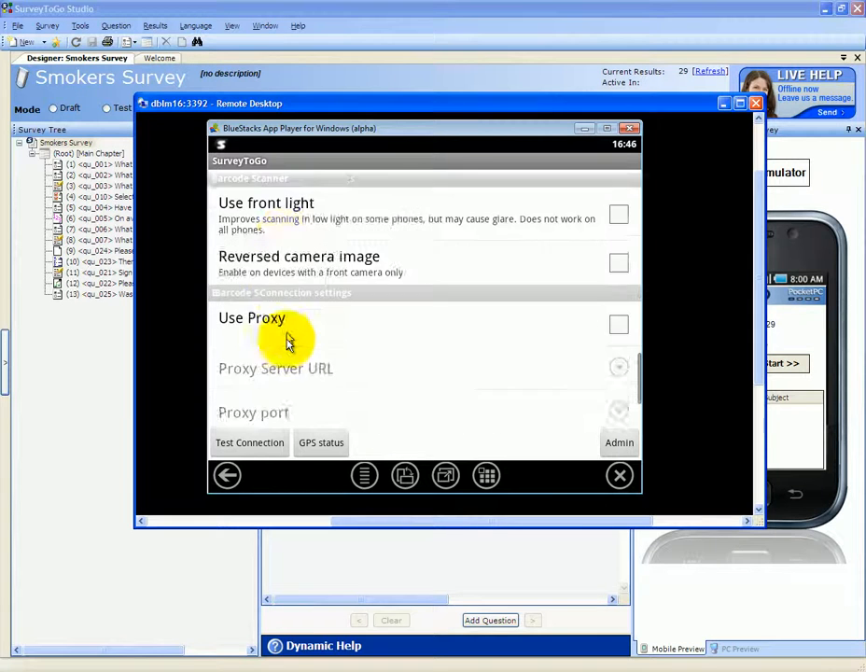
scroll("down", 3)
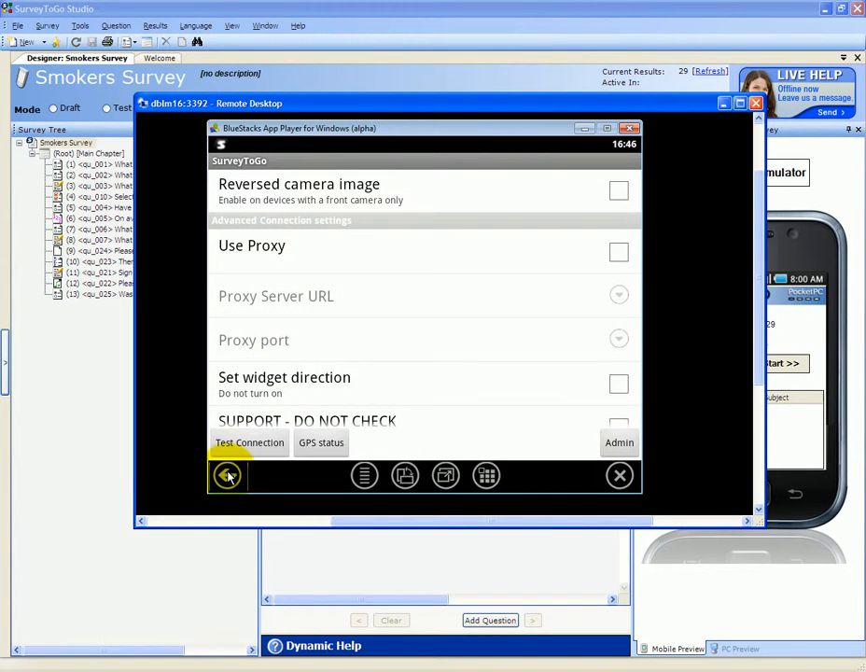
left_click(226, 476)
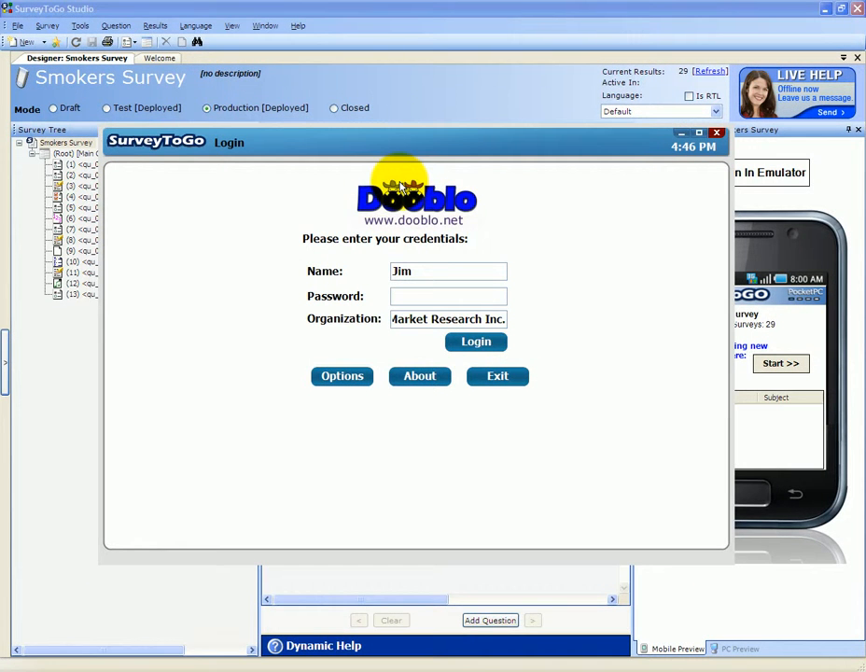
mouse_move(404, 153)
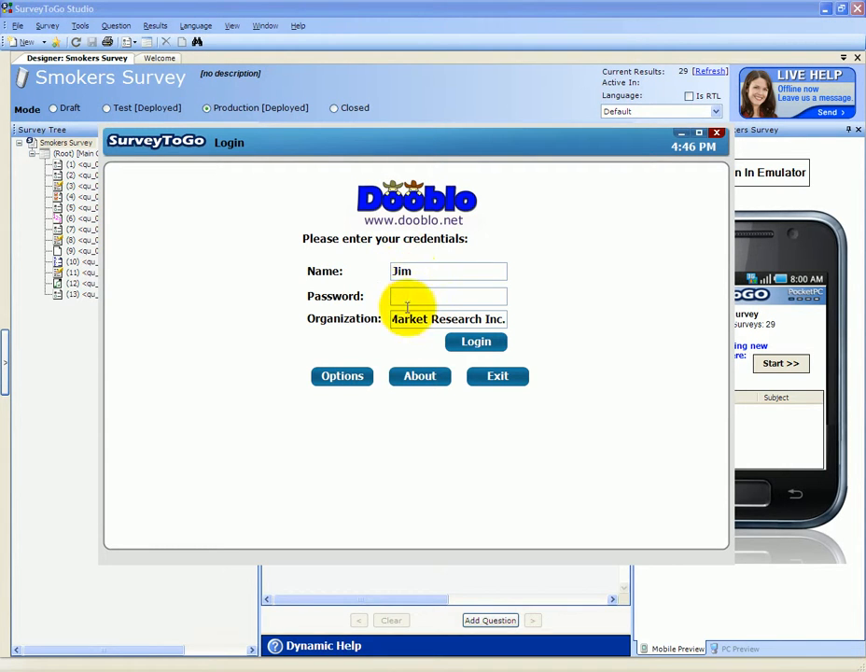
Log in to the PC client with Jim's password to reach the Select Survey list.
left_click(476, 340)
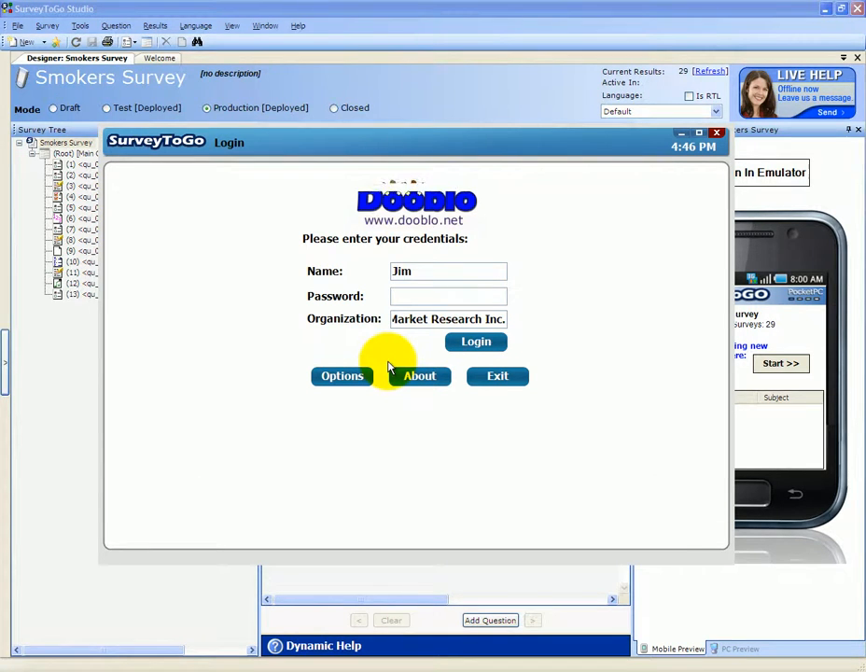
left_click(477, 340)
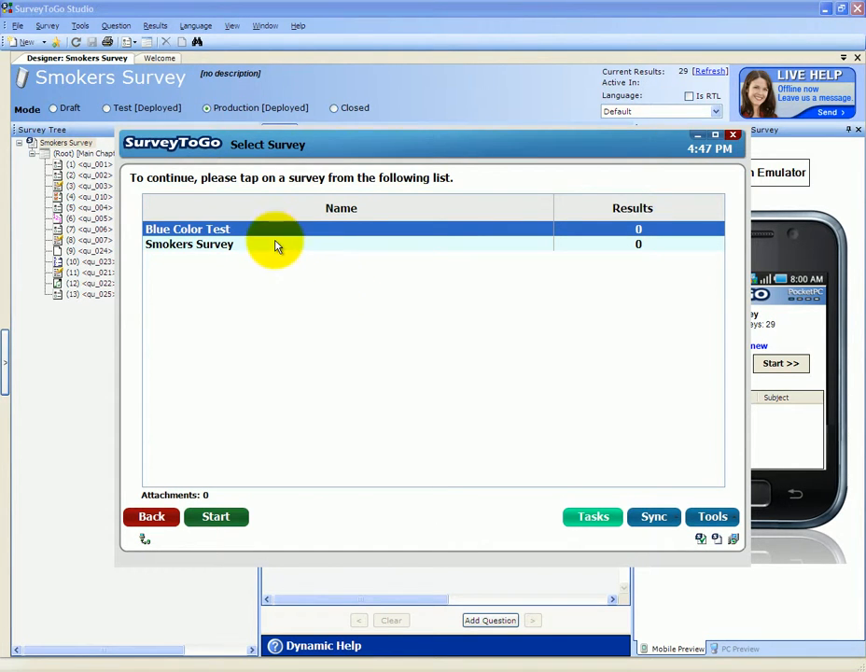
View the Sync menu, then open the Smokers Survey summary showing zero interviews and no results.
left_click(713, 515)
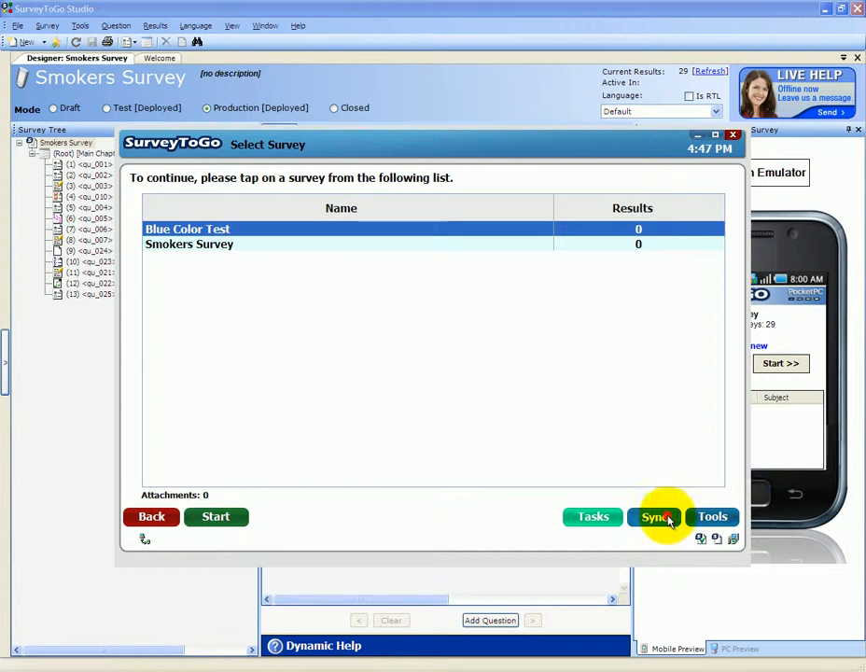
left_click(653, 515)
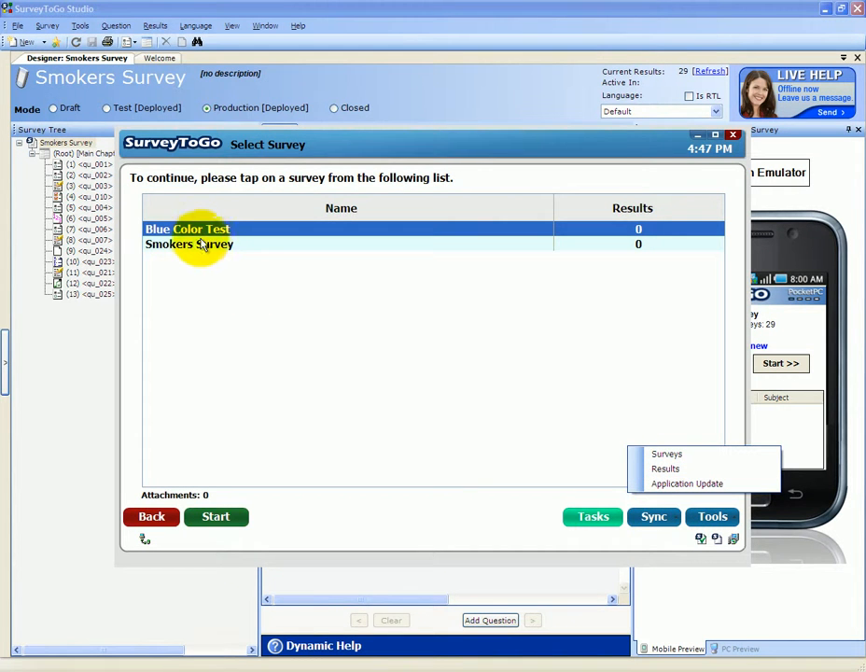
left_click(188, 243)
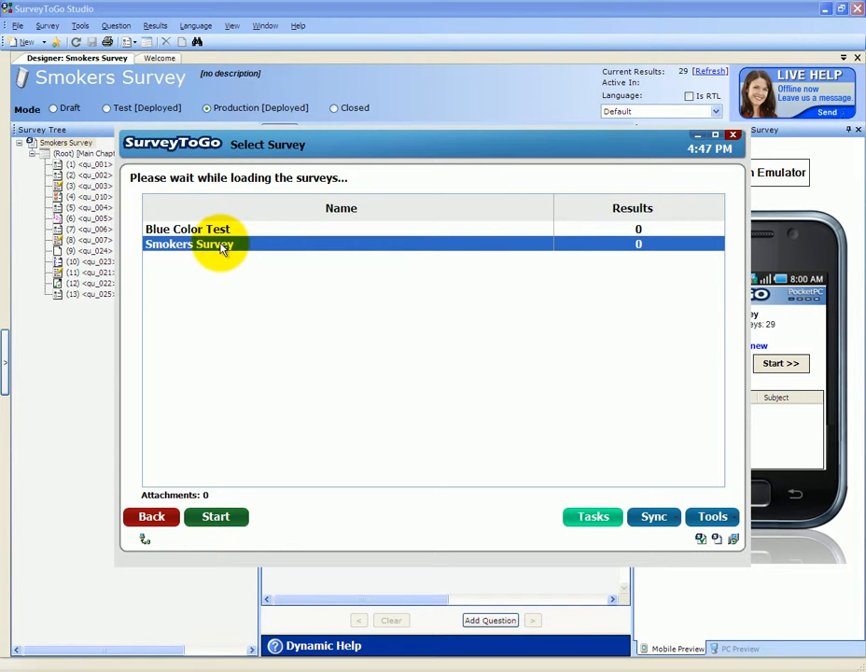
left_click(217, 516)
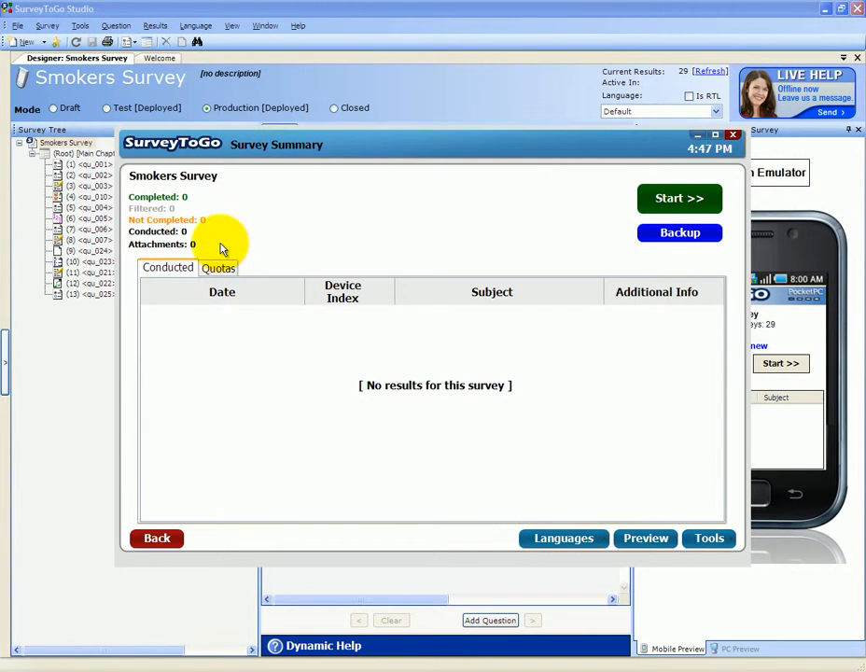
mouse_move(680, 198)
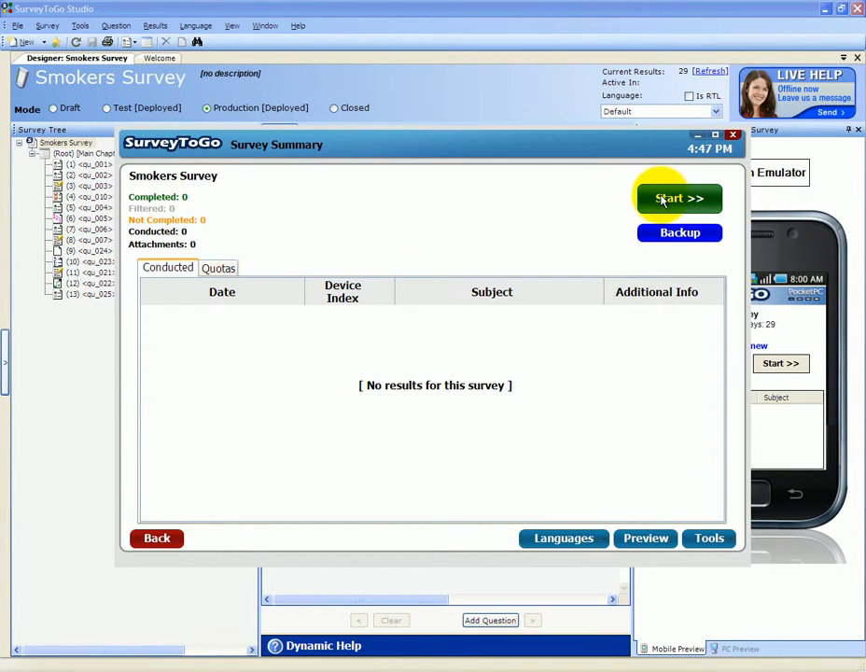